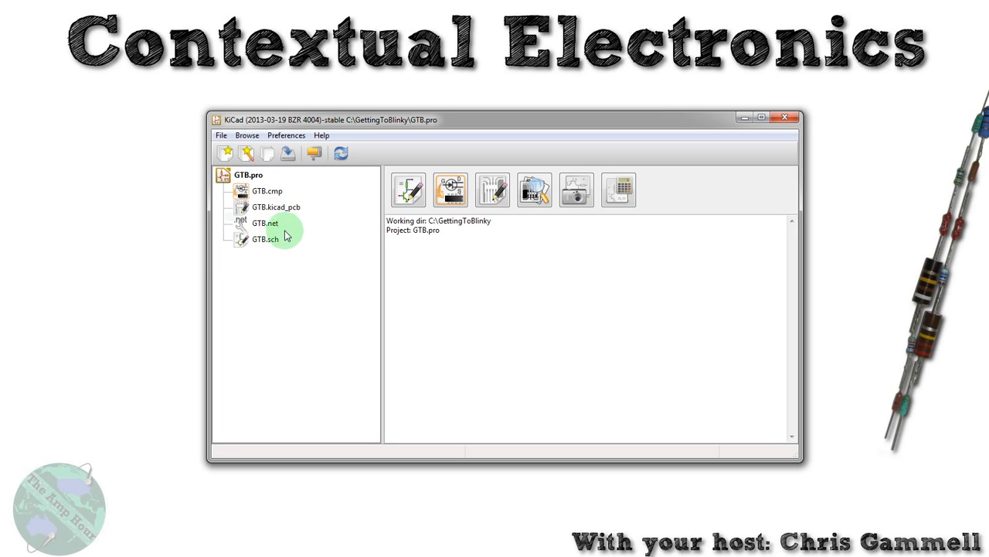
Review the schematic and footprint assignments, checking the VR1 component, from the project window
click(266, 222)
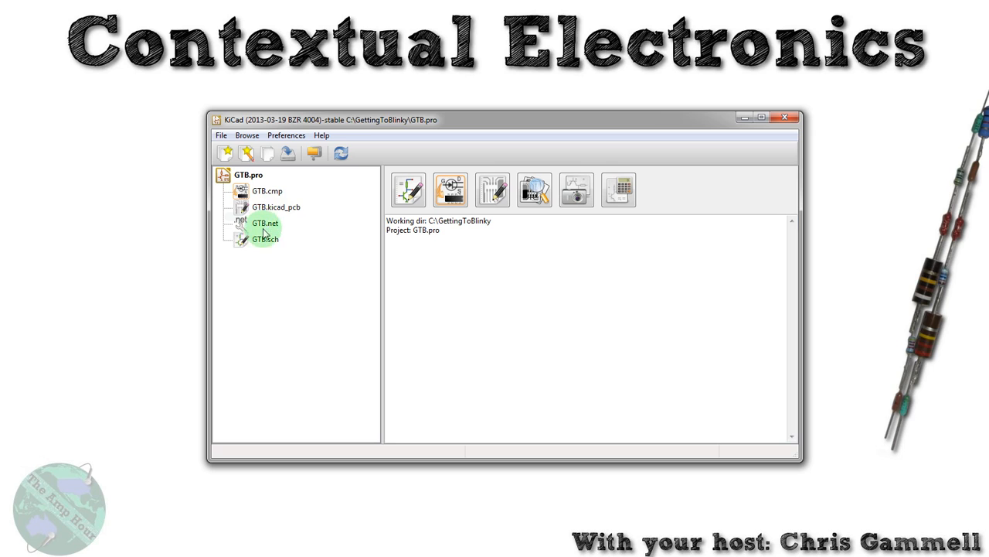
click(275, 207)
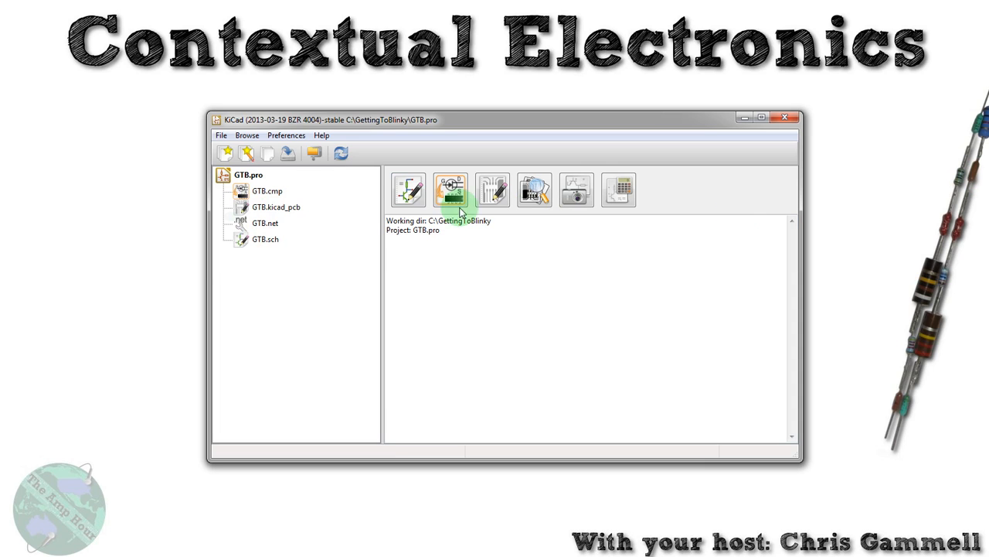
click(452, 188)
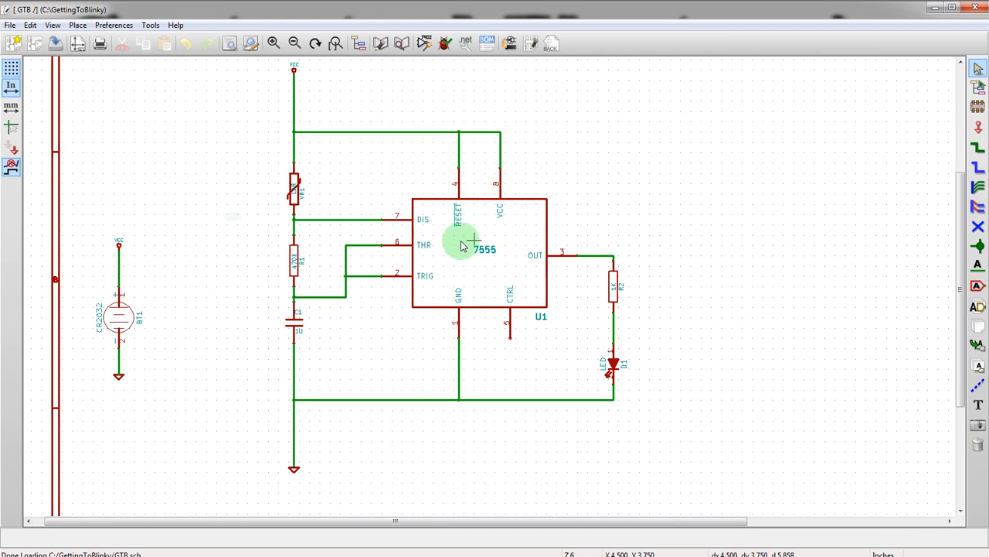
mouse_move(494, 334)
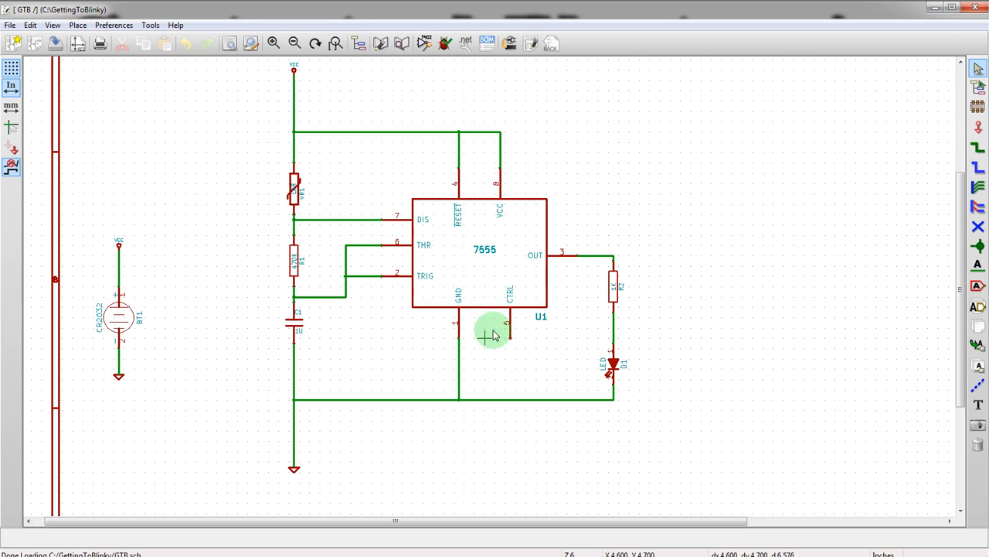
mouse_move(613, 247)
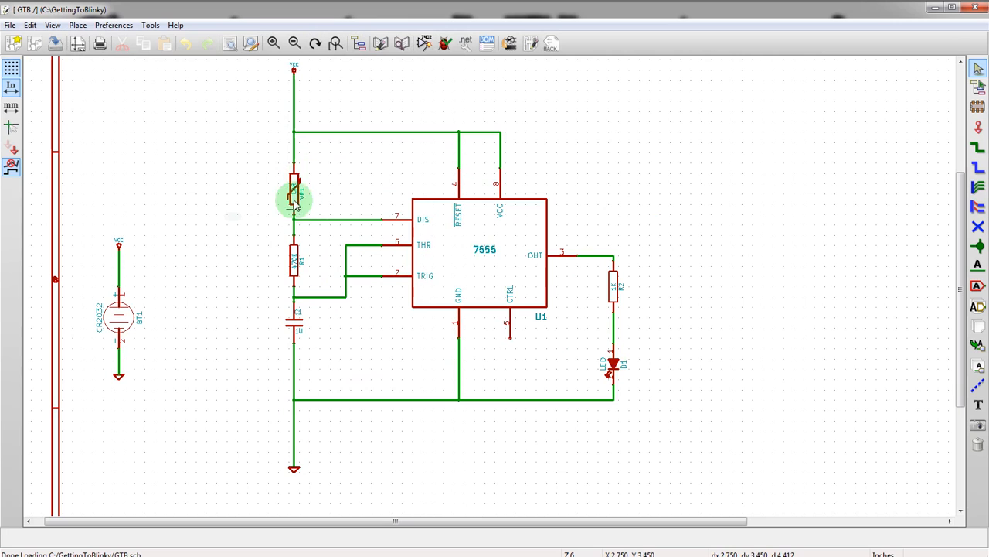
mouse_move(293, 292)
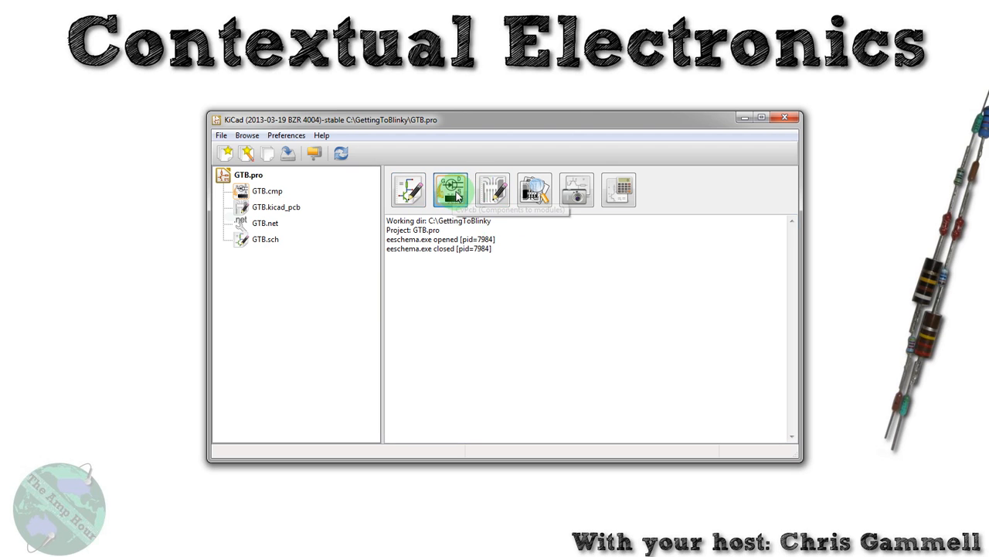
click(451, 189)
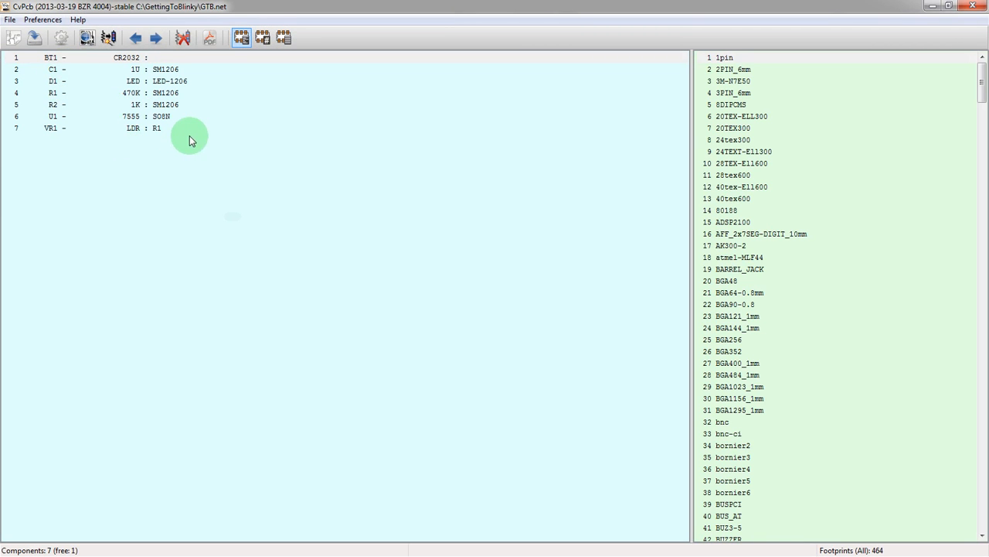
mouse_move(241, 116)
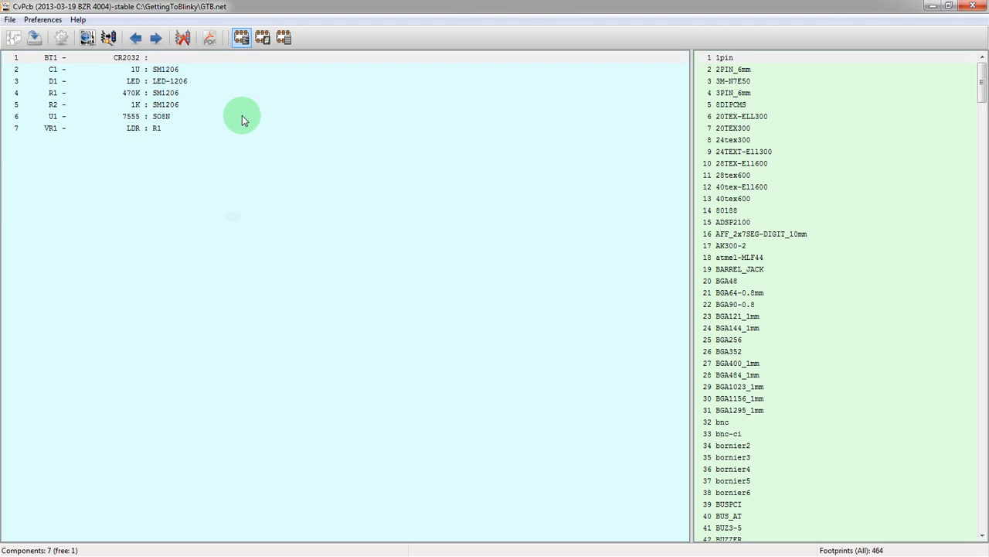
mouse_move(76, 132)
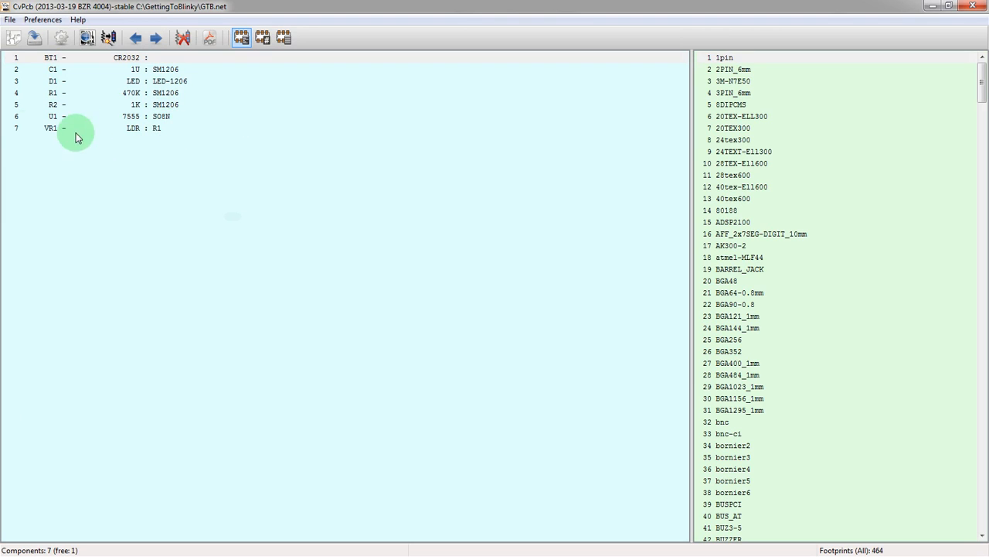
click(154, 127)
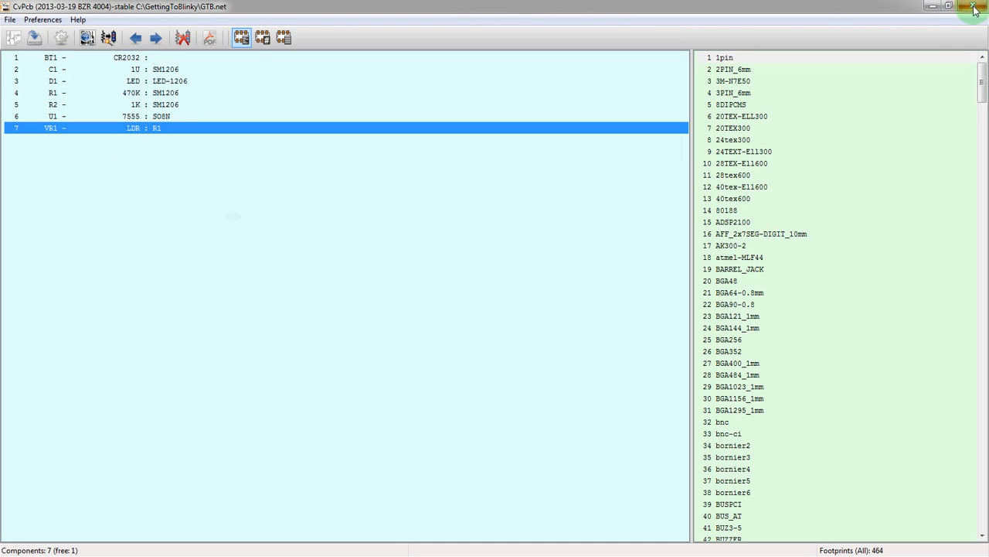
click(974, 7)
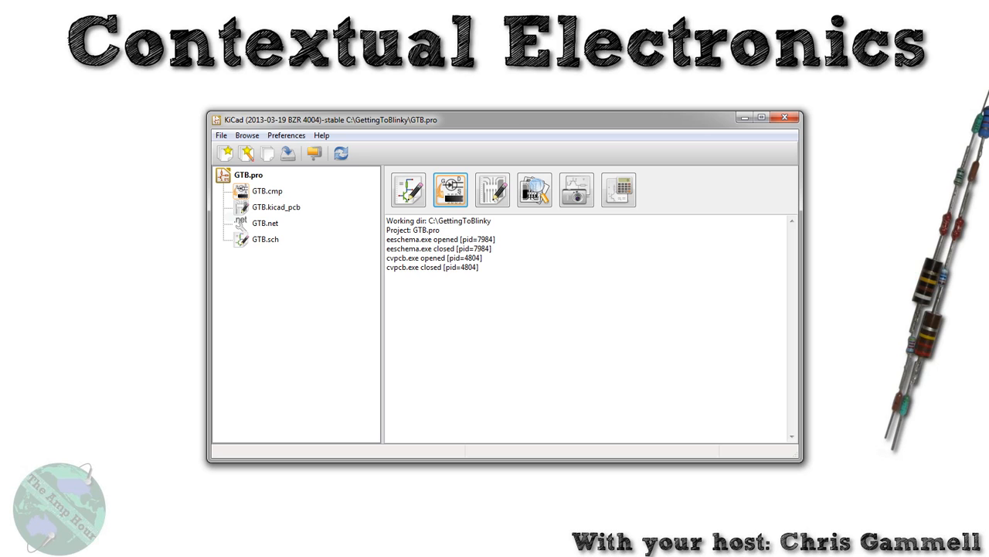
mouse_move(493, 188)
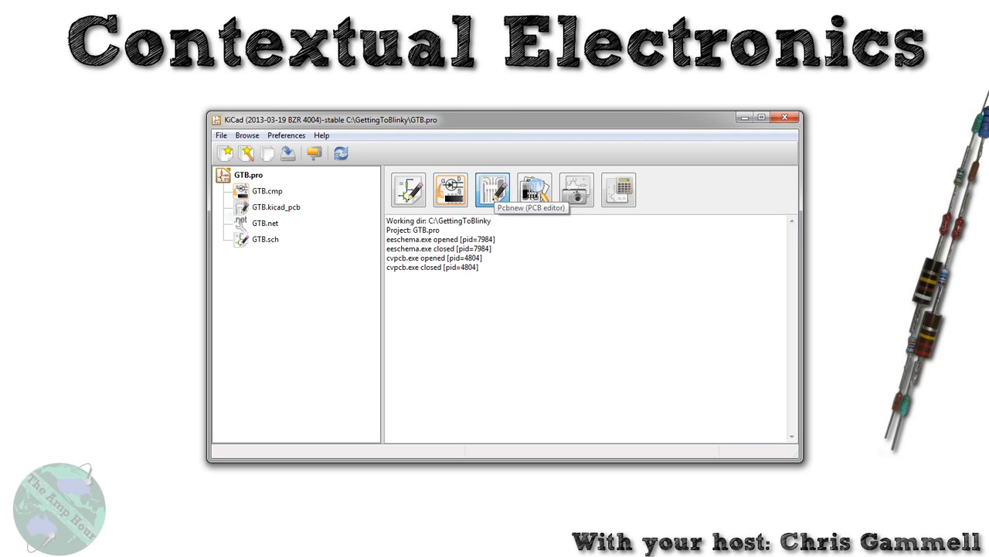
Launch Pcbnew on GTB.kicad_pcb and read the current netlist, reporting BT1 has no footprint
click(491, 188)
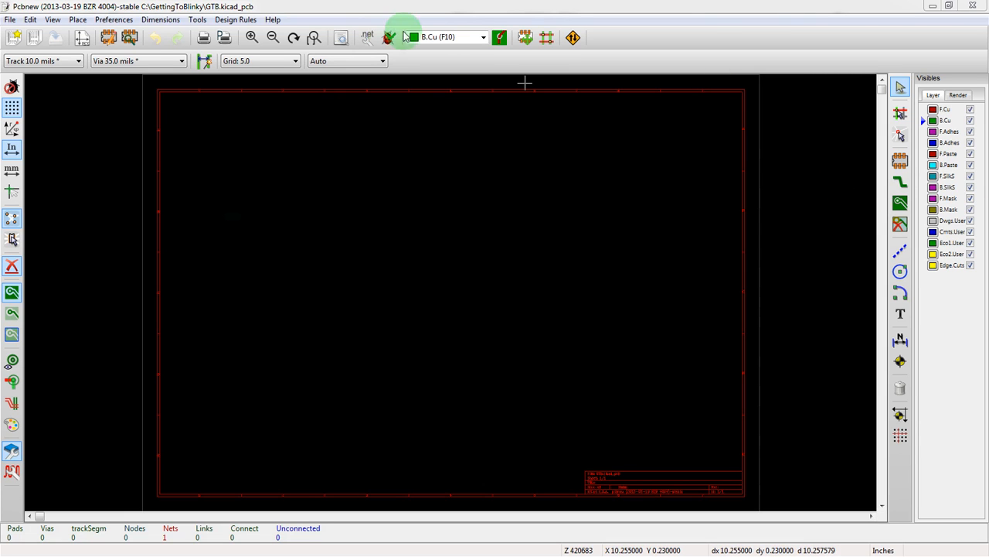
click(366, 37)
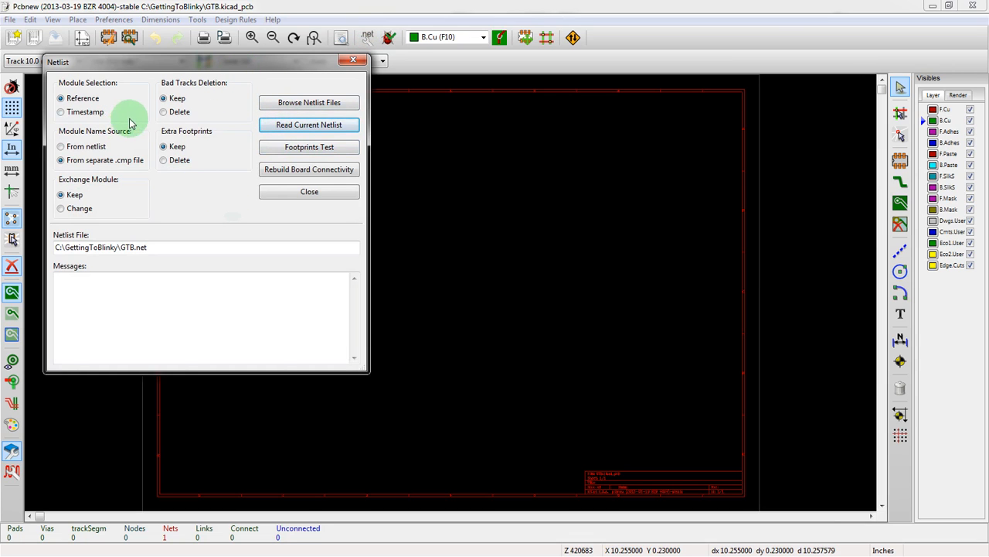
mouse_move(173, 206)
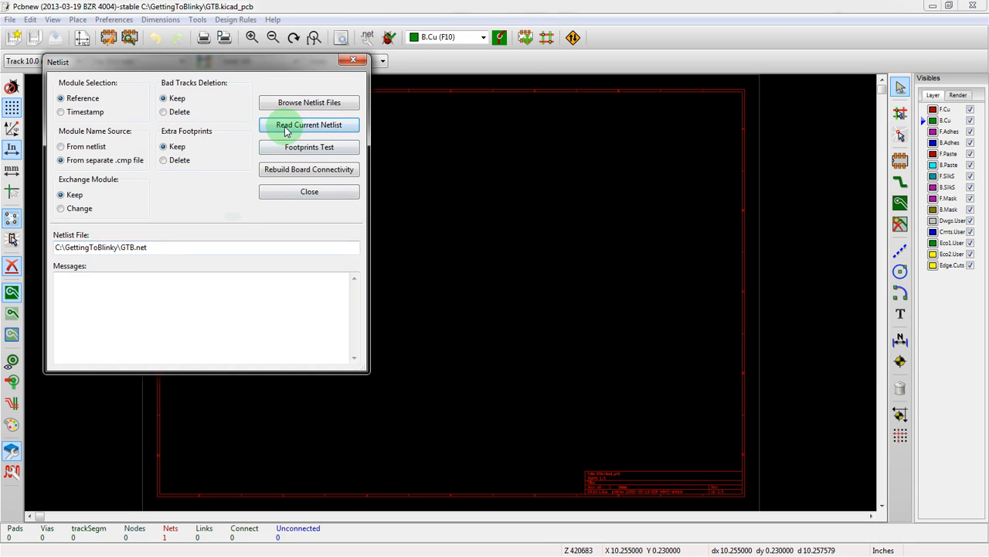
mouse_move(309, 124)
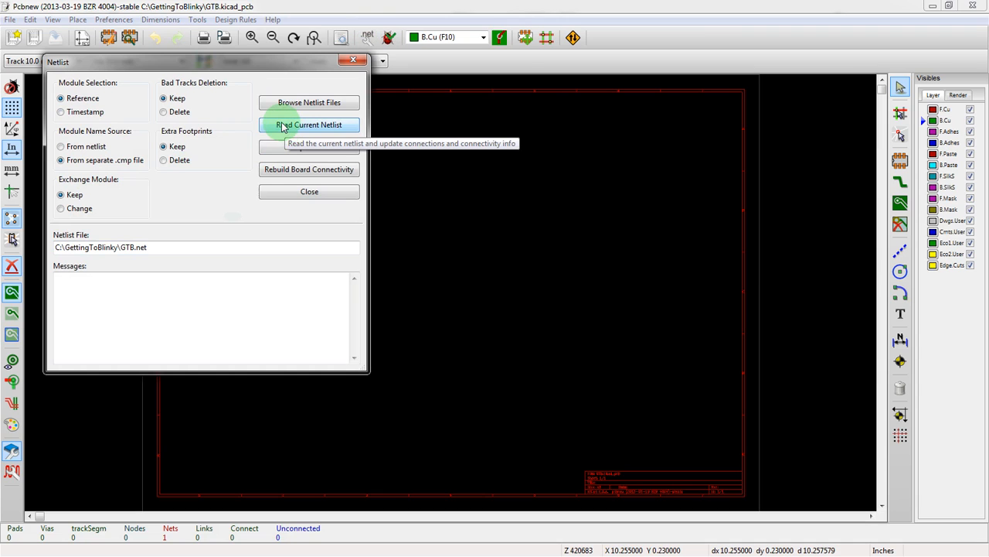
click(309, 124)
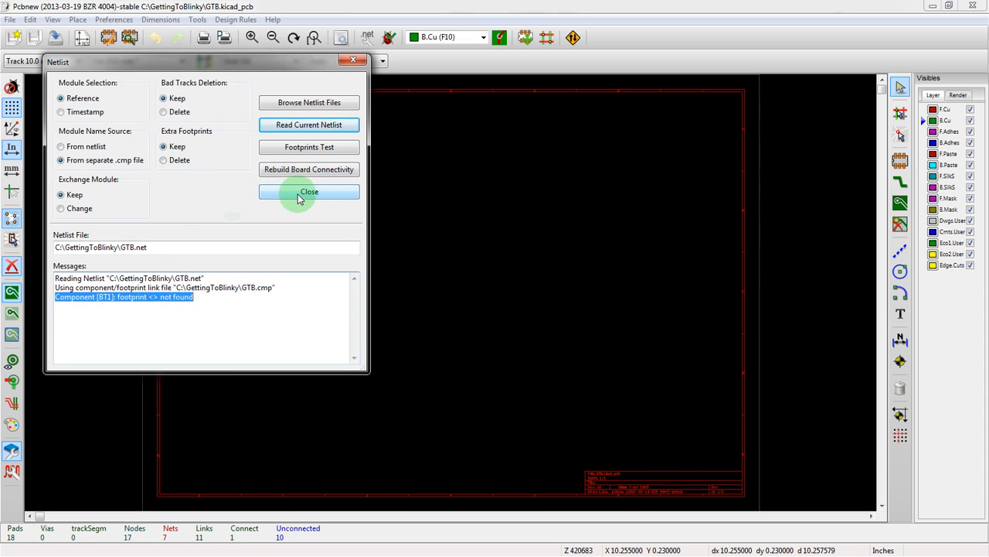
Select C1 from the stacked footprints and choose Glob Move and Place > Move New Modules
click(309, 192)
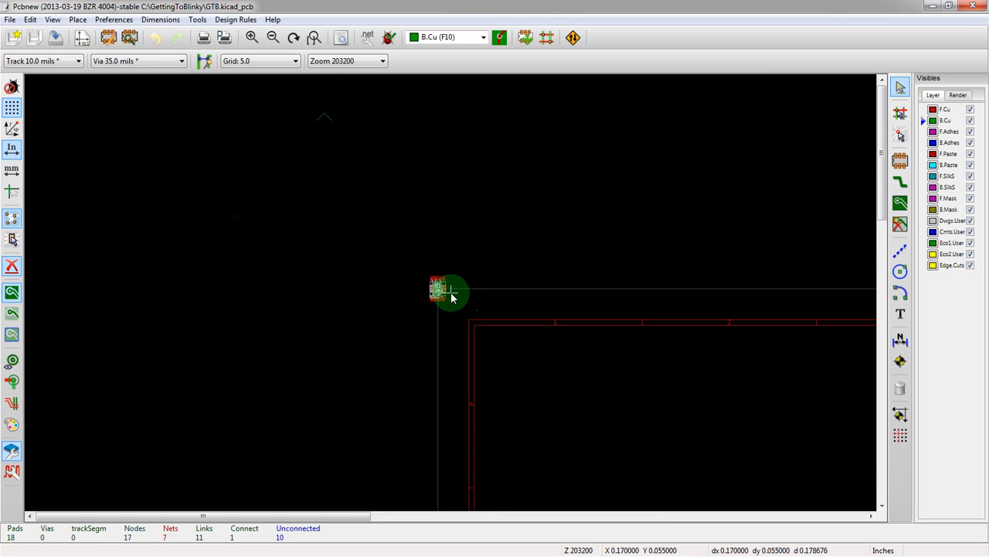
scroll(down, 3)
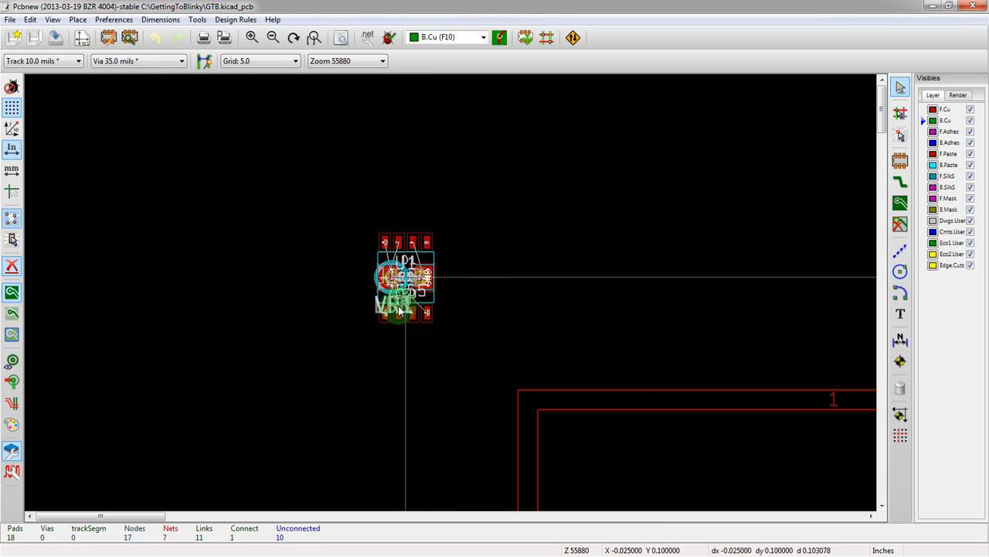
mouse_move(332, 220)
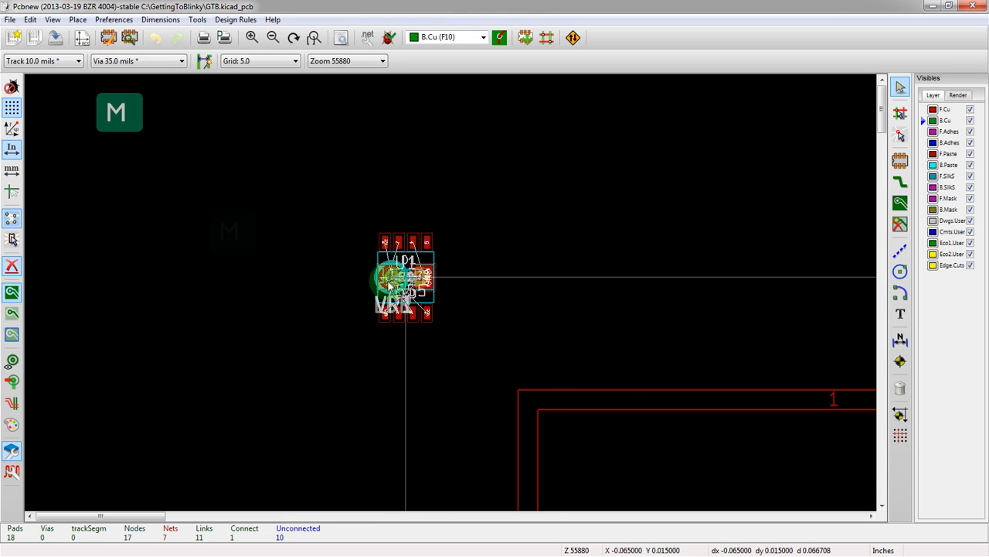
click(399, 280)
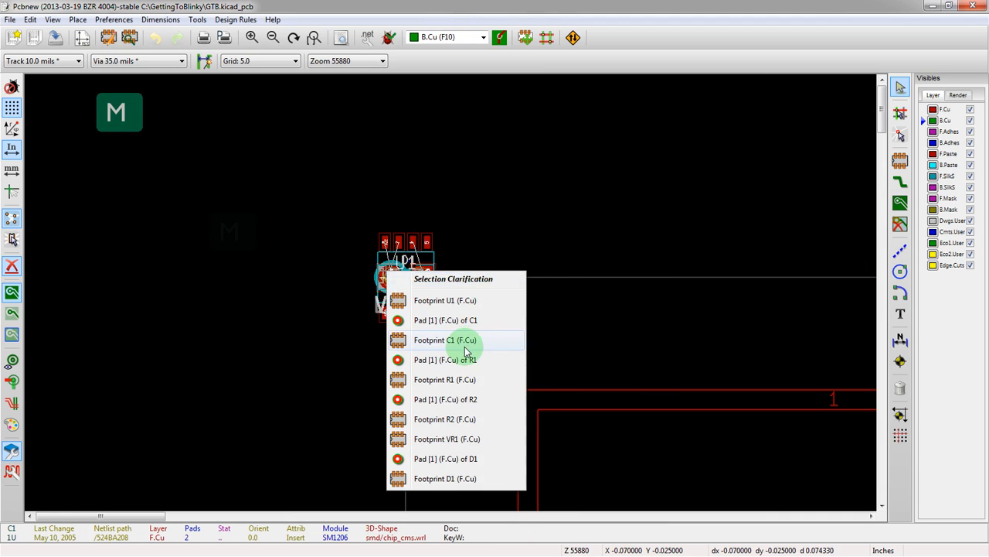
click(445, 340)
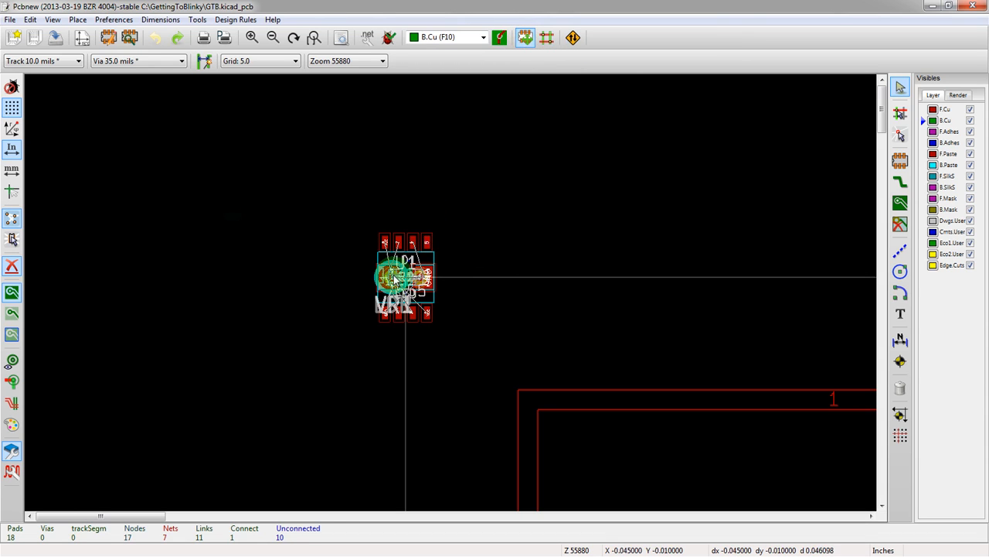
right_click(394, 278)
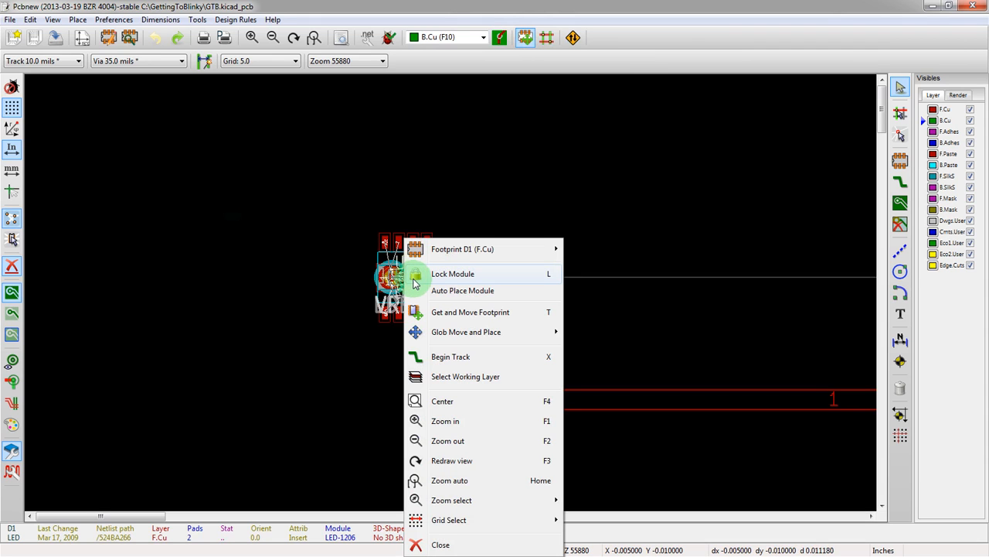
mouse_move(442, 344)
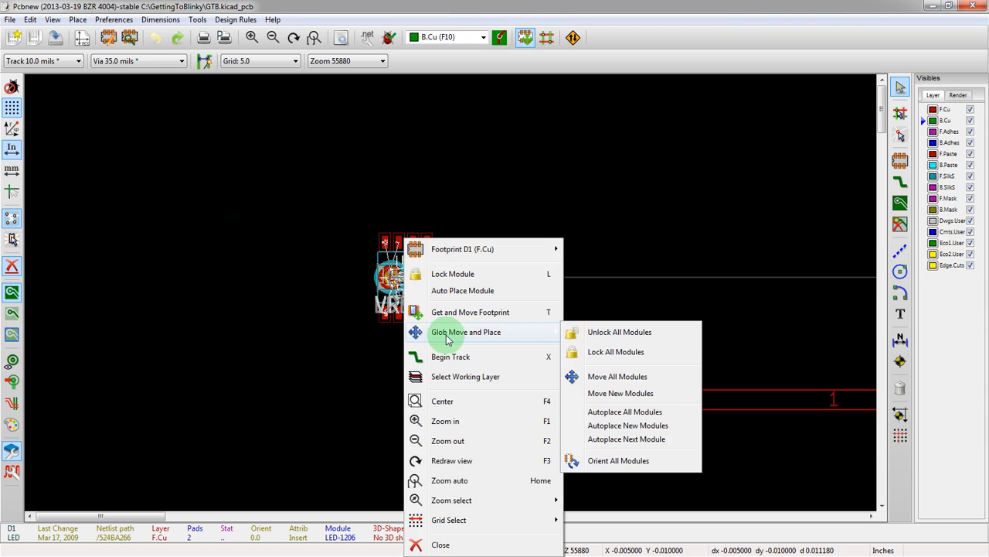
mouse_move(600, 393)
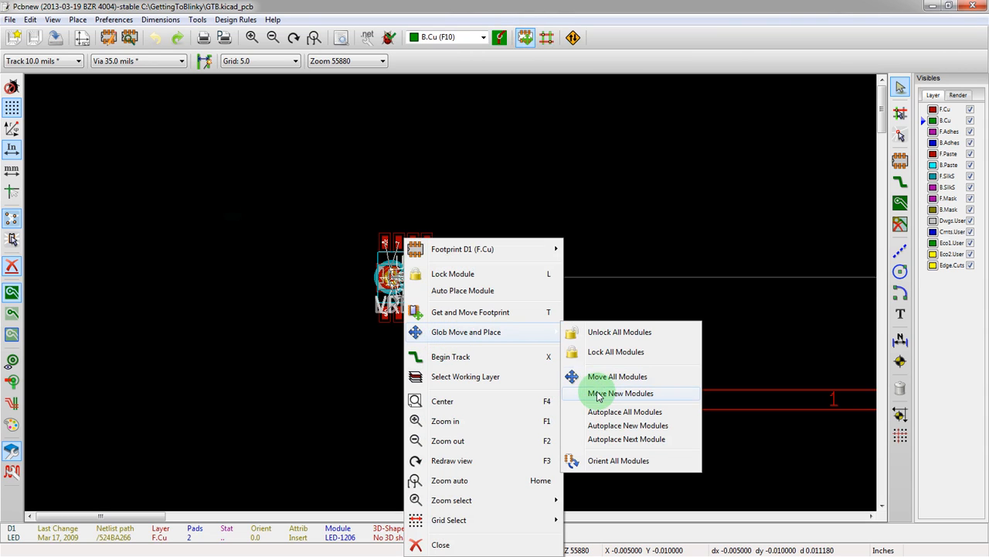
click(617, 376)
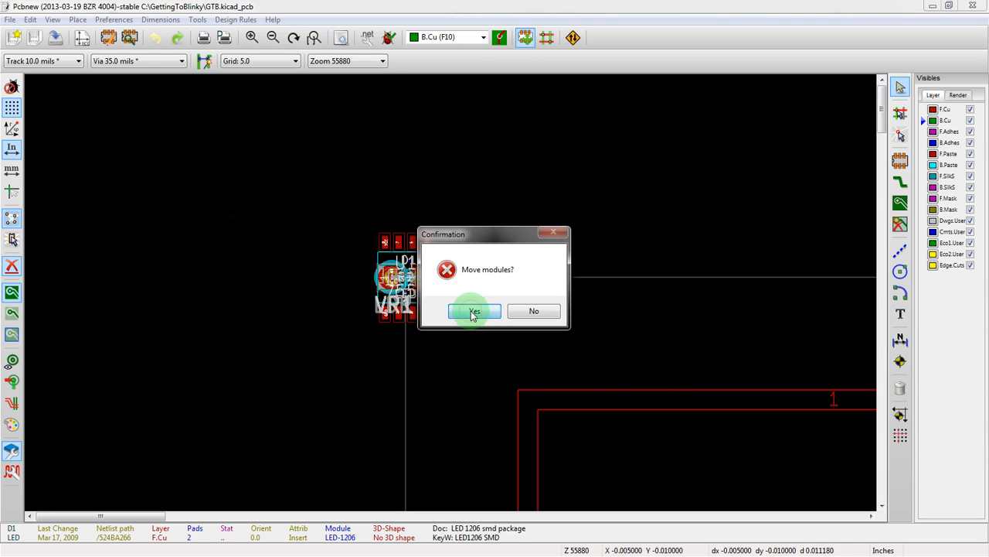
click(475, 311)
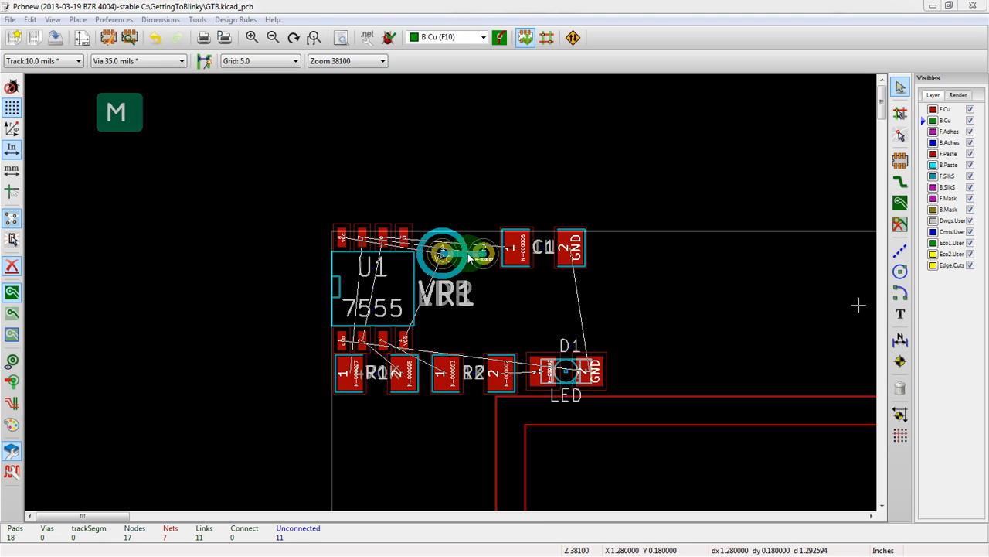
click(471, 255)
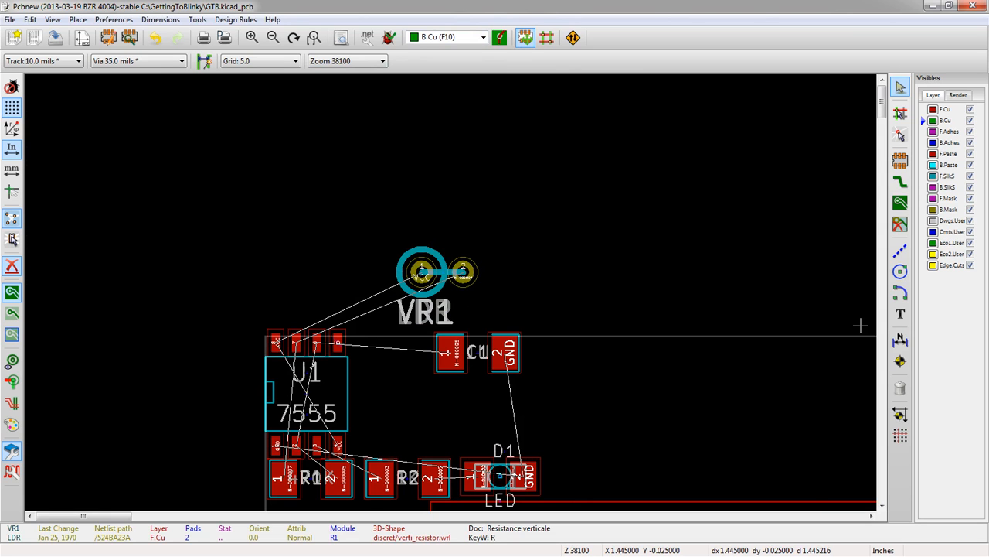
mouse_move(411, 337)
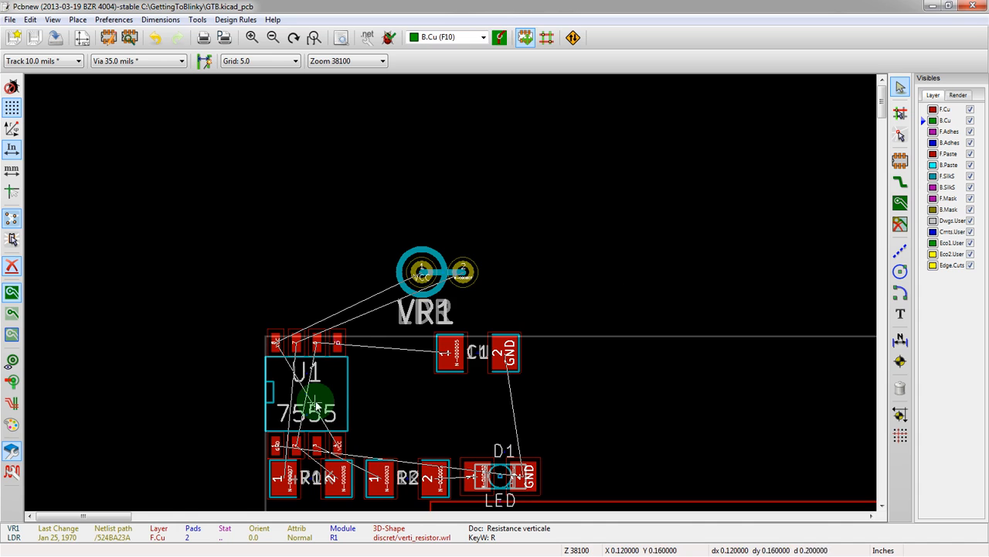
mouse_move(420, 371)
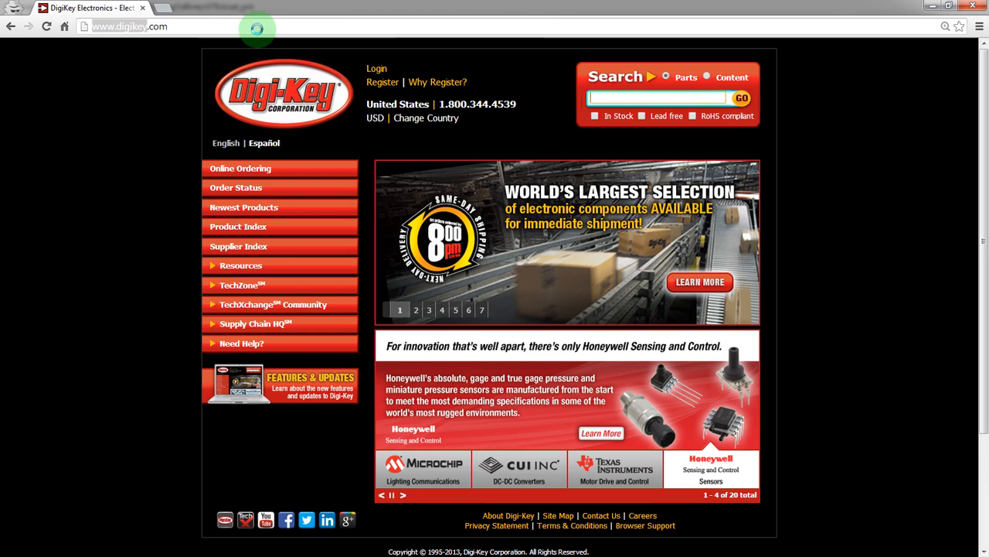
mouse_move(537, 7)
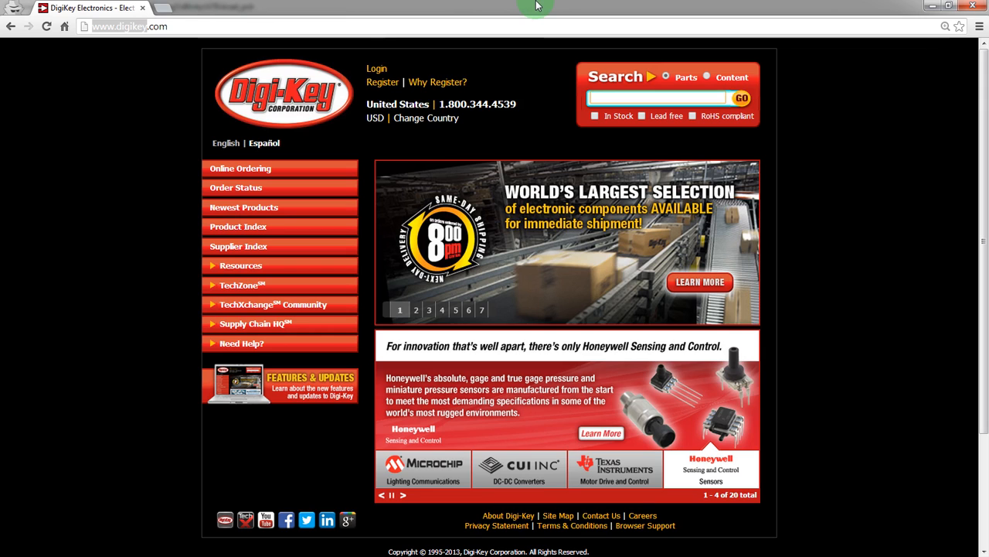
Search DigiKey for 'battery', pick Battery Holders and refine keywords to 'battery holder 2032'
click(657, 99)
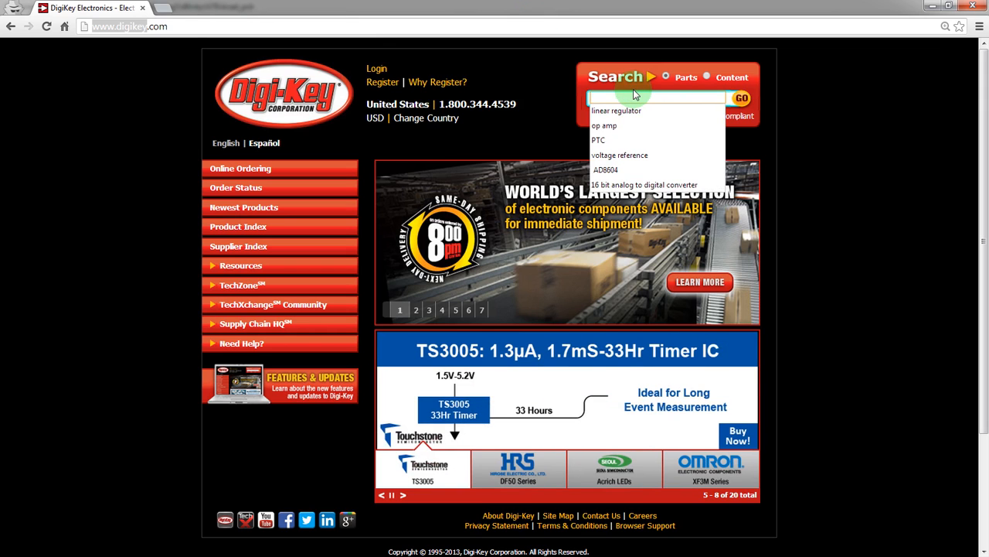
text(batt)
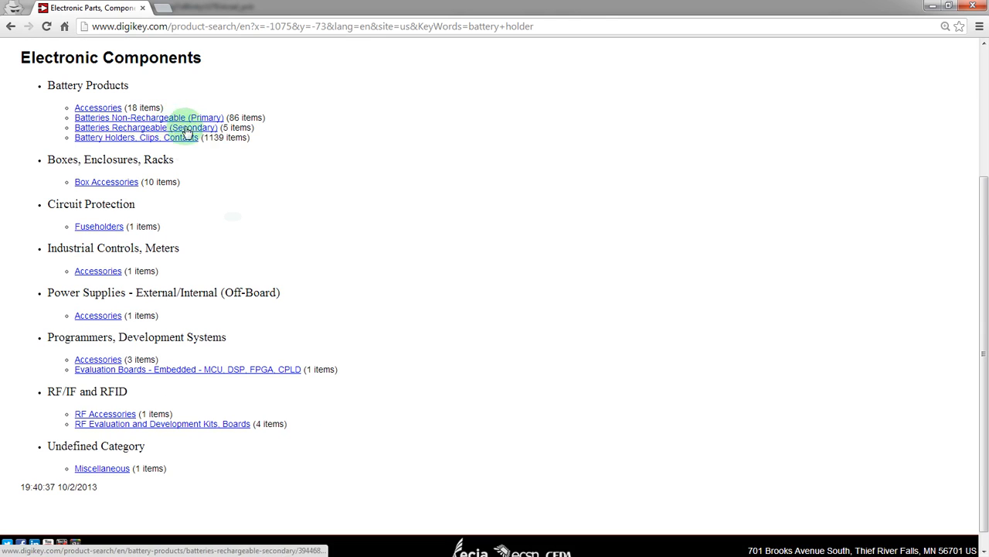
click(136, 136)
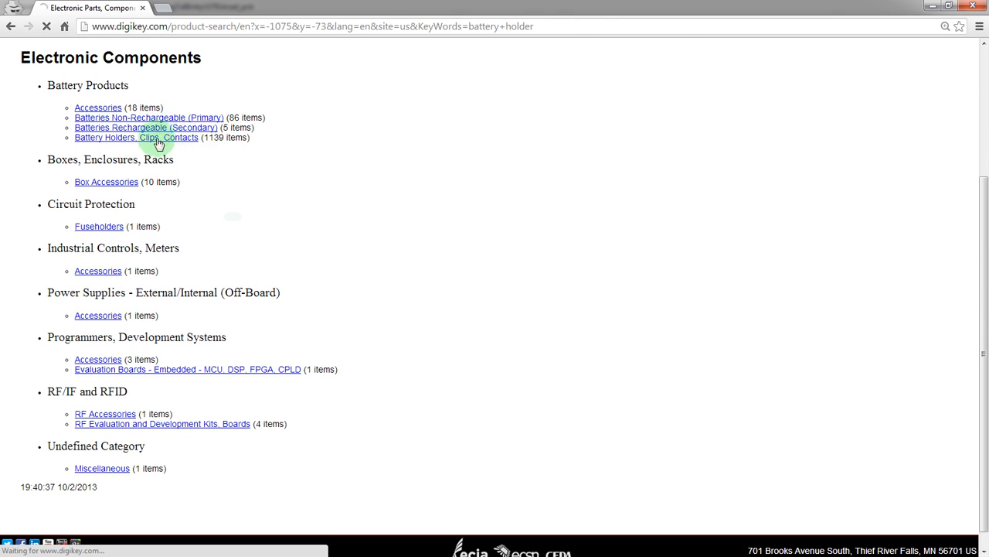
click(136, 136)
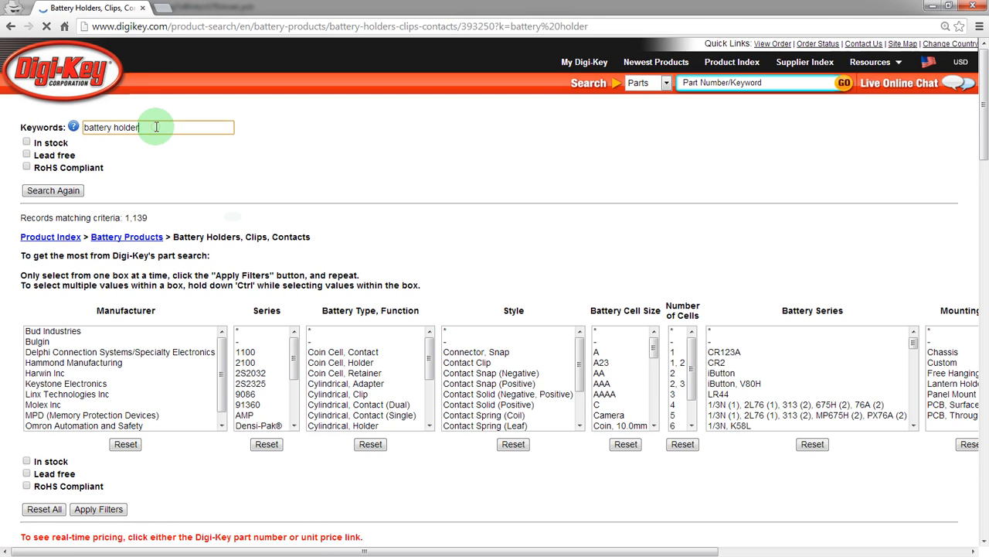
mouse_move(235, 126)
text( 2032)
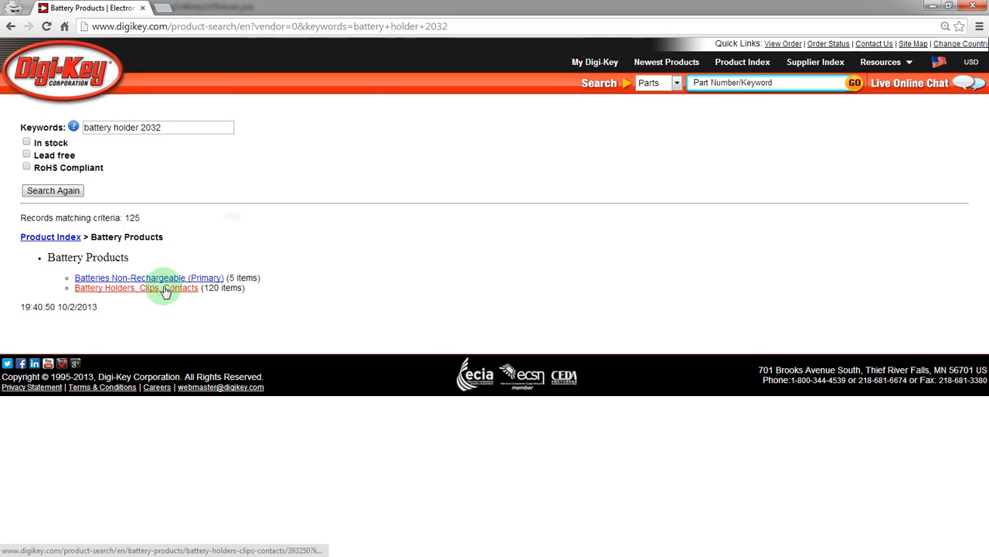
Filter the Battery Holders results to in-stock parts and sort by unit price ascending
click(136, 286)
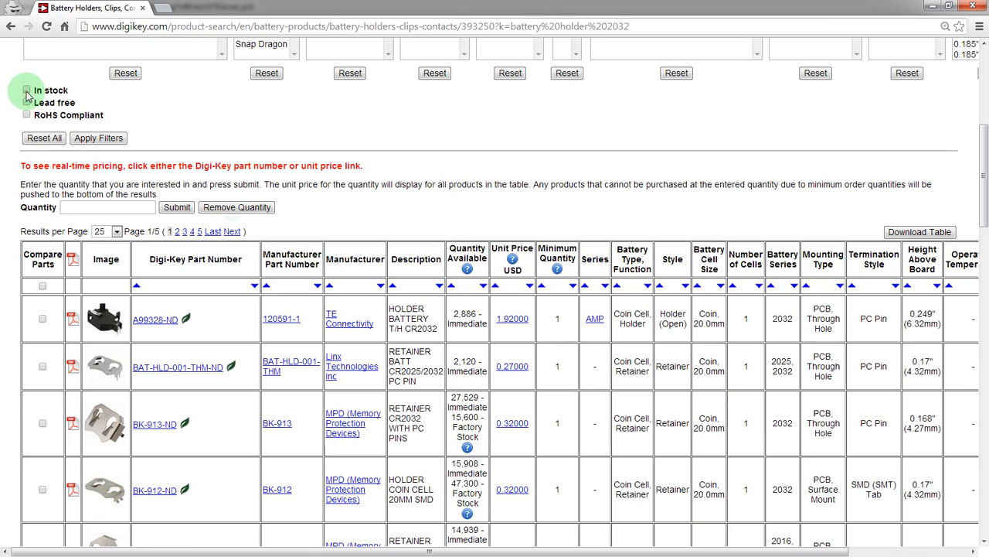
click(27, 90)
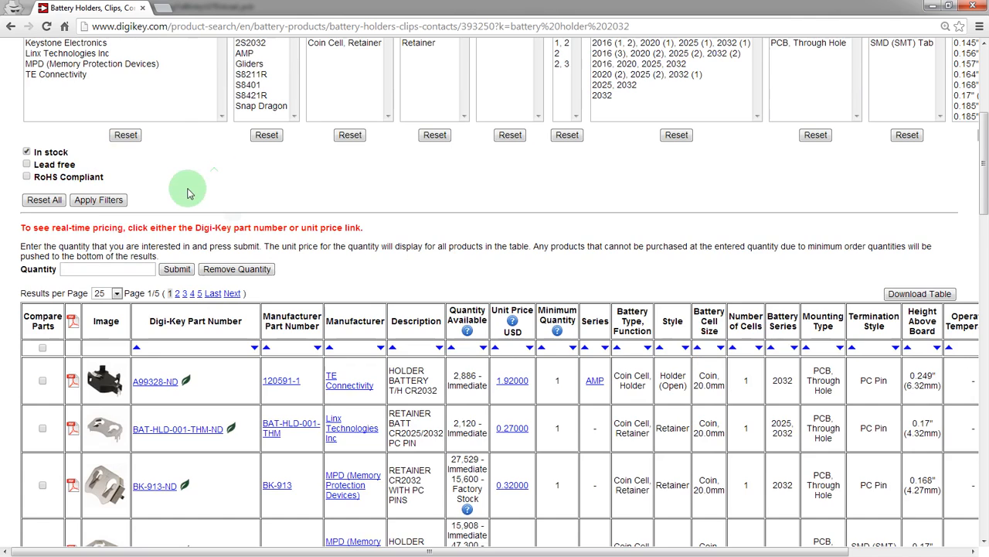
click(99, 262)
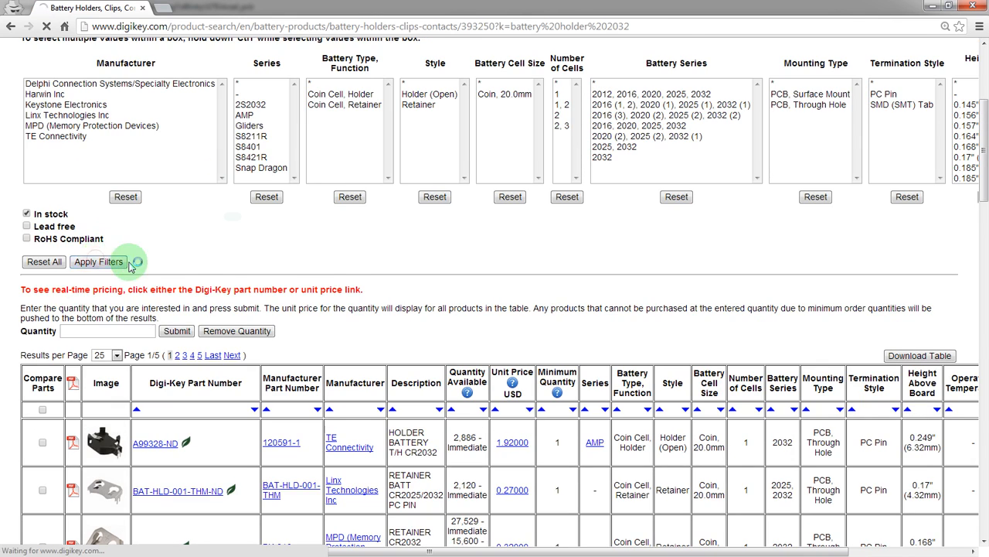
click(99, 261)
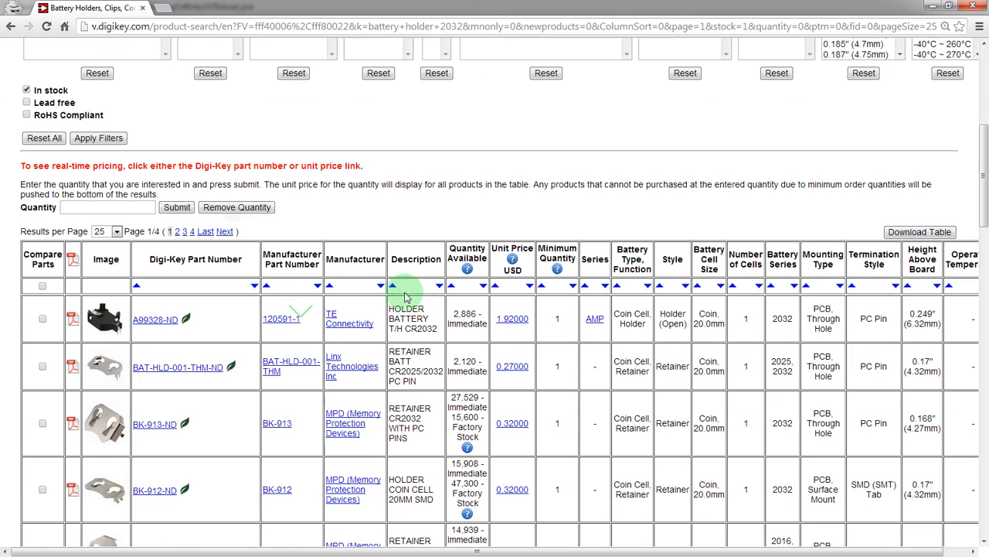
mouse_move(498, 294)
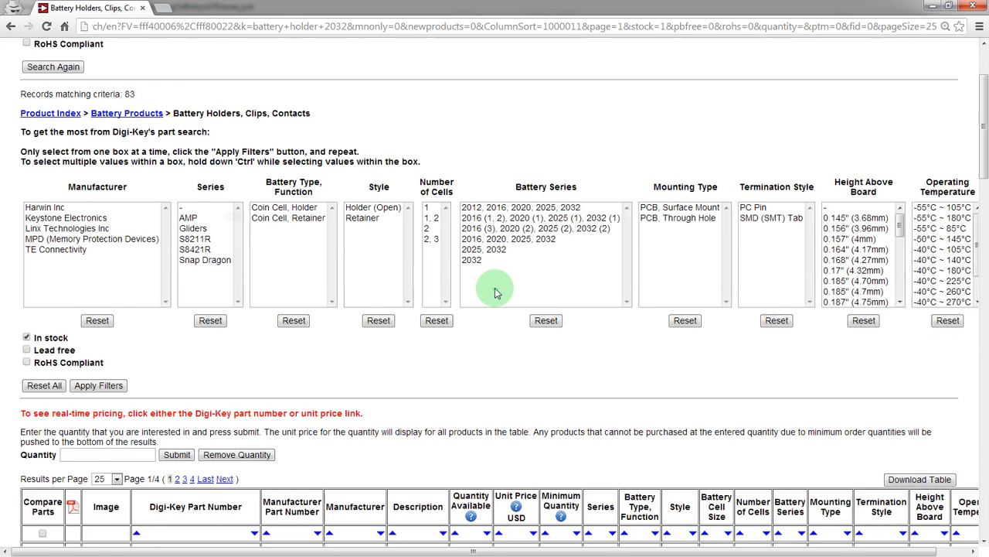
Scroll through the cheapest in-stock 2032 holders such as BK-913 and BK-883
scroll(down, 3)
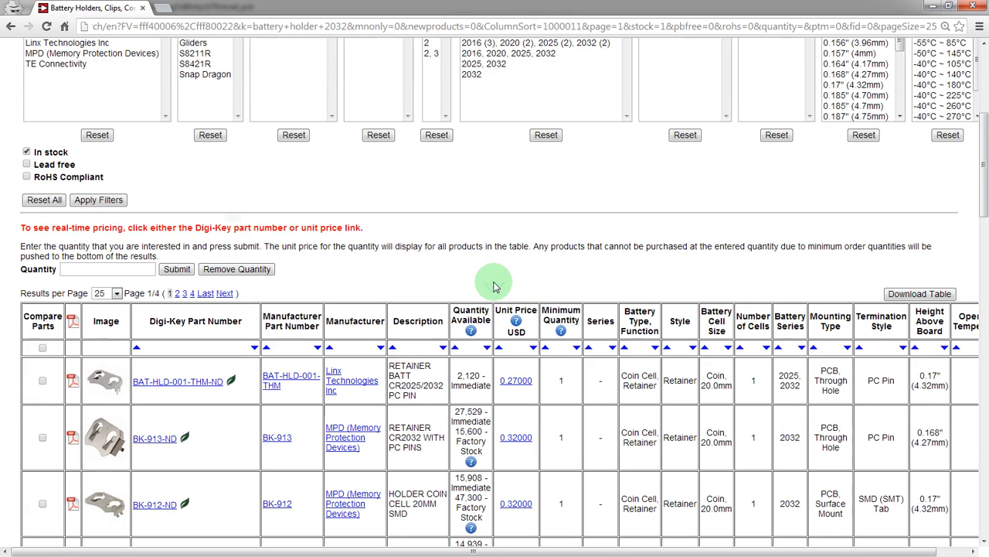
scroll(down, 3)
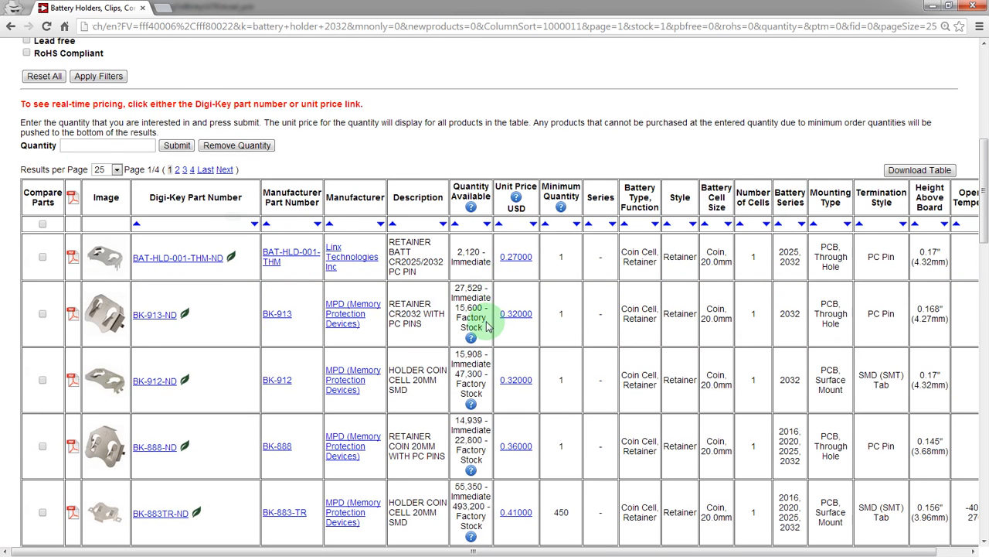
scroll(down, 3)
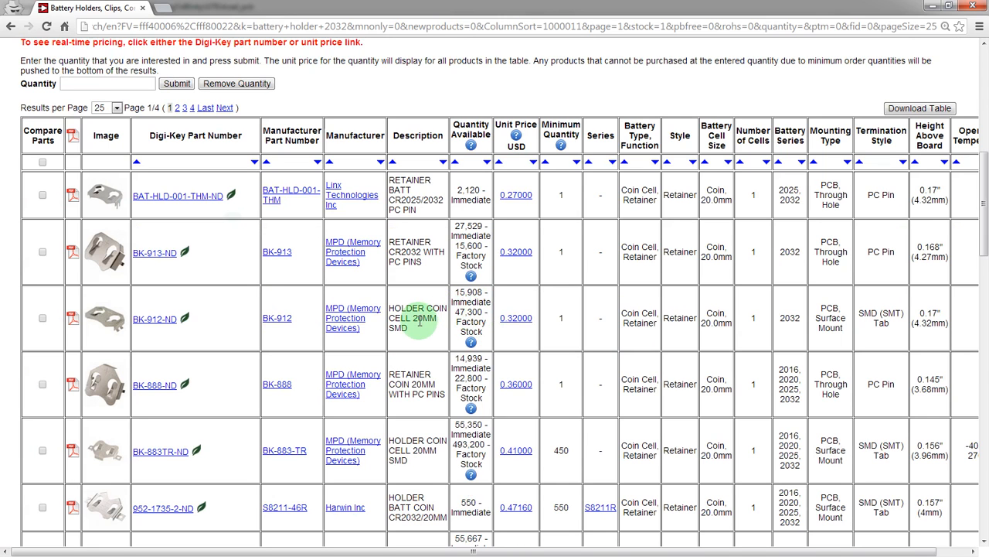
scroll(down, 3)
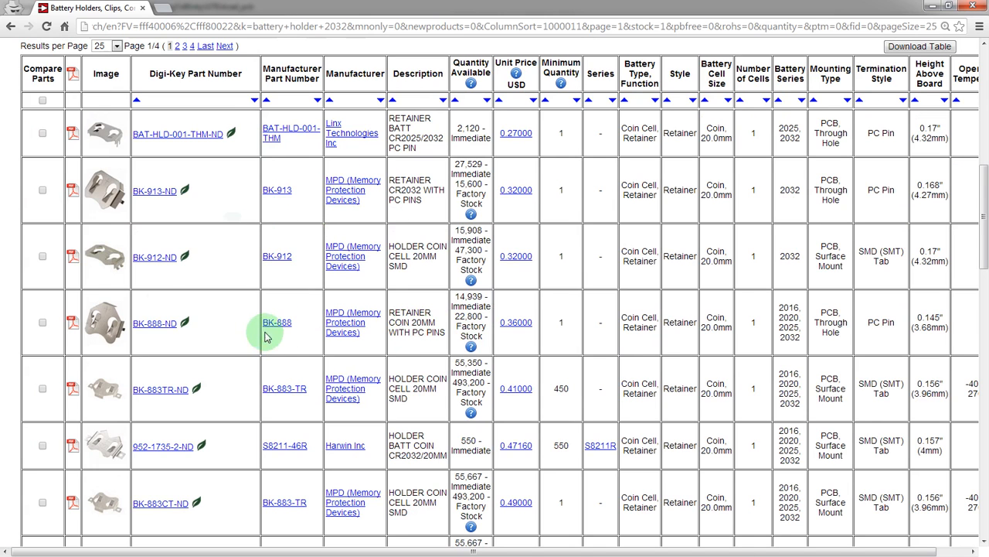
mouse_move(105, 257)
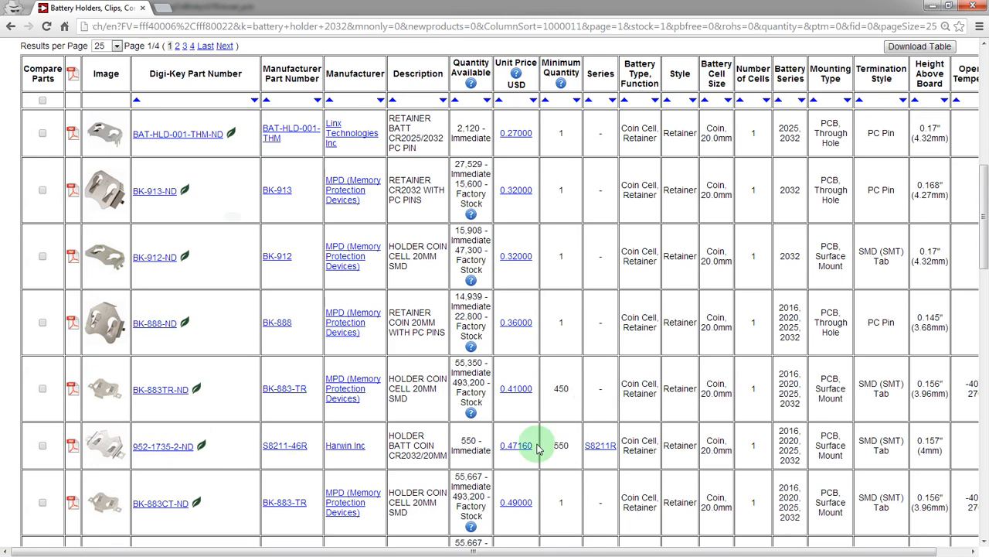
mouse_move(526, 384)
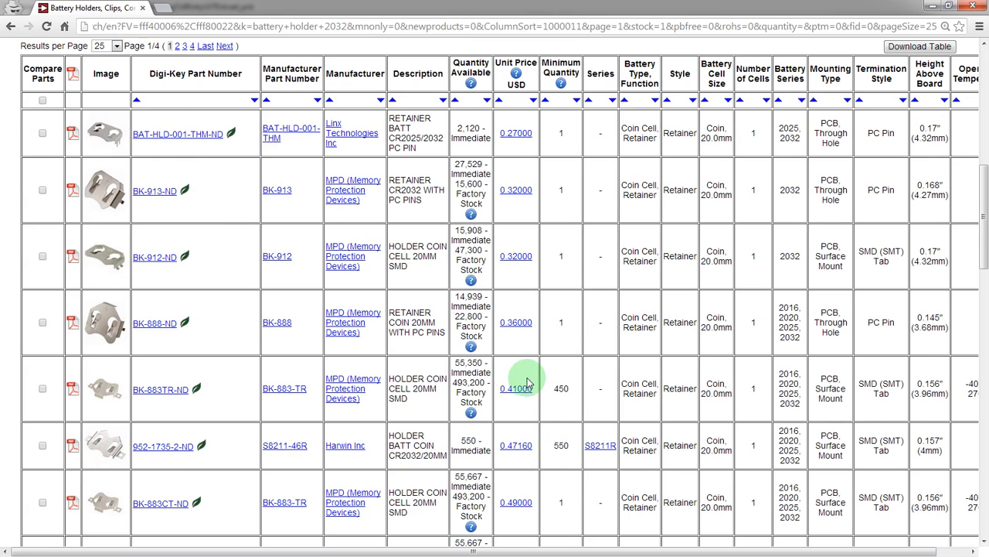
scroll(down, 3)
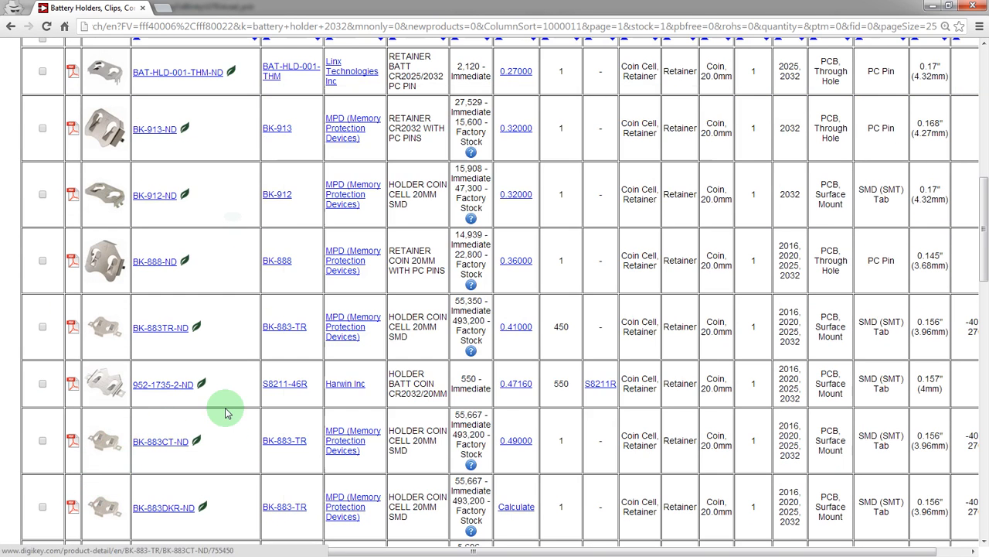
mouse_move(114, 441)
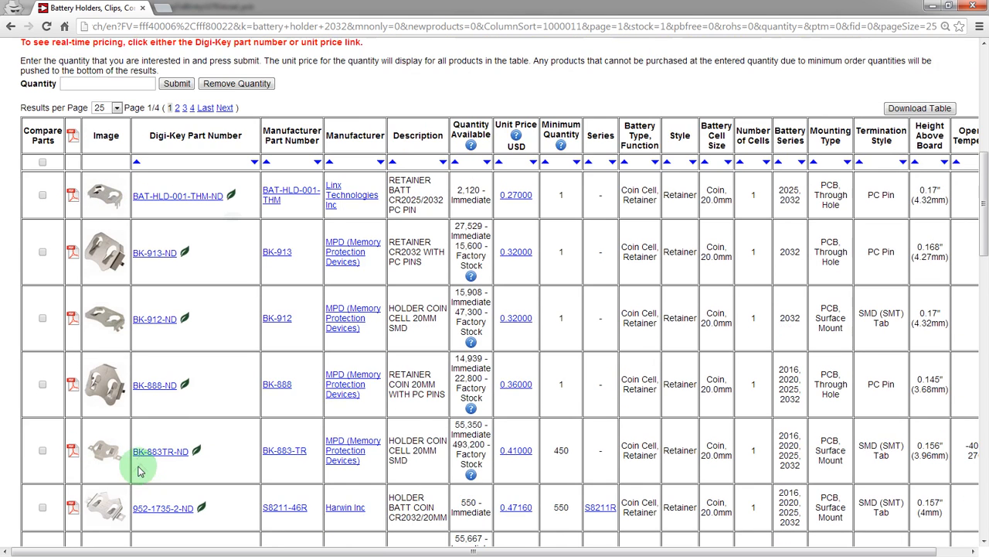
scroll(down, 3)
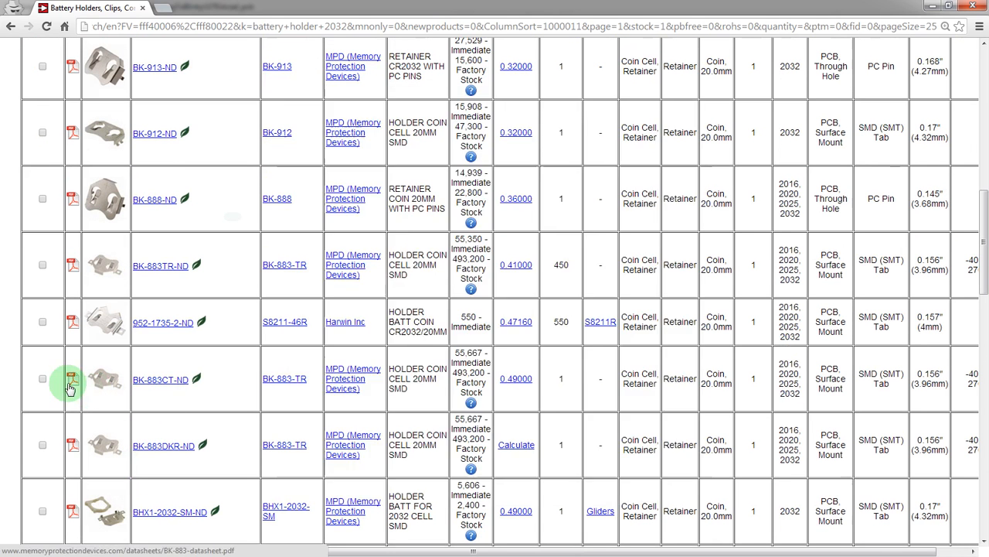
Open the BK-883CT-ND product page and bring its Datasheets row into view
click(161, 378)
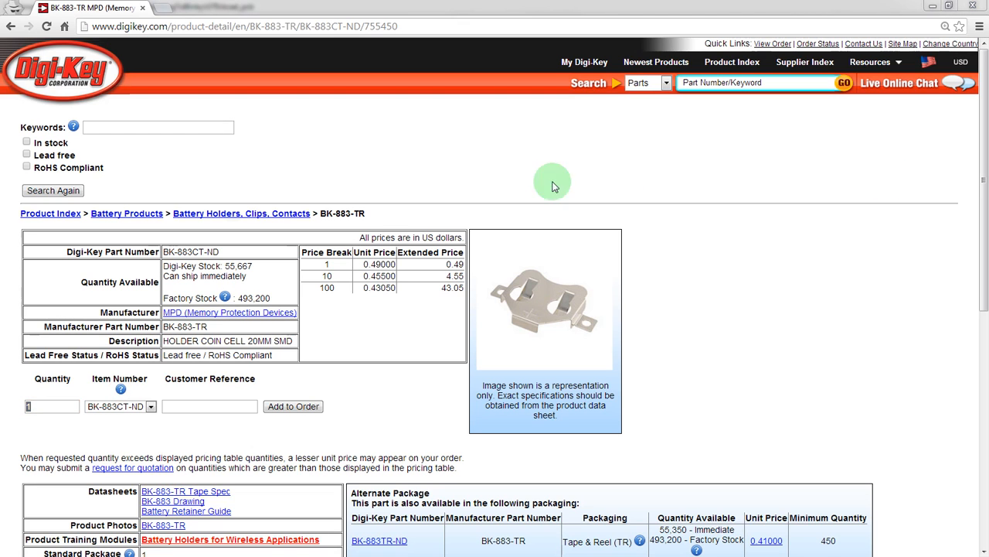
mouse_move(473, 223)
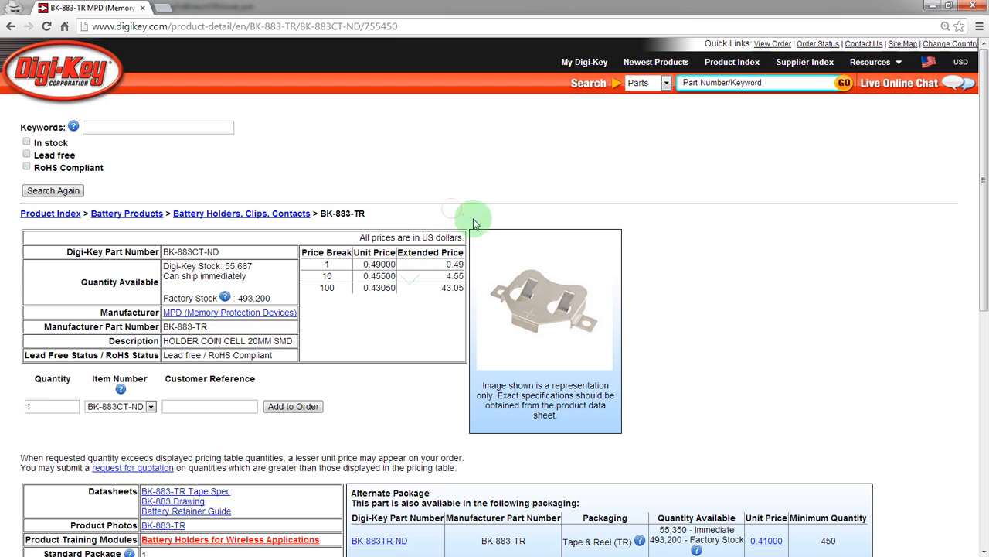
scroll(down, 3)
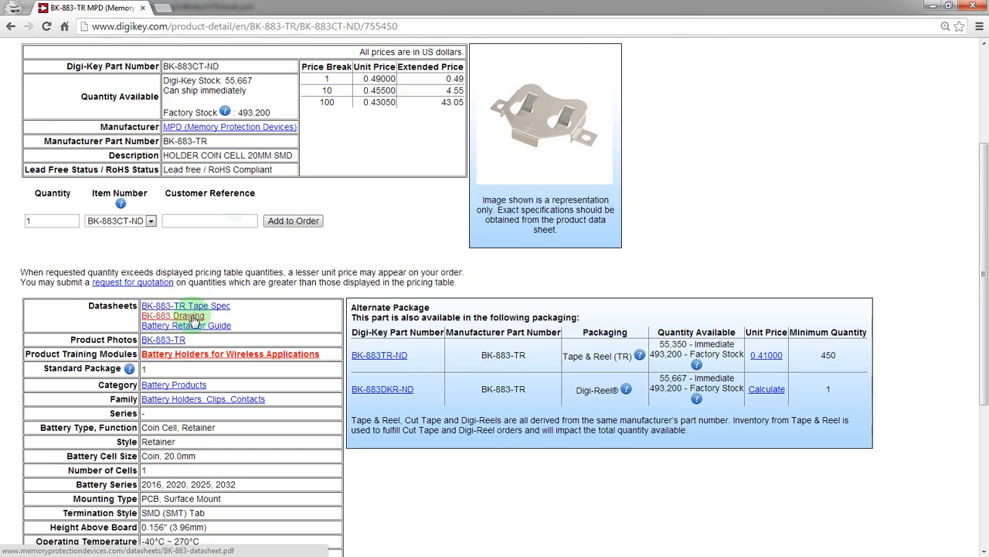
Open the BK-883 datasheet PDF showing the retainer's dimensions and PCB pad layout
click(179, 316)
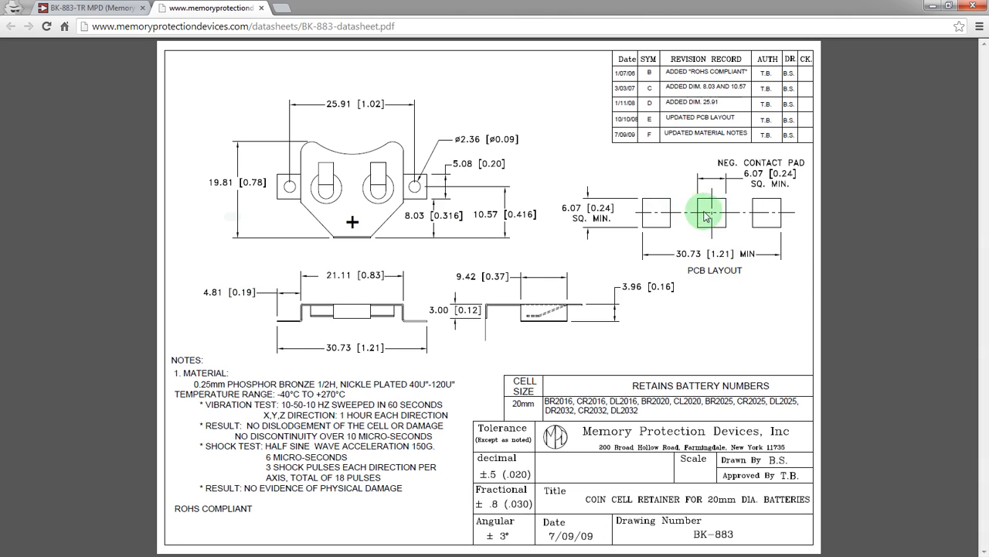
mouse_move(688, 201)
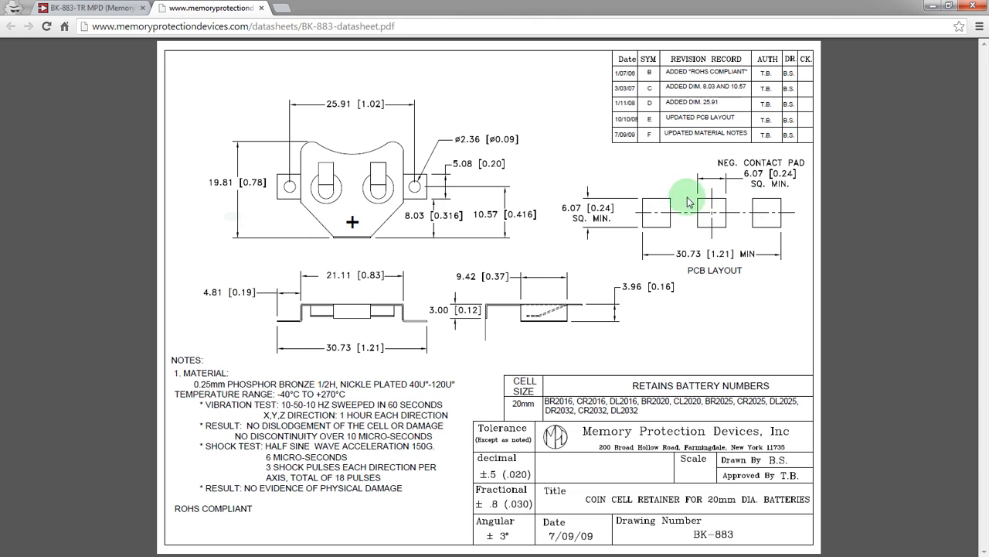
mouse_move(731, 223)
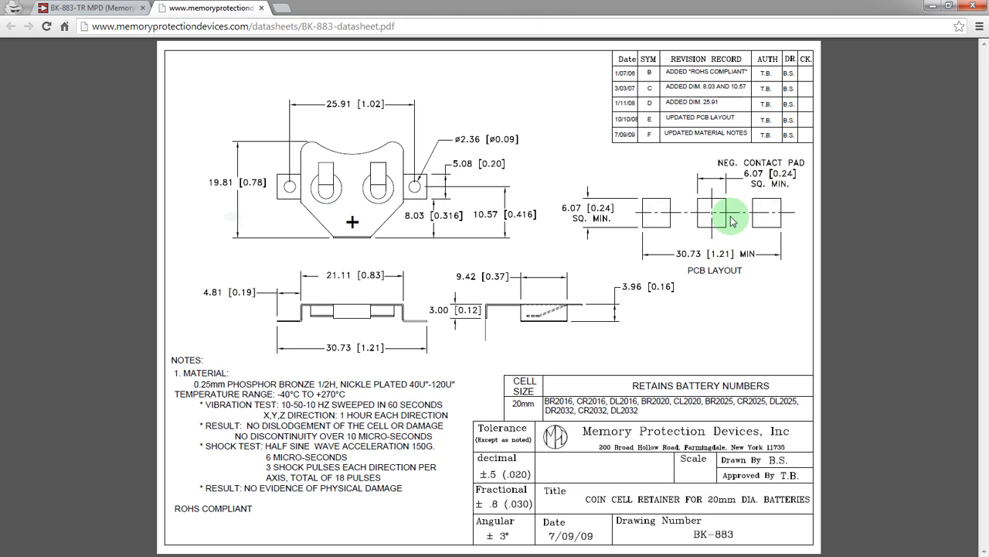
mouse_move(634, 188)
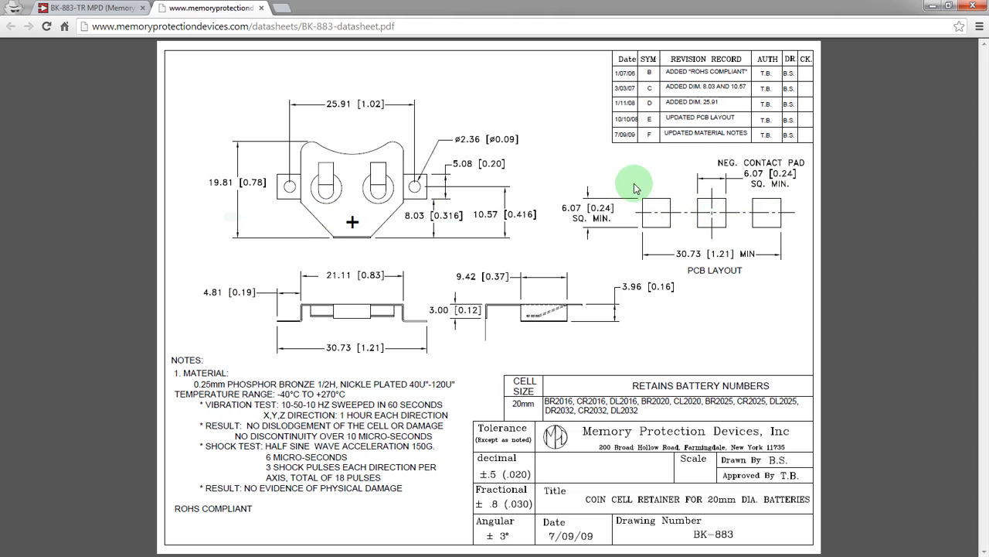
mouse_move(291, 185)
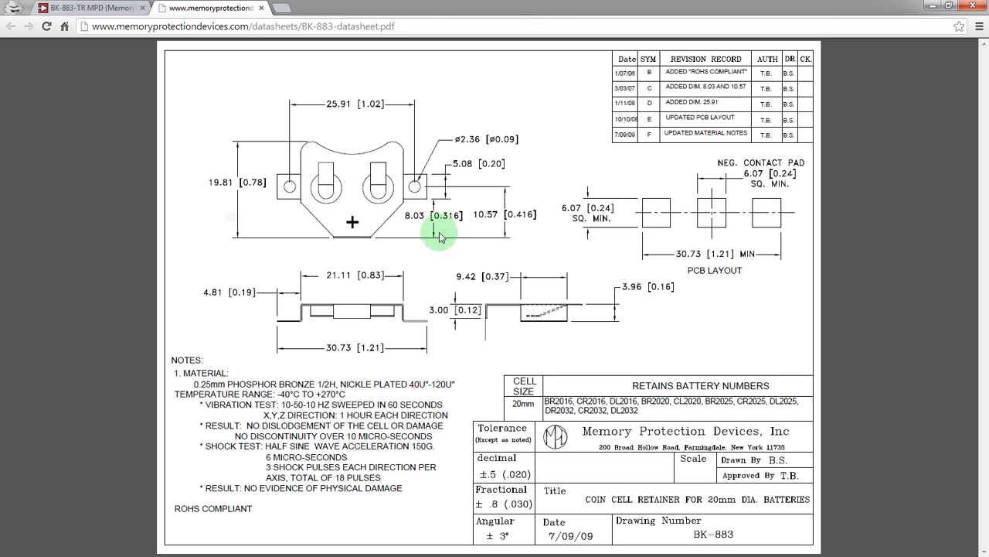
mouse_move(703, 224)
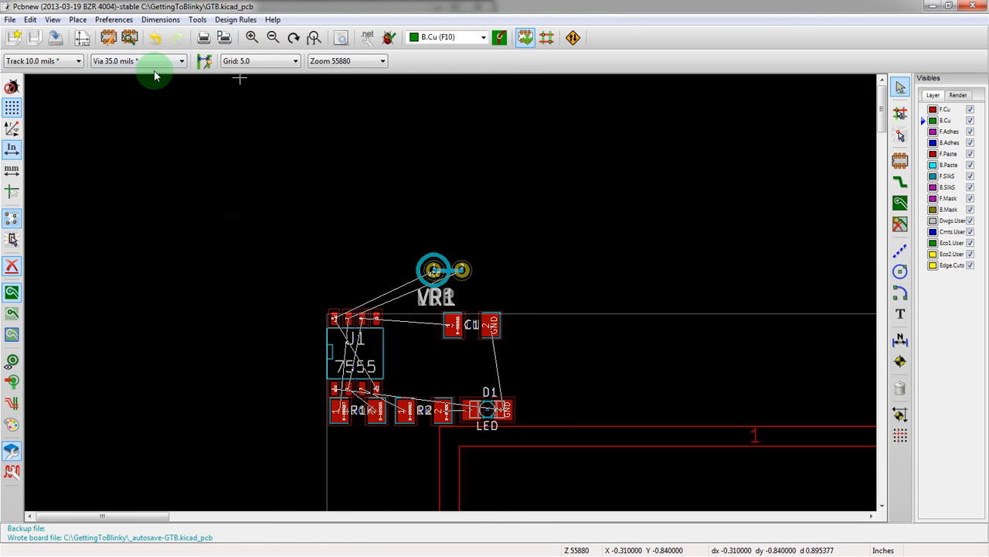
mouse_move(110, 38)
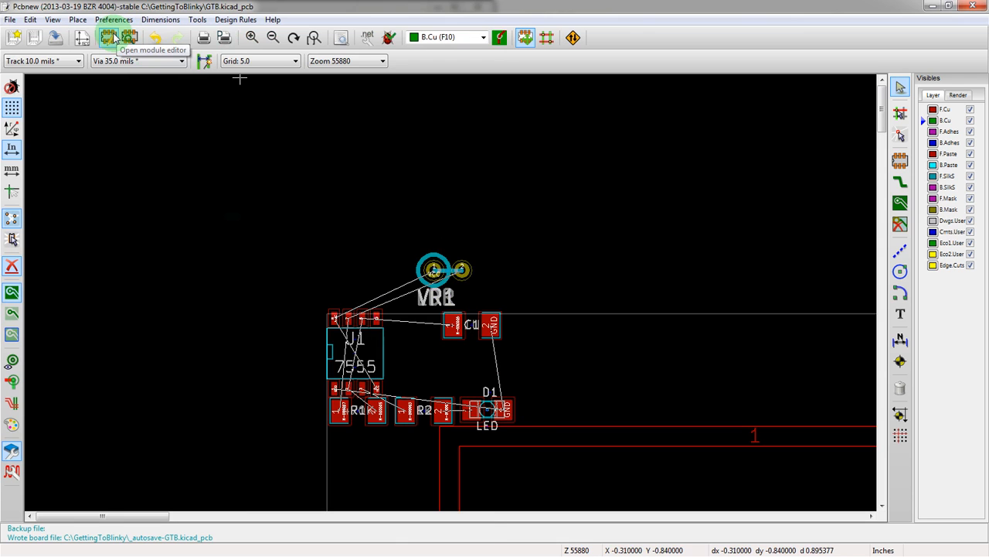
Launch the Module Editor from Pcbnew with an empty canvas
click(110, 37)
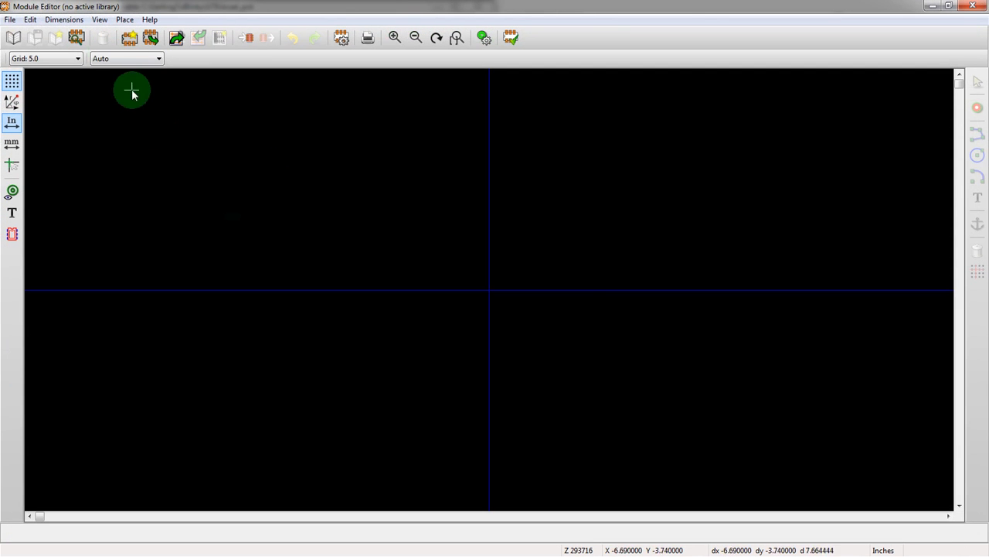
mouse_move(518, 295)
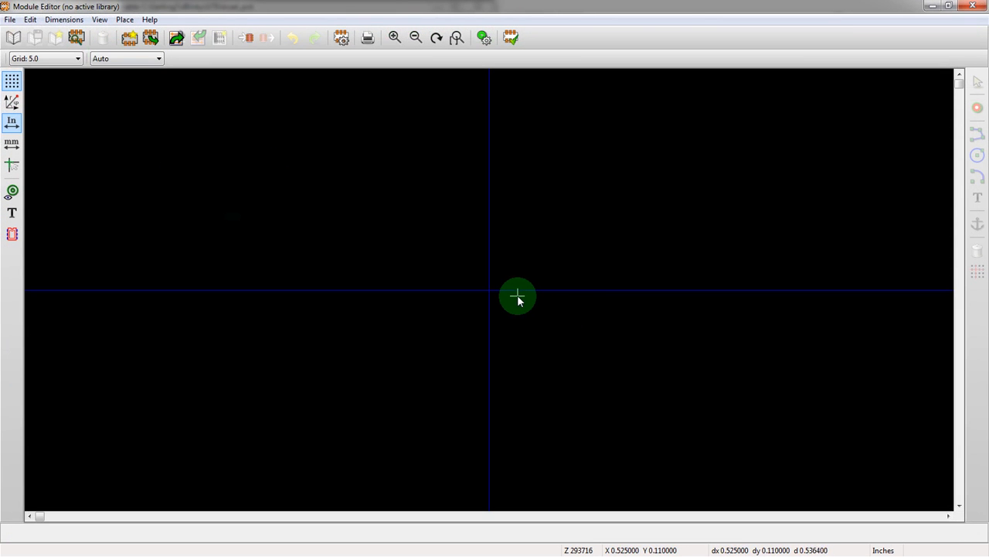
mouse_move(893, 275)
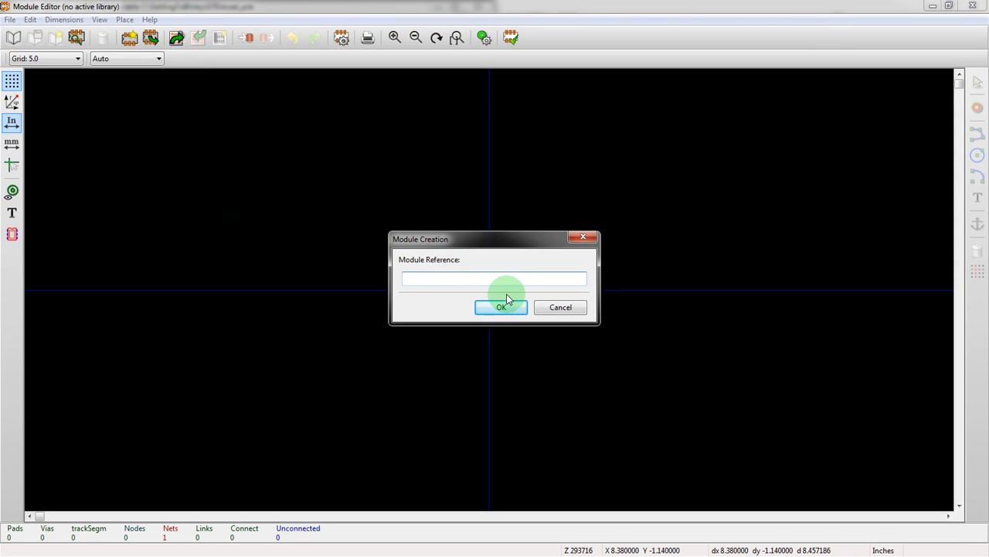
Create a new module named CR2032 and rename its value text to BAT**
text(CR203)
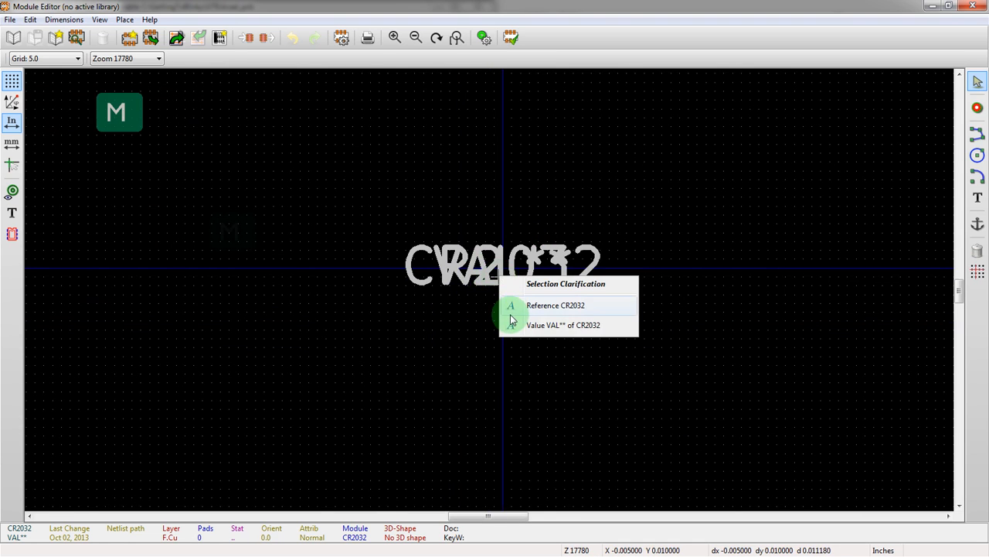
click(555, 304)
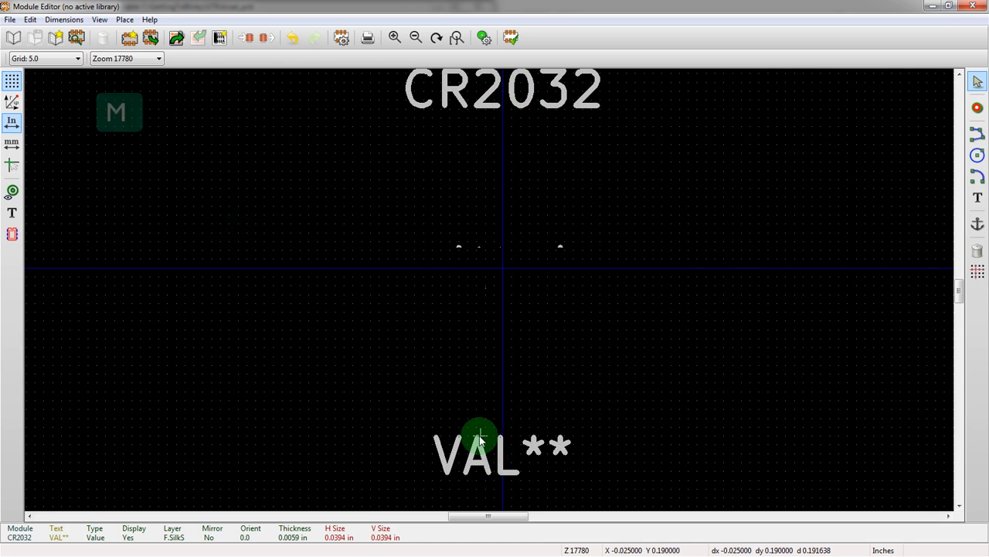
double_click(479, 436)
text(BAT)
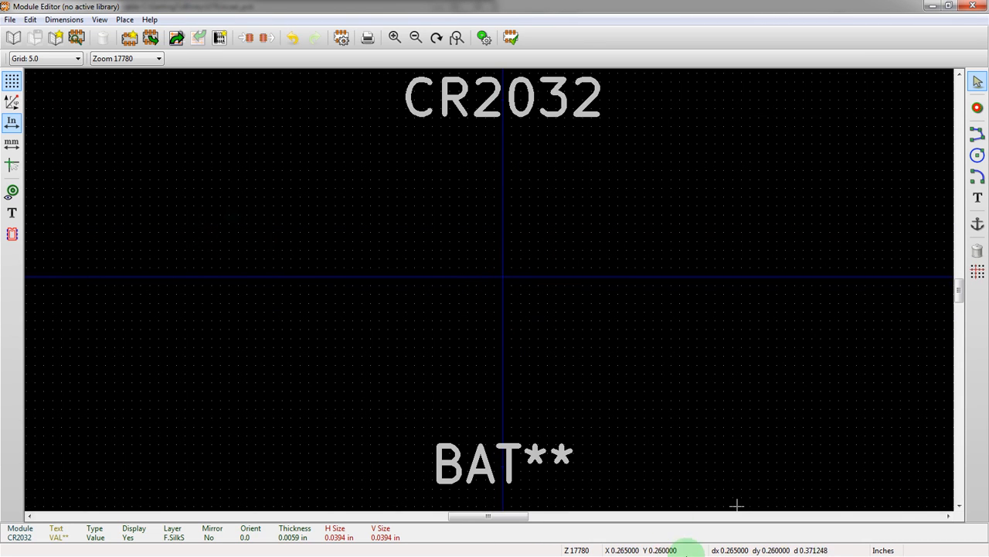
mouse_move(754, 506)
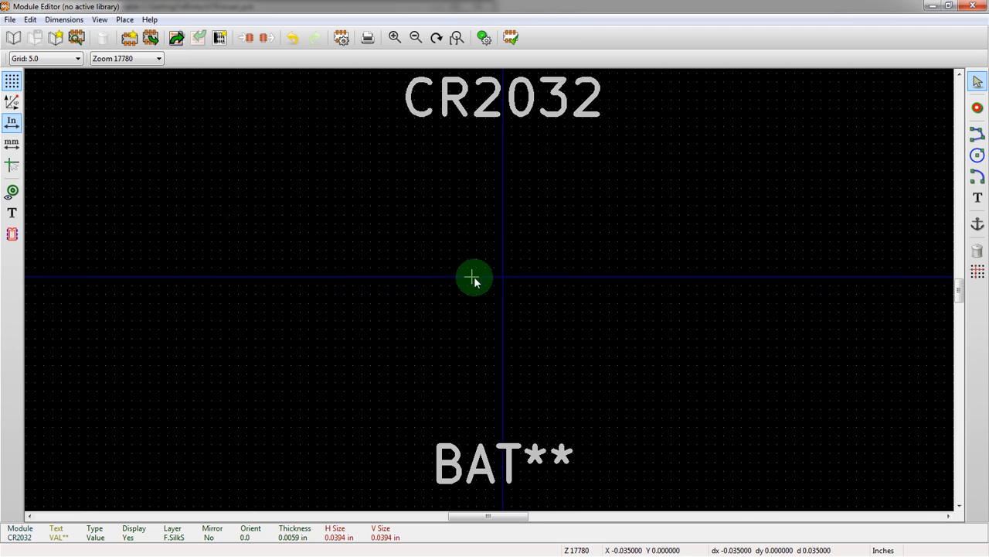
mouse_move(501, 278)
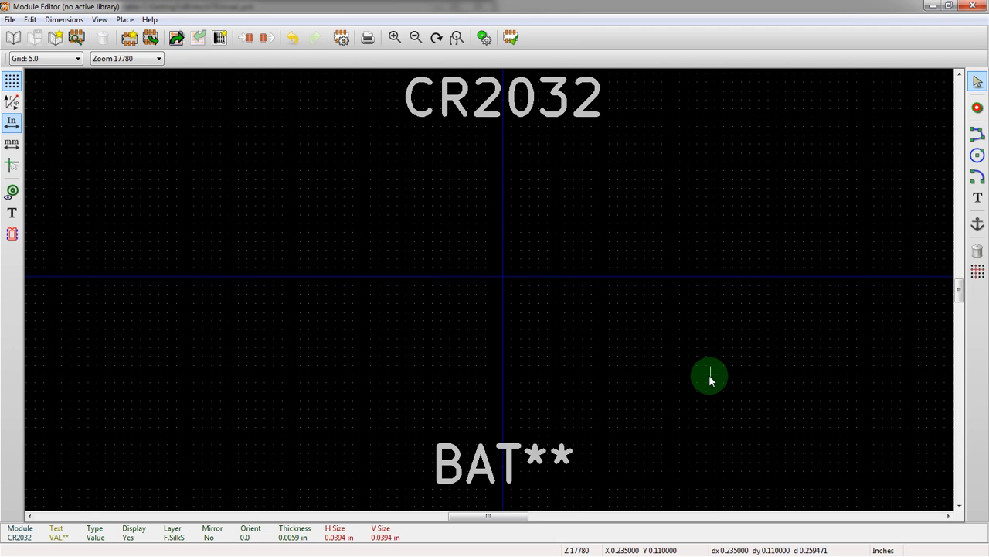
key(space)
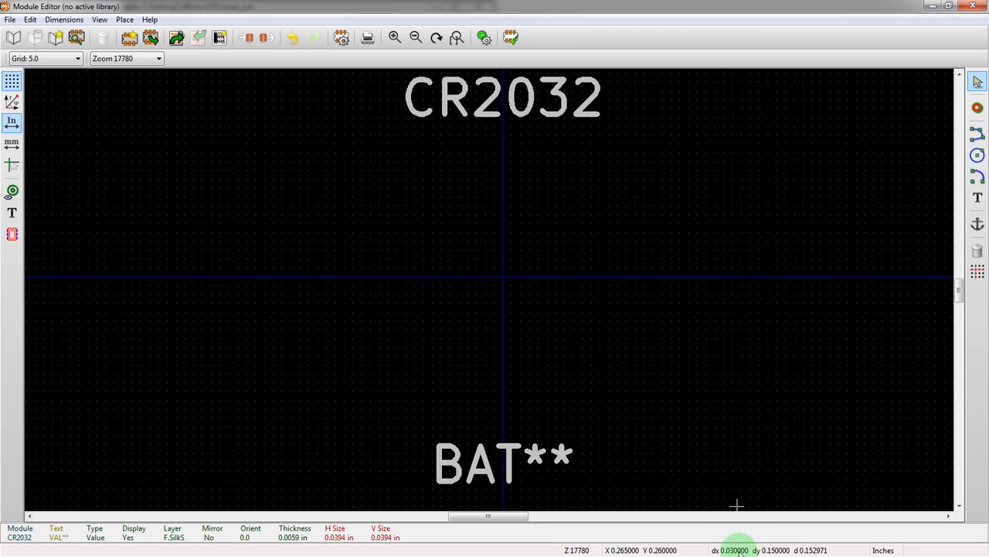
mouse_move(705, 378)
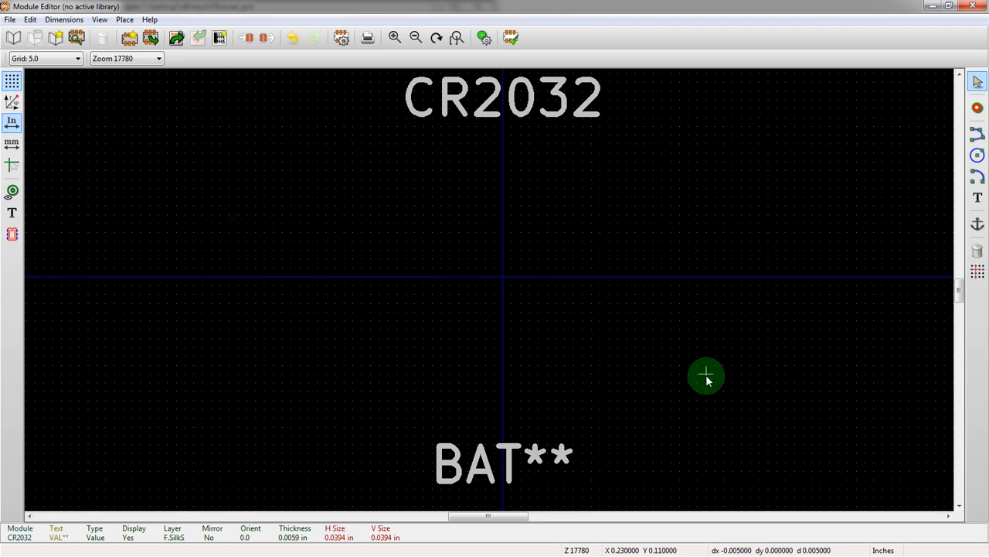
mouse_move(581, 183)
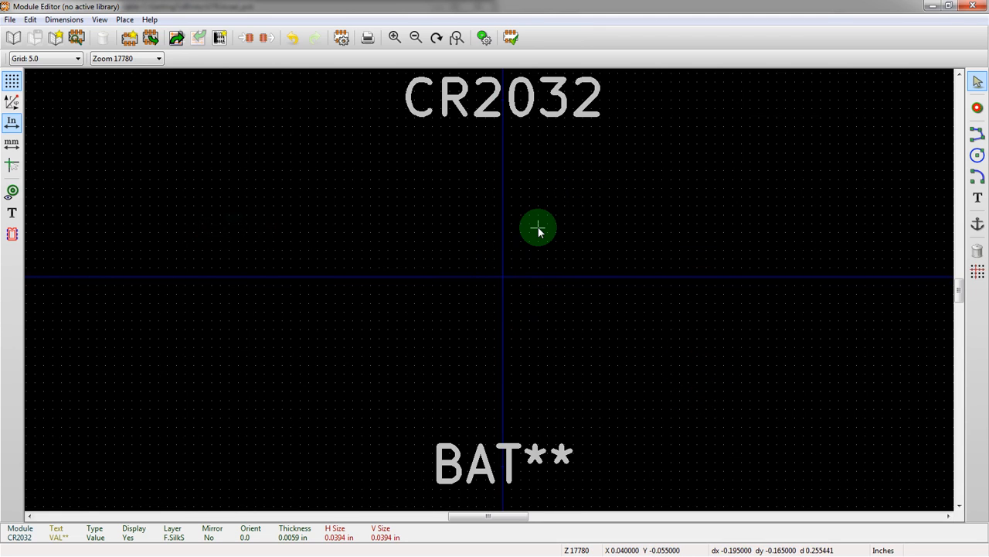
key(space)
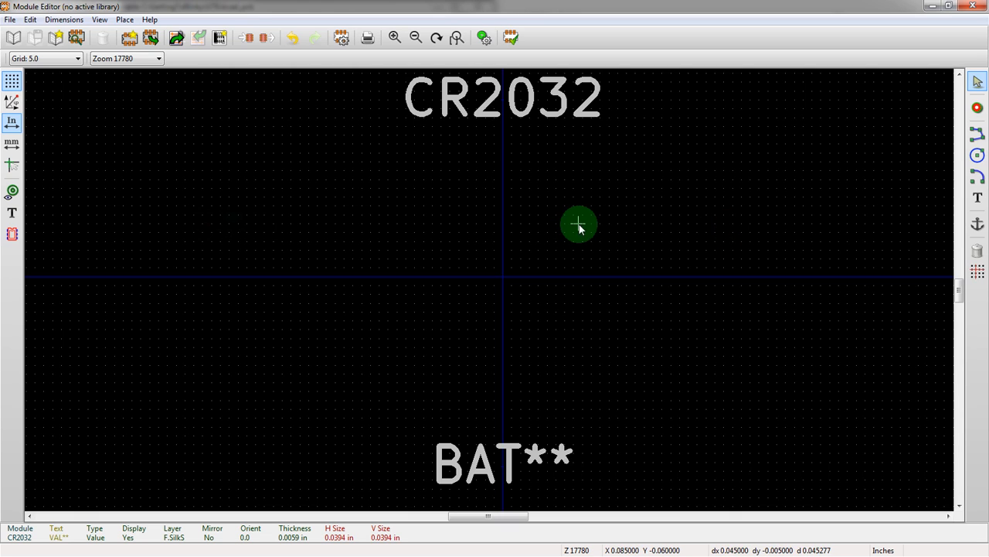
mouse_move(569, 291)
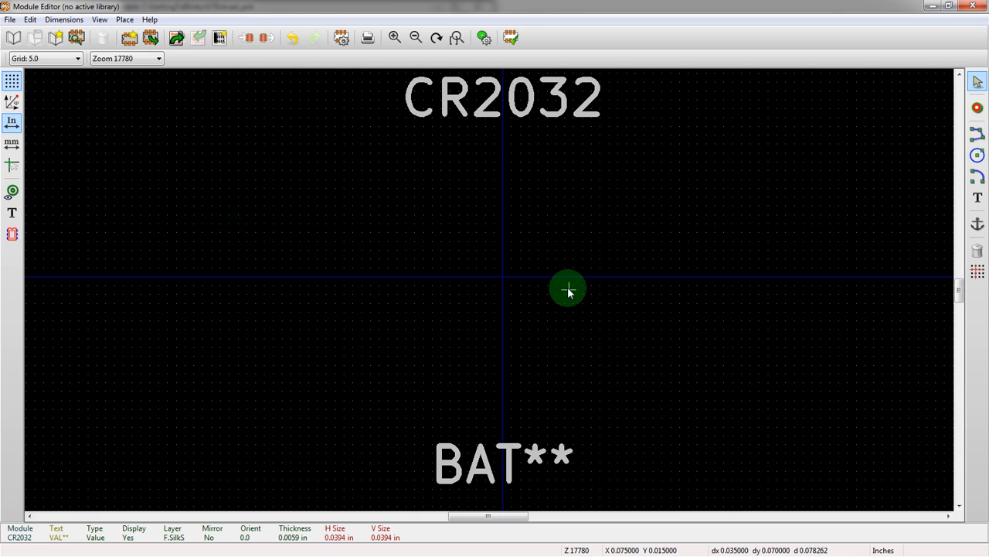
mouse_move(652, 421)
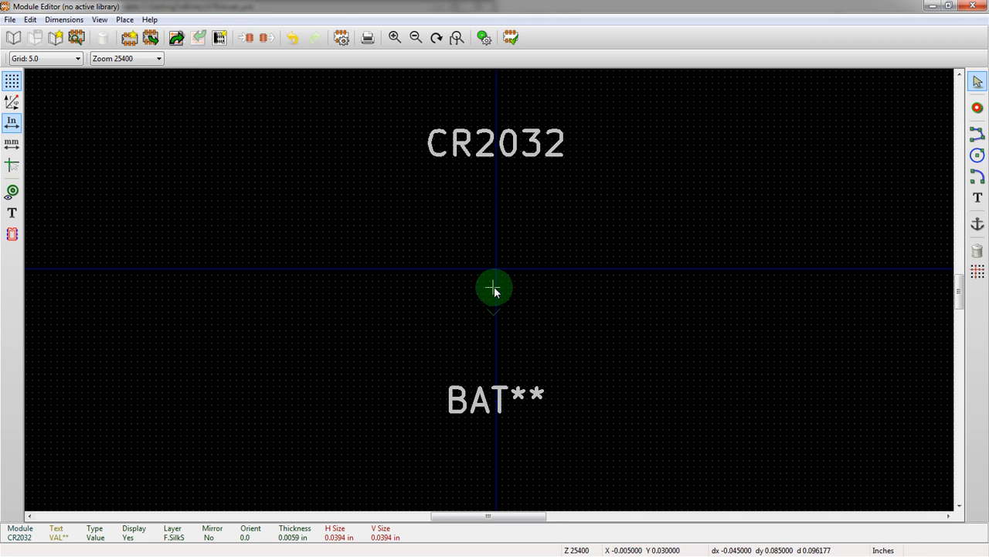
mouse_move(782, 136)
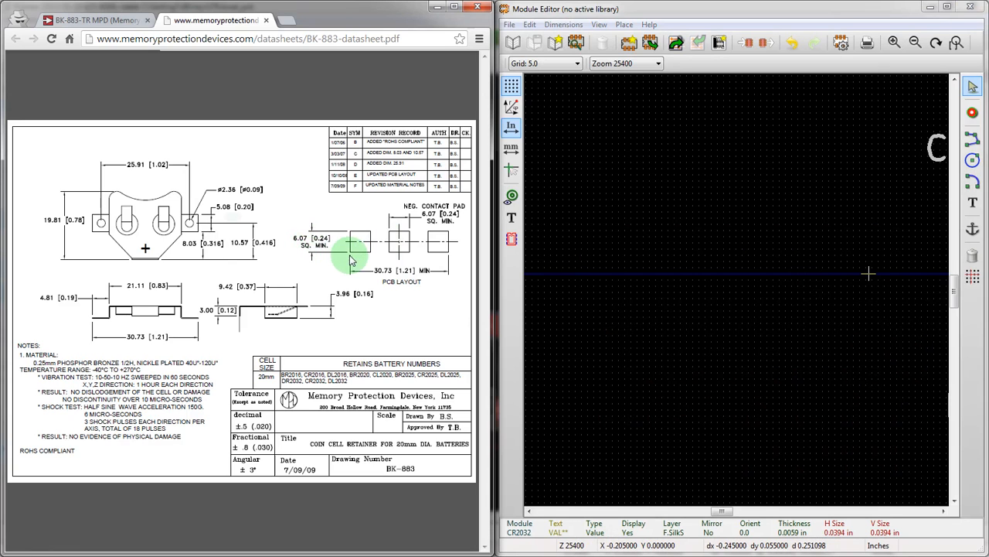
mouse_move(306, 244)
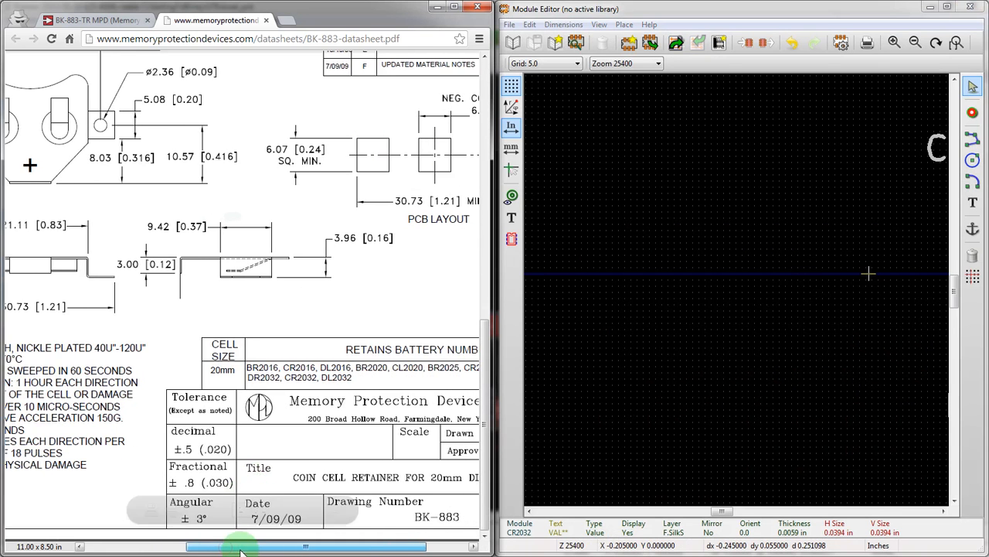
Arrange the datasheet's pad layout beside the Module Editor with a calculator for converting dimensions
drag(239, 547, 297, 548)
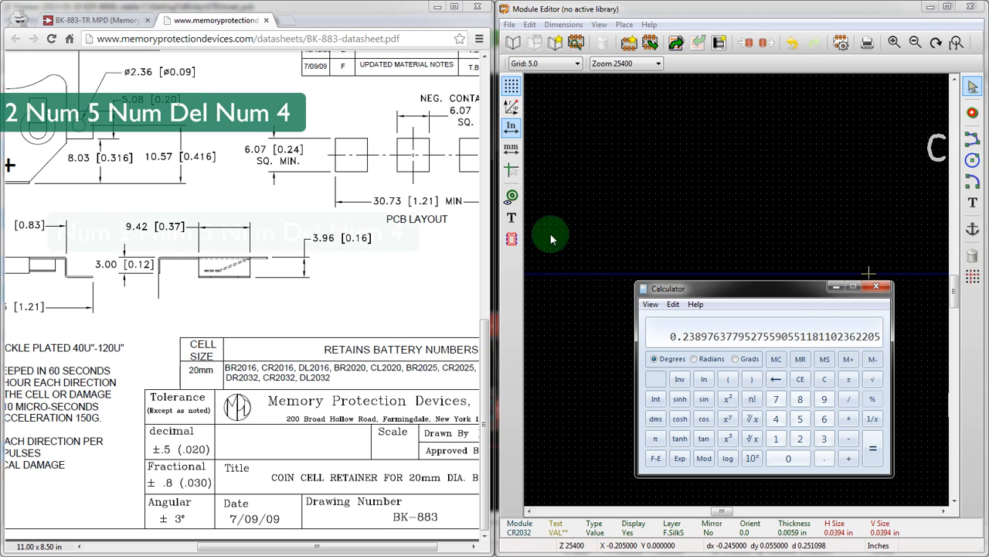
mouse_move(858, 324)
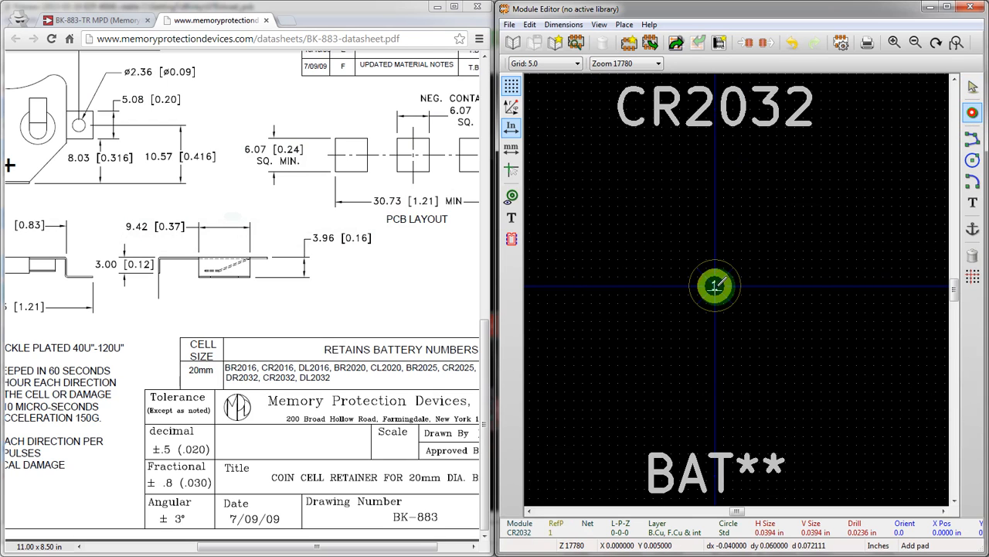
Set pad 1 to SMD, rectangular, 0.24 in square, then reopen its properties
double_click(714, 286)
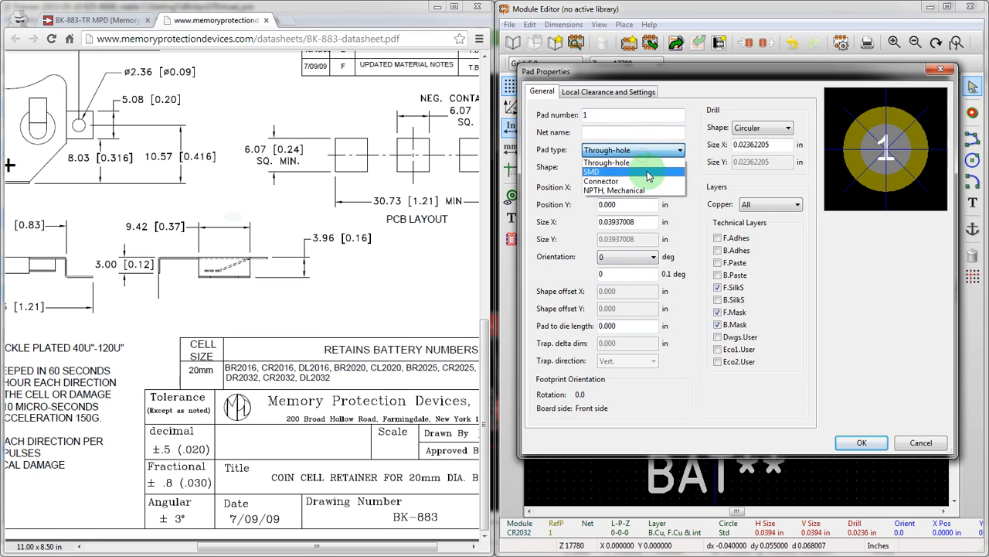
click(592, 170)
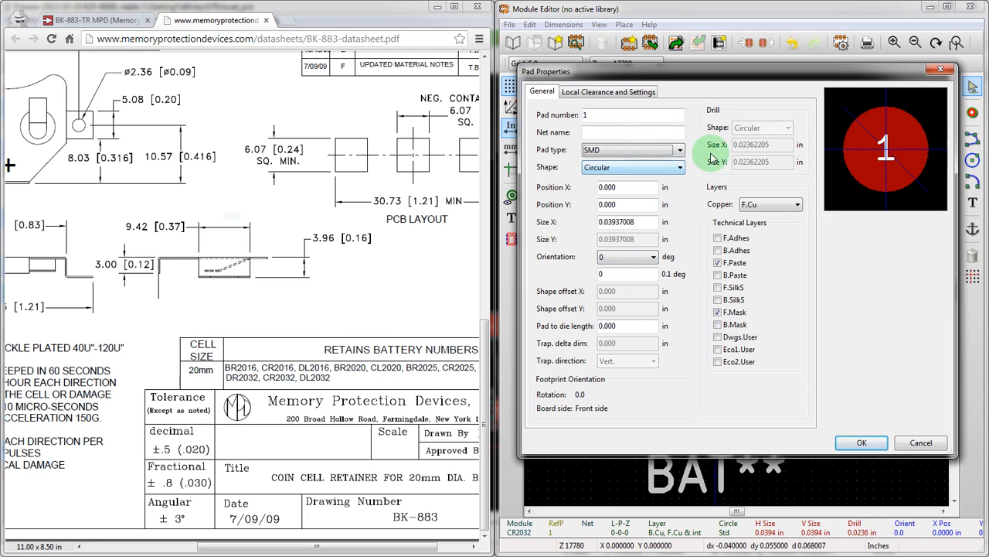
click(652, 167)
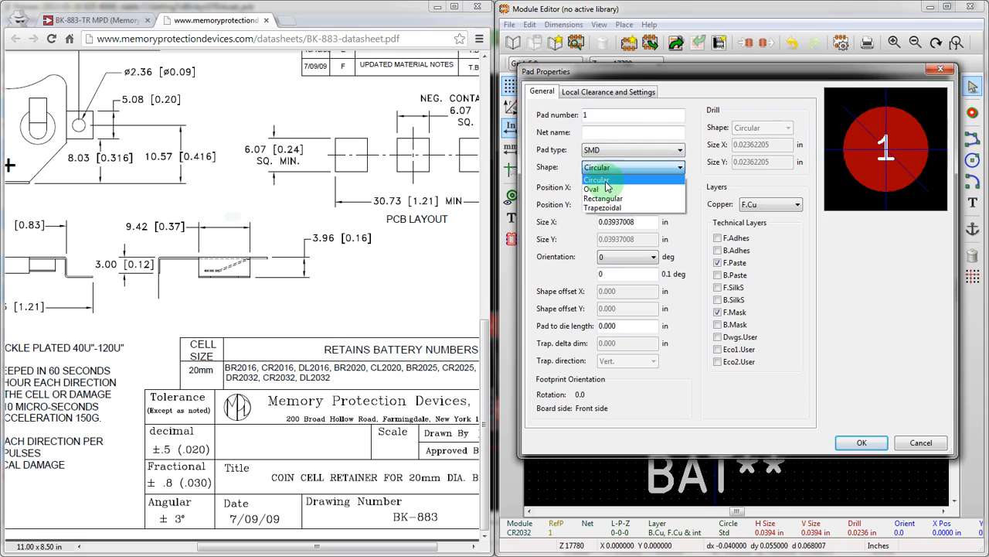
click(603, 198)
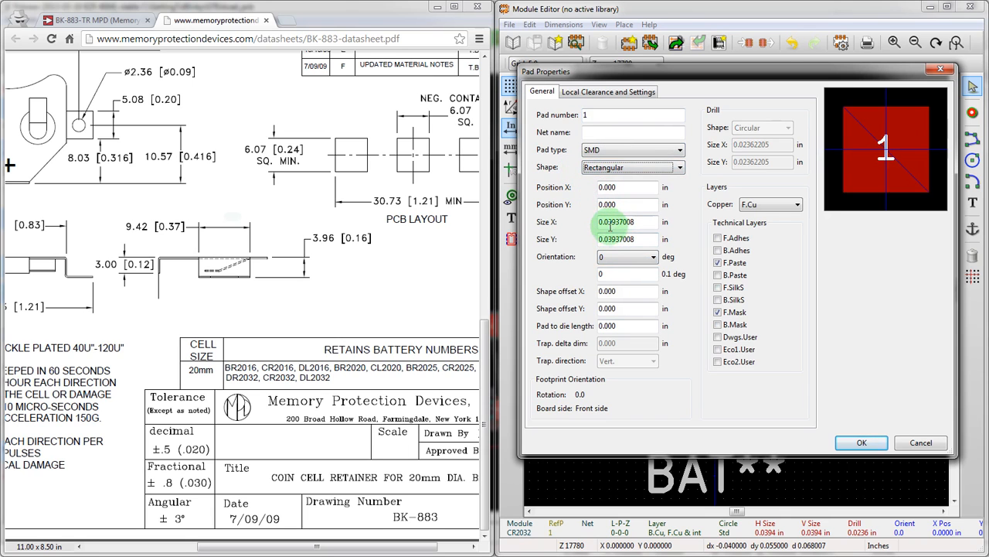
key(backspace)
text(0.24)
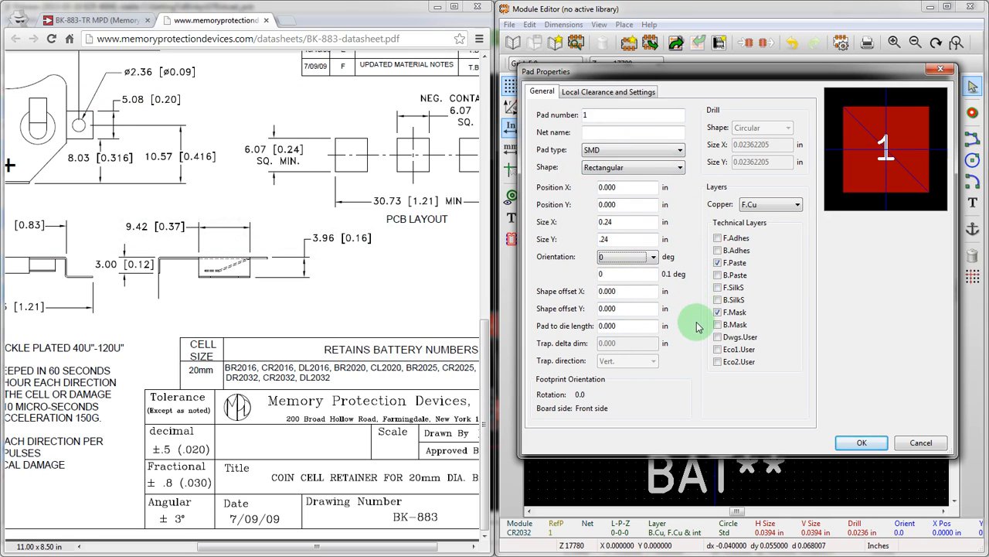
click(717, 263)
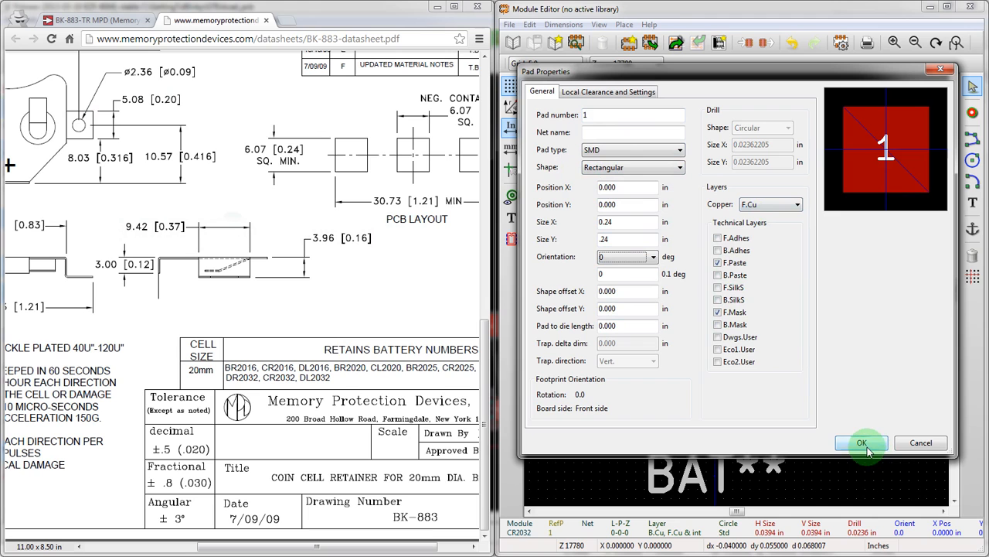
click(862, 442)
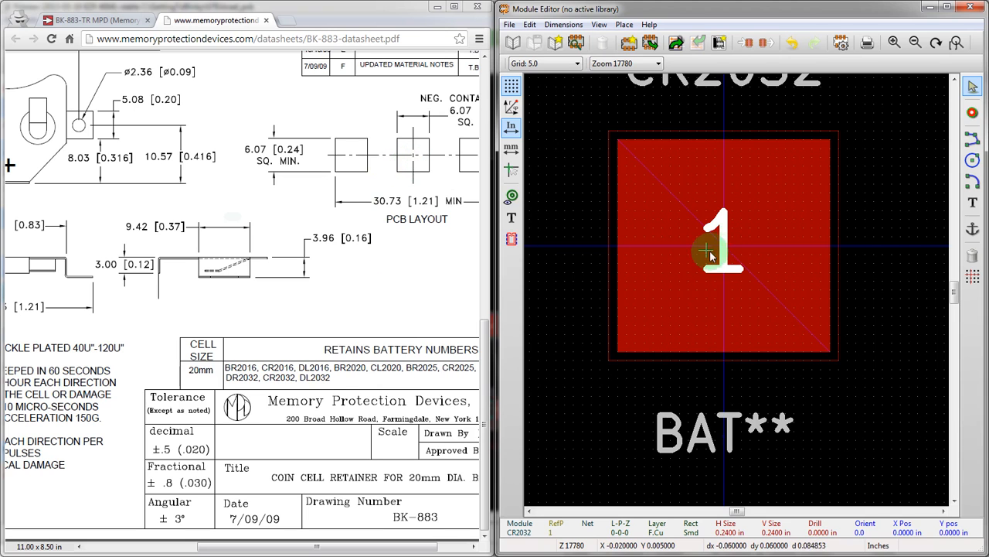
double_click(723, 247)
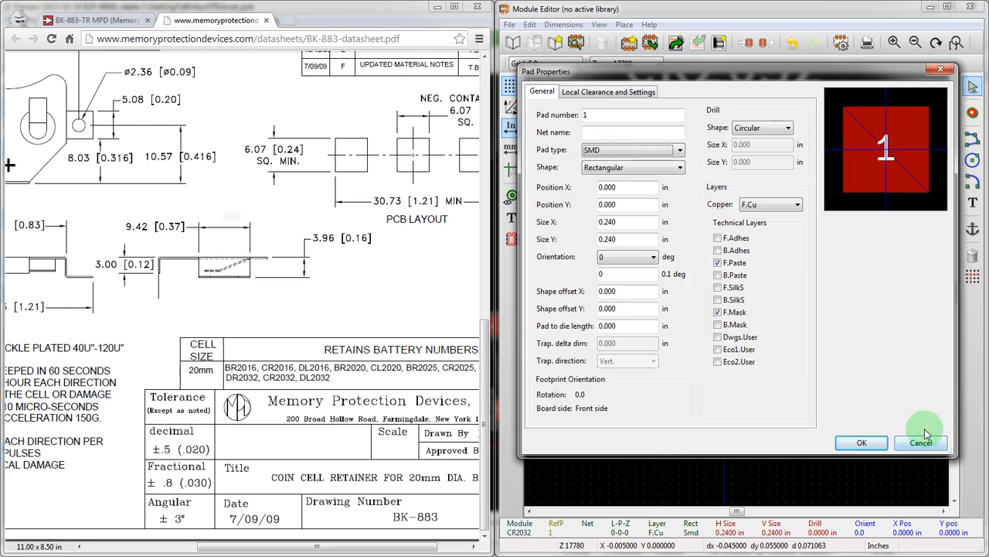
mouse_move(755, 411)
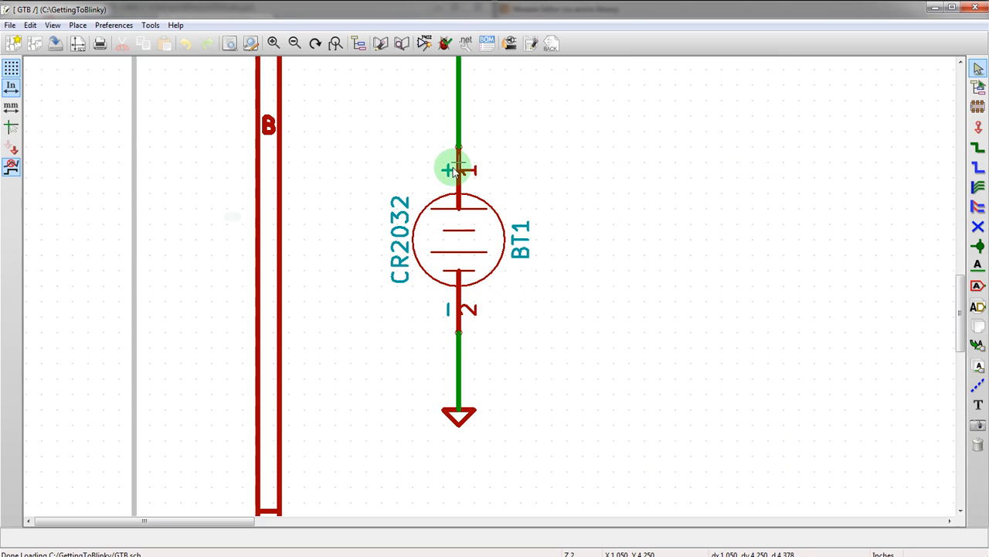
mouse_move(650, 315)
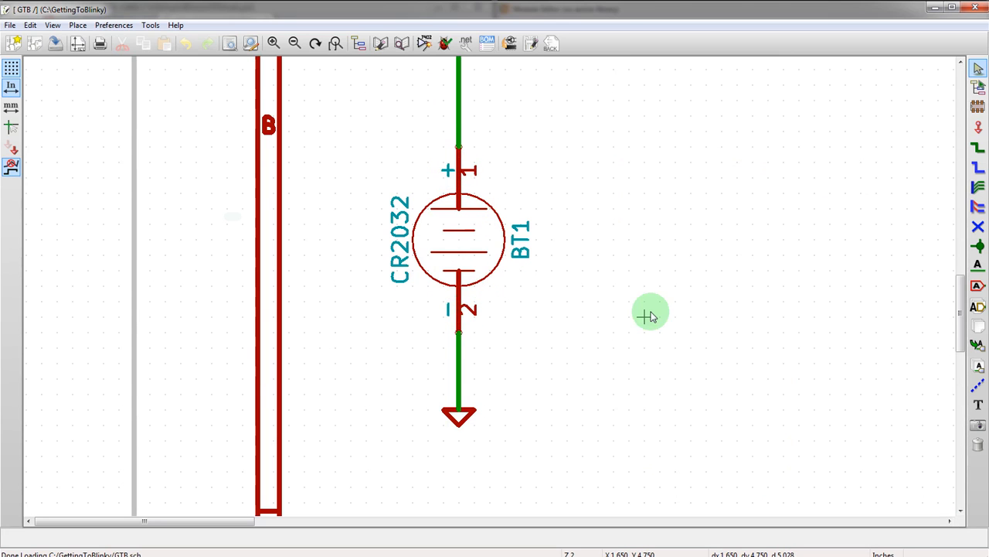
key(alt+Tab)
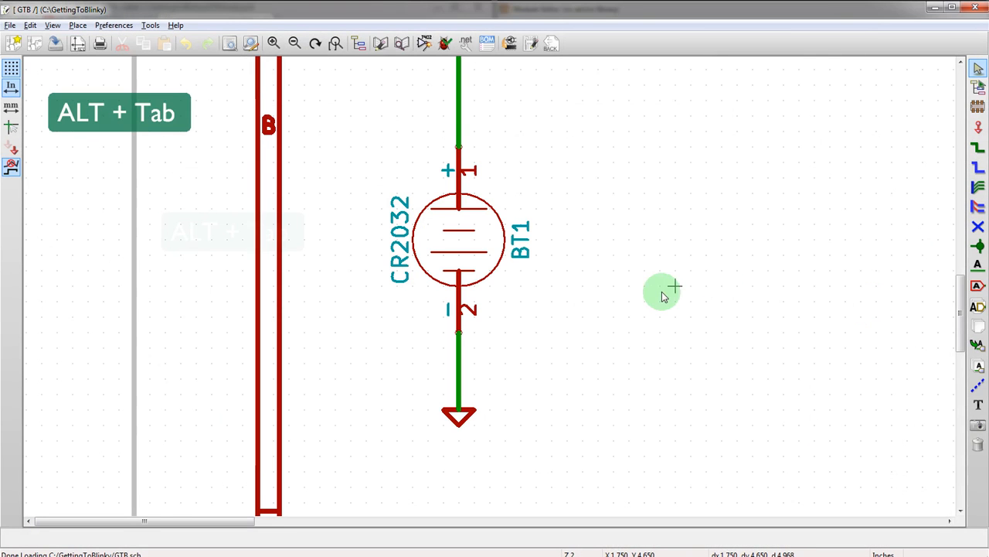
key(alt+Tab)
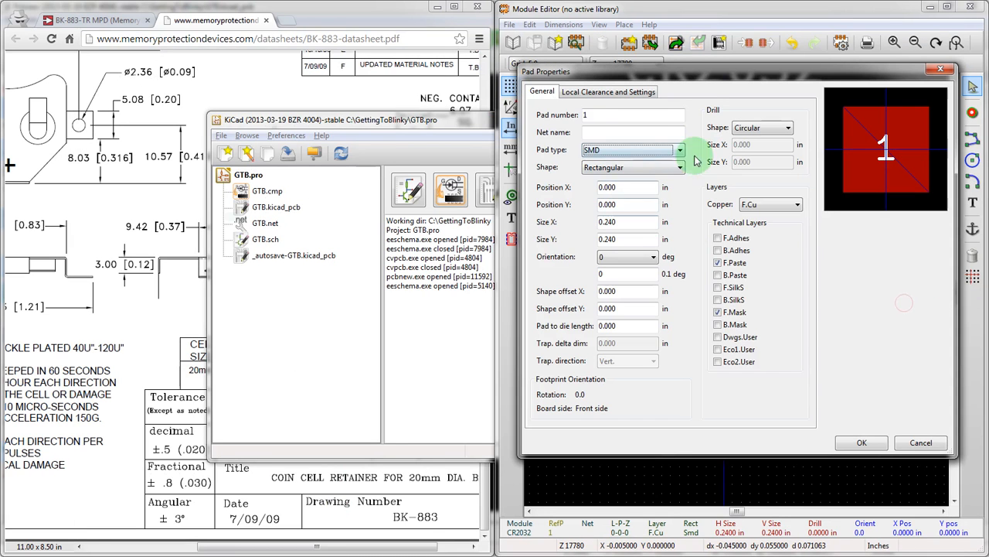
Renumber the square pad to pad 2 and confirm the Pad Properties
text(2)
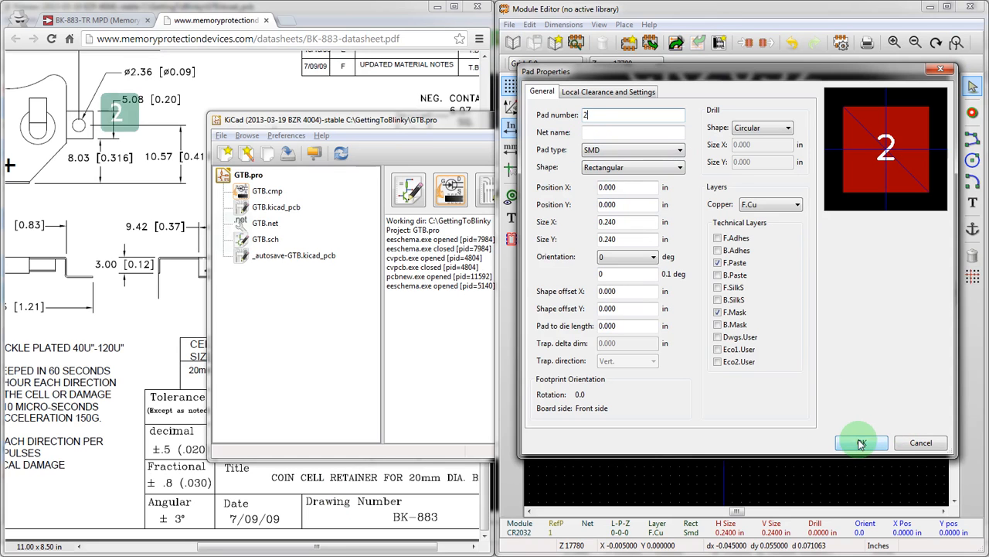
click(861, 442)
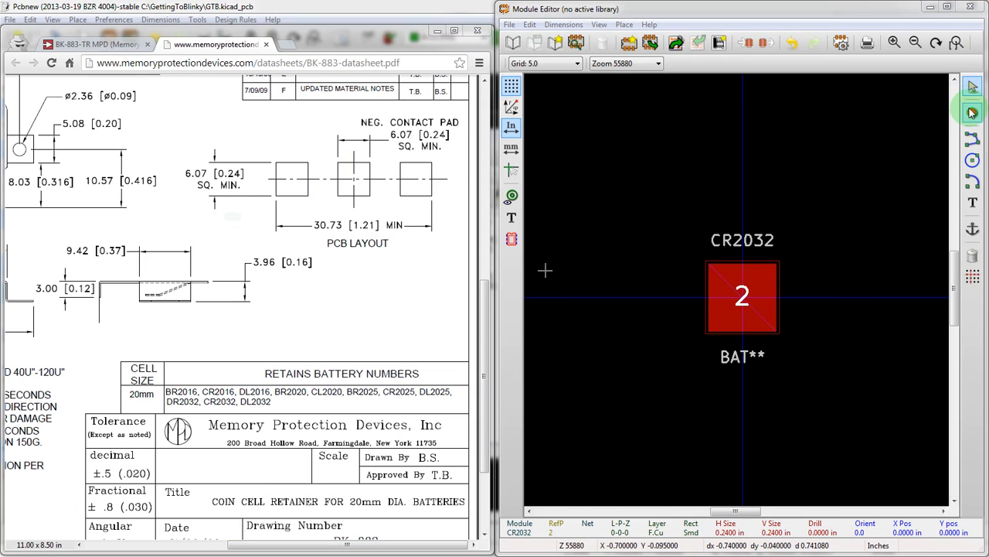
Bring the battery holder datasheet forward to read the pad spacing
click(972, 111)
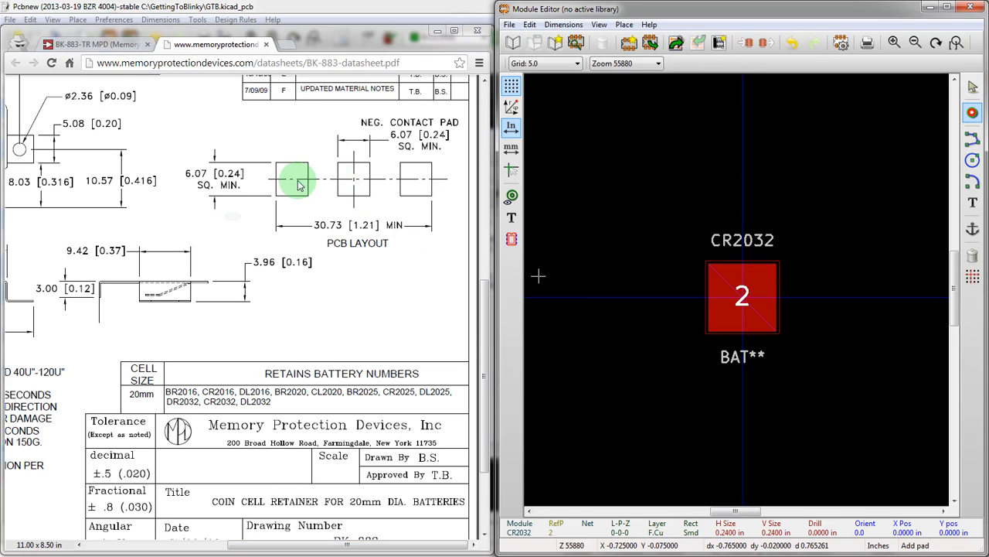
mouse_move(322, 185)
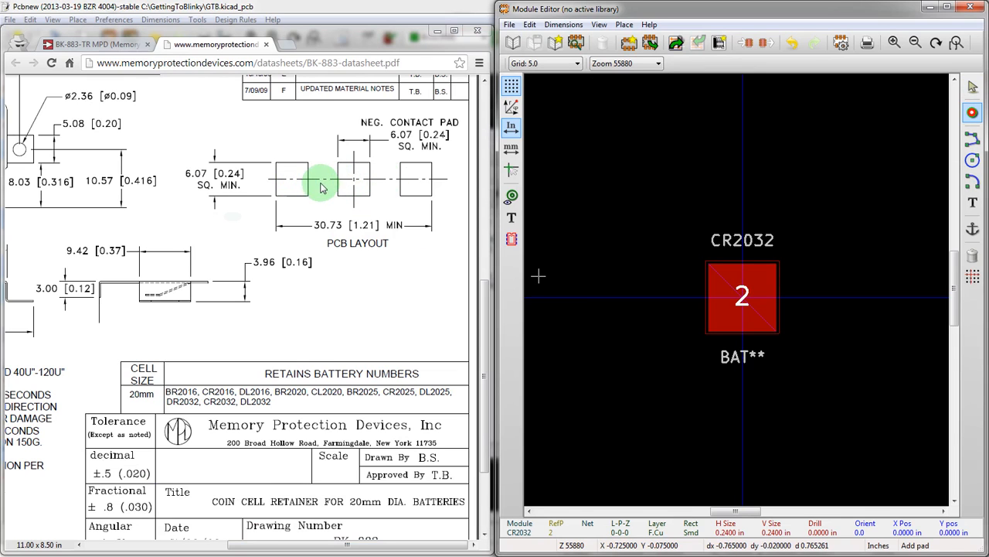
mouse_move(296, 278)
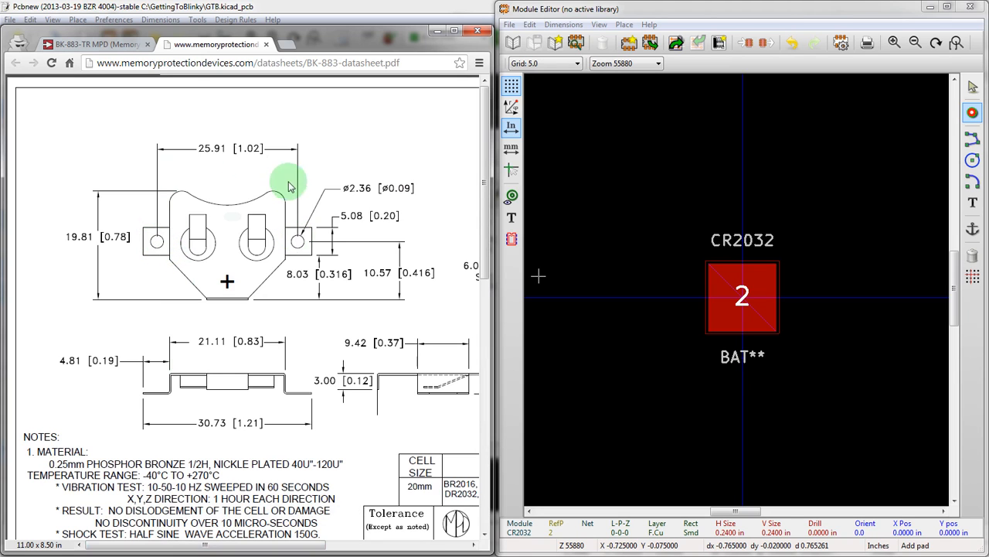
mouse_move(215, 155)
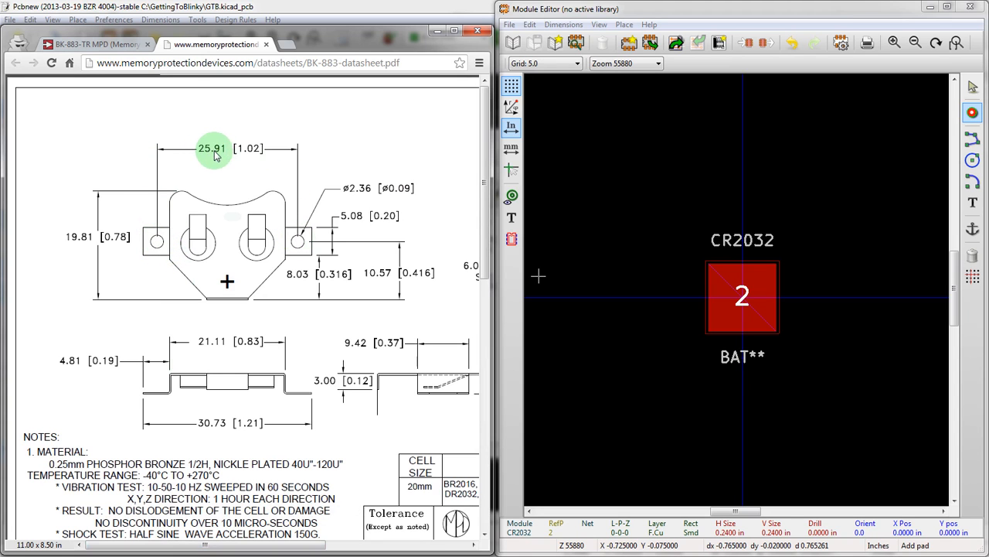
mouse_move(249, 153)
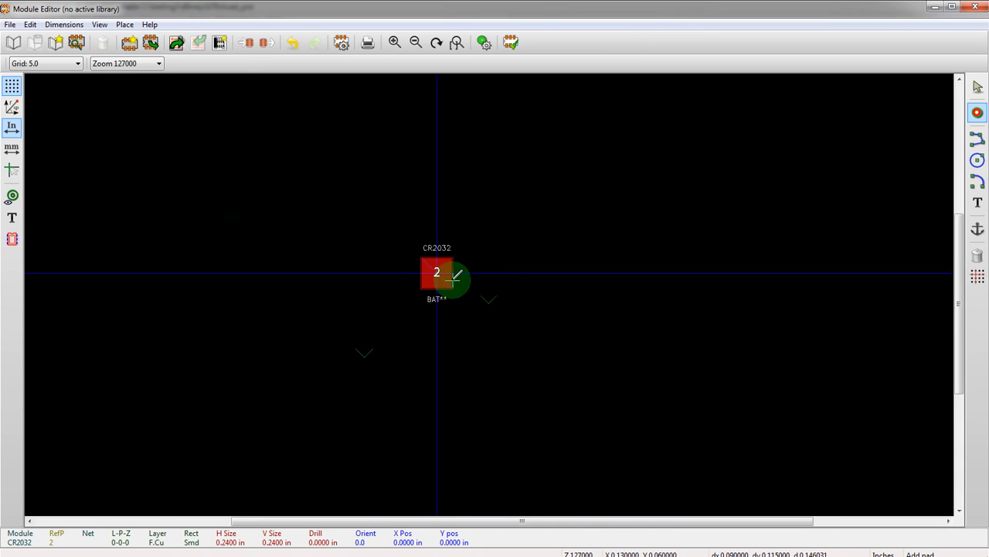
Place two more square pads numbered 1, one right and one left of pad 2
scroll(up, 3)
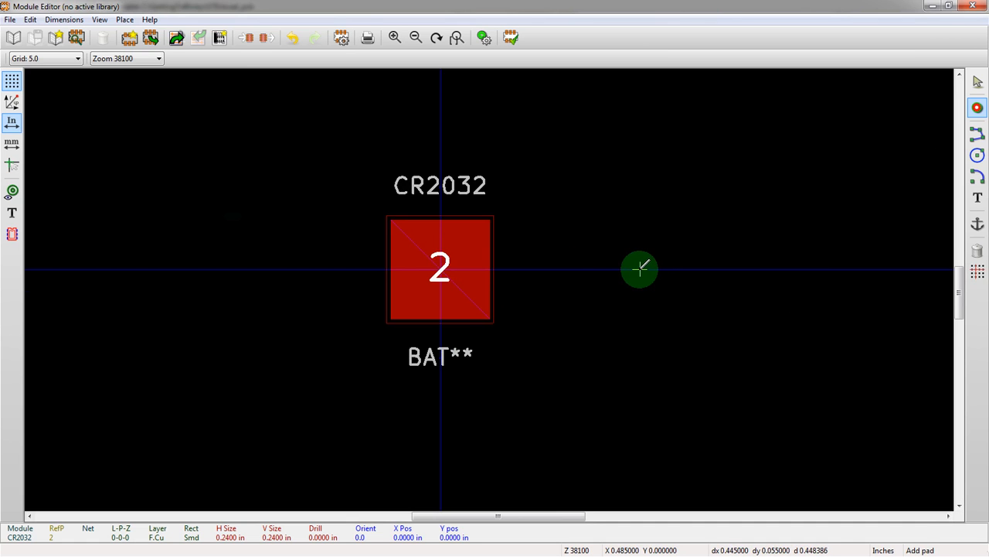
double_click(640, 269)
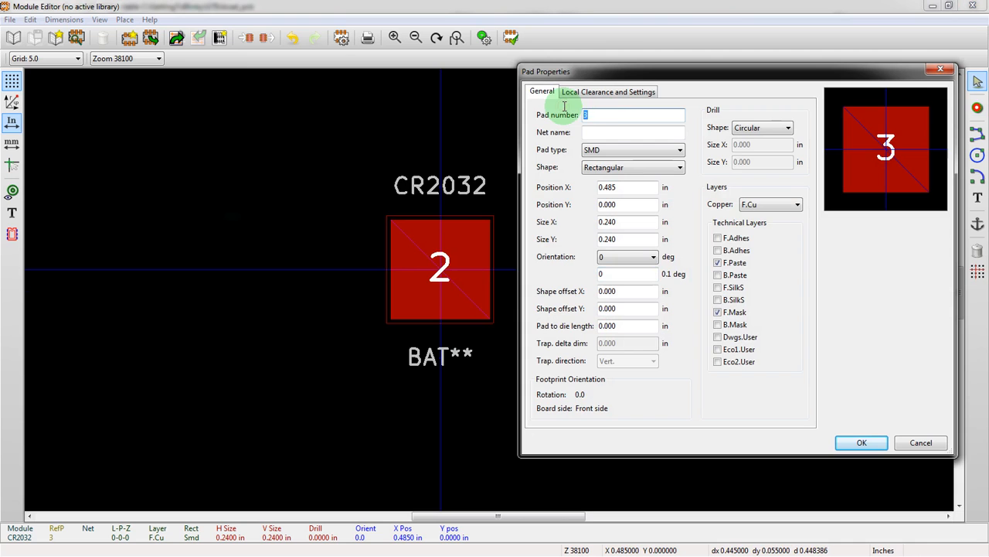
click(861, 442)
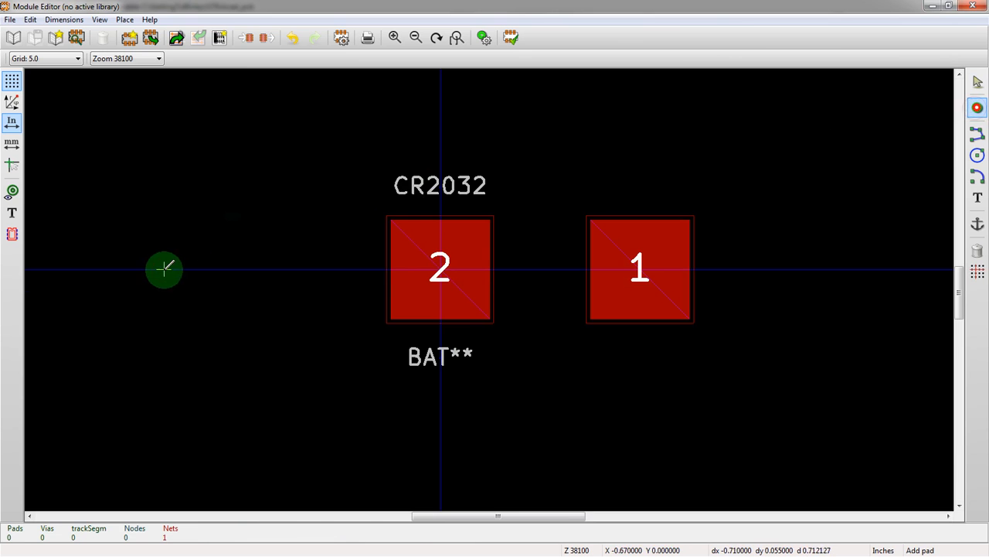
double_click(164, 269)
text(1)
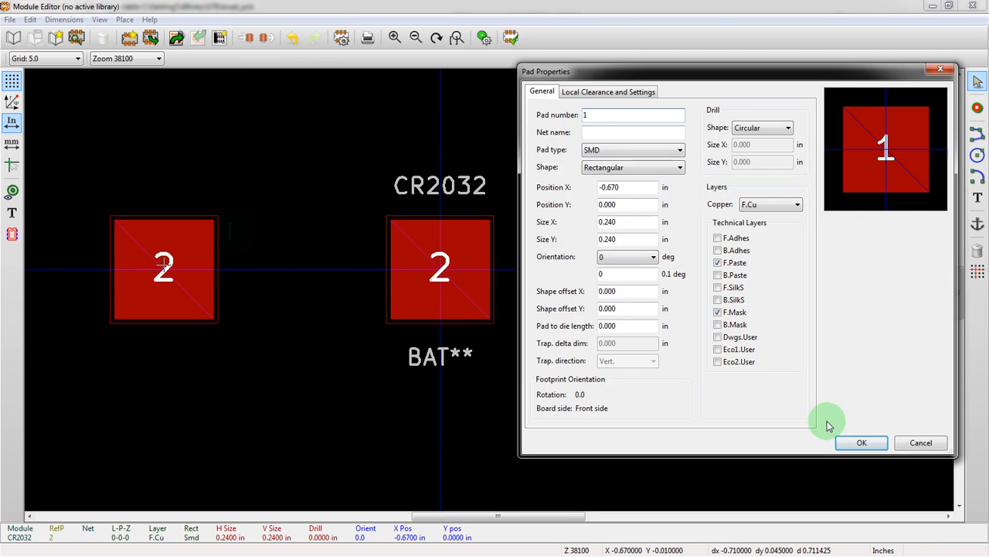
click(861, 442)
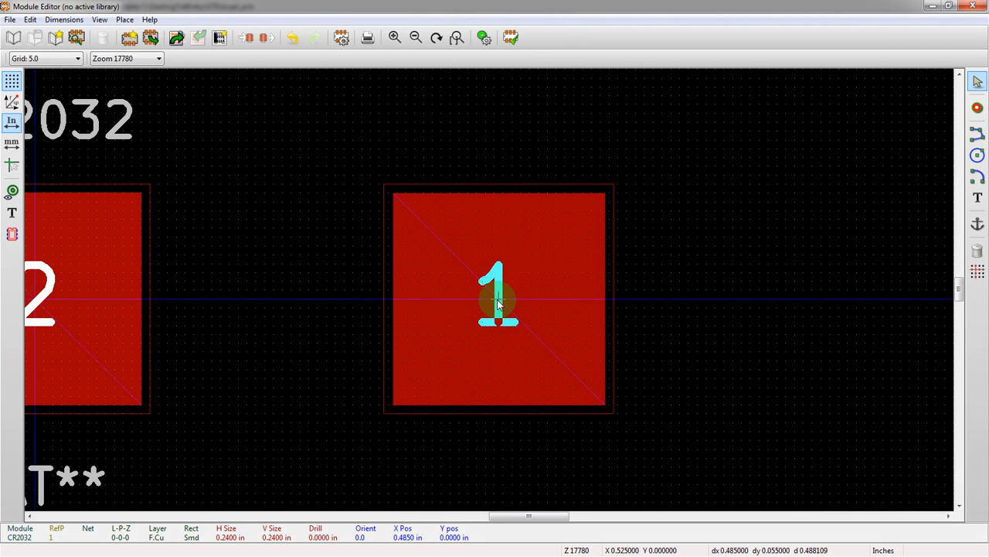
Try shifting the right pad 1 relative to pad 2
drag(497, 297, 523, 297)
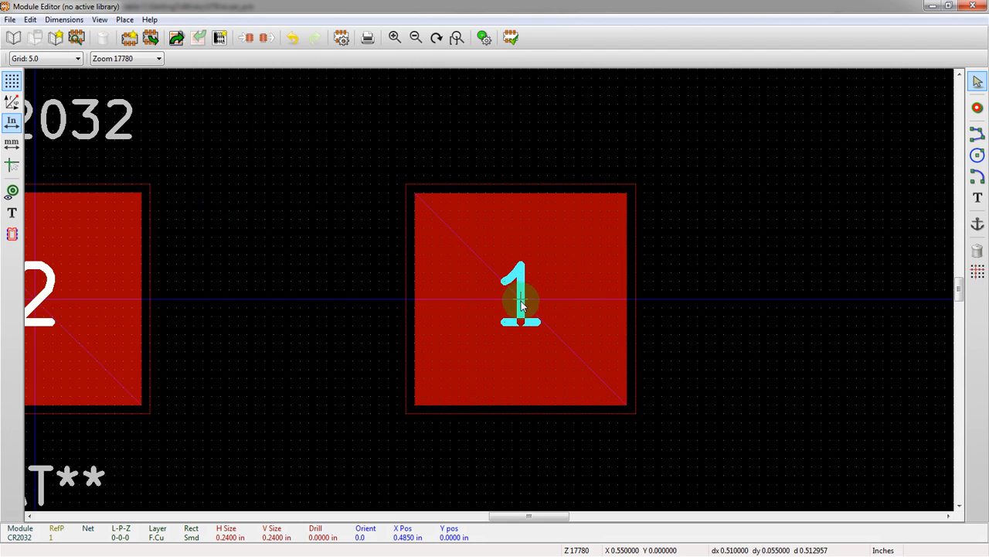
drag(520, 300, 516, 290)
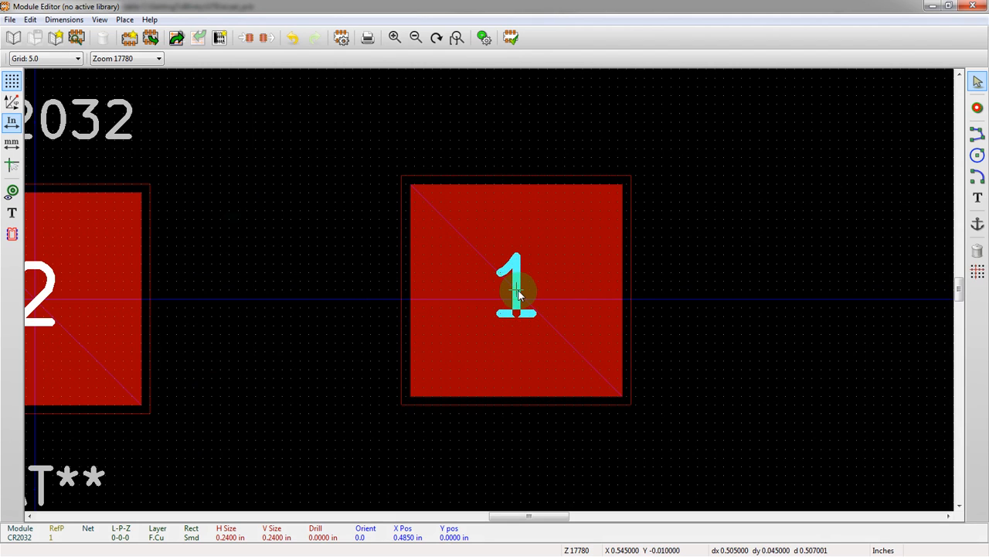
drag(517, 290, 522, 317)
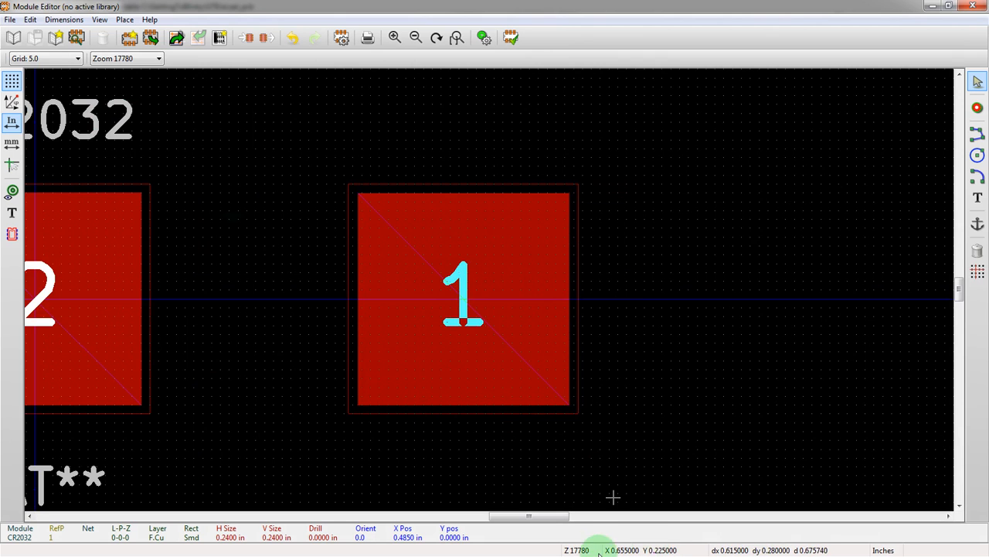
mouse_move(470, 299)
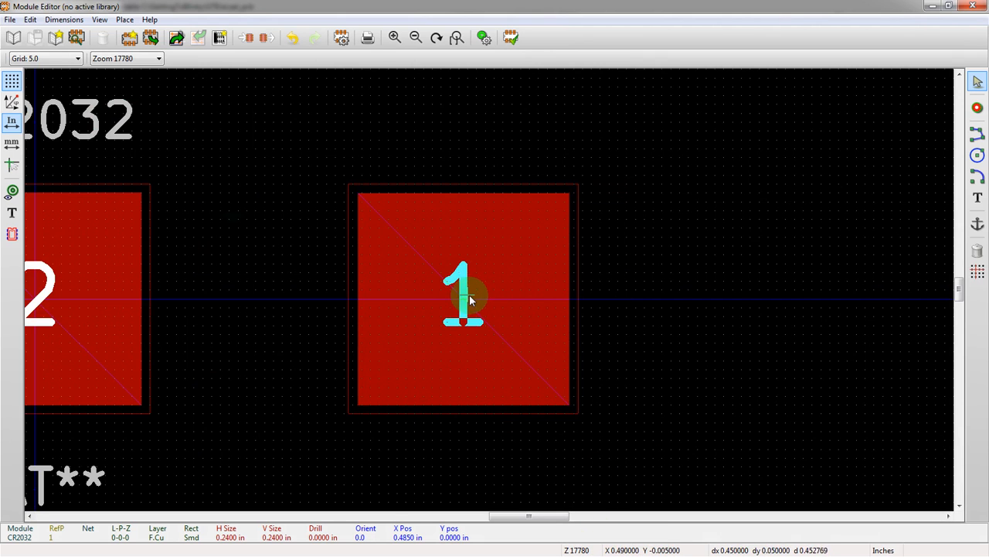
drag(464, 300, 486, 303)
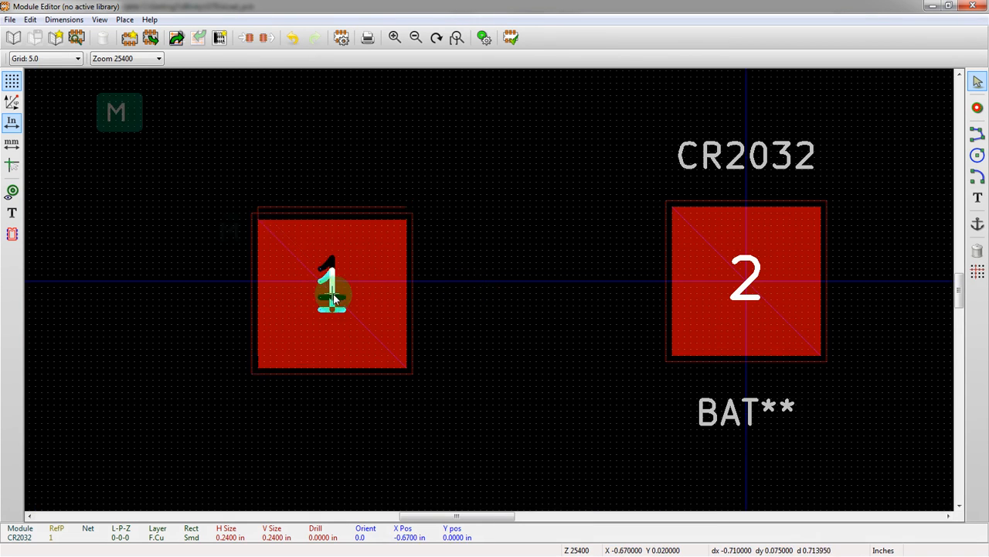
Move the left pad 1 inward toward pad 2 and drop it in place
drag(332, 297, 405, 279)
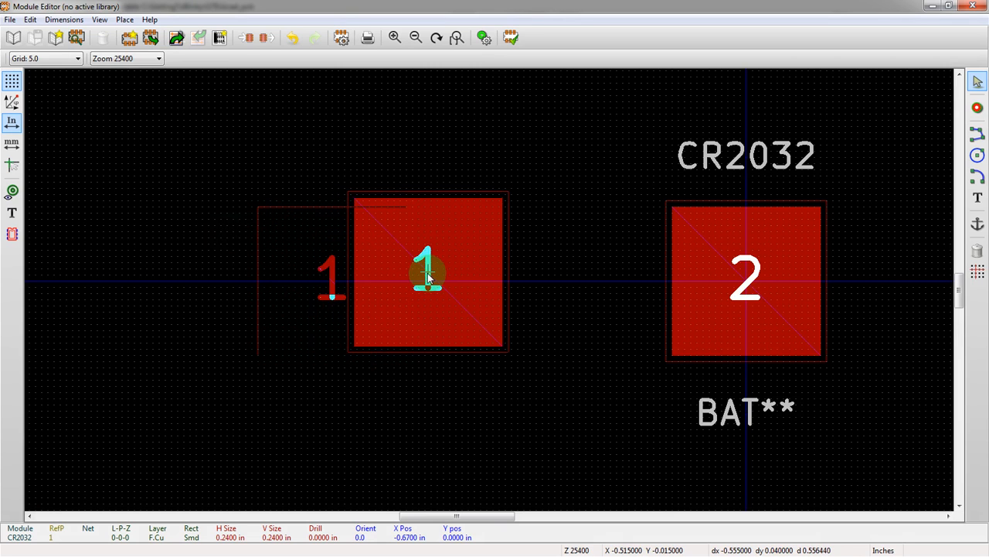
drag(427, 275, 432, 275)
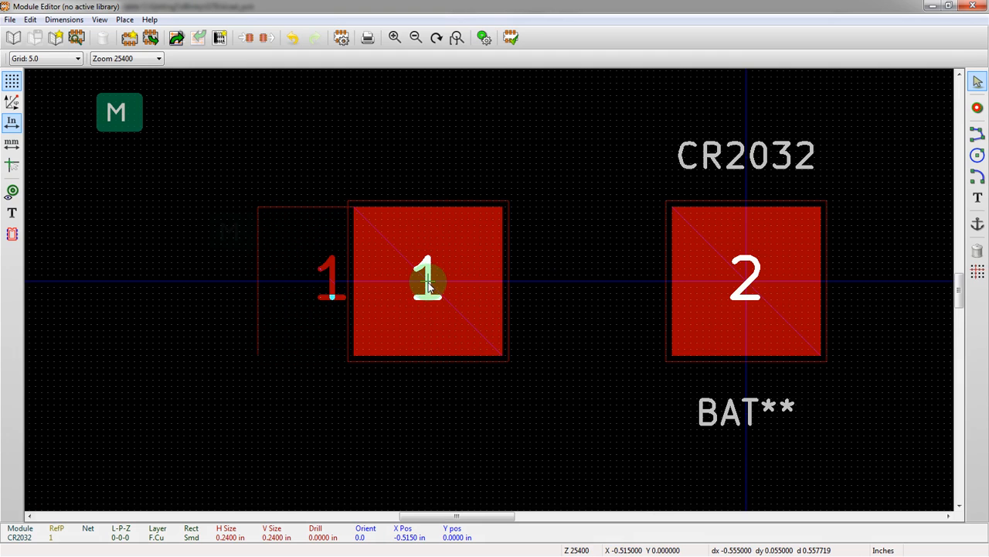
drag(426, 281, 432, 285)
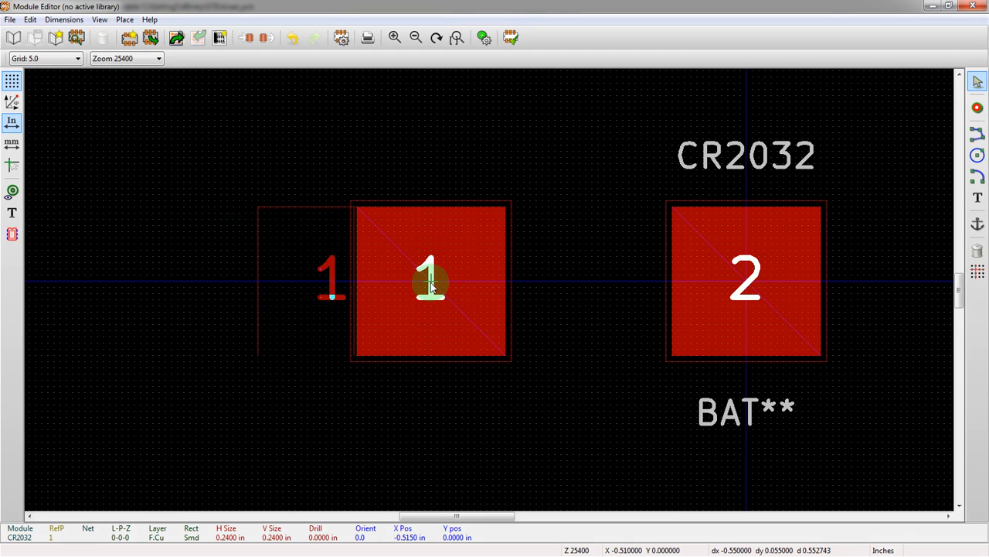
key(space)
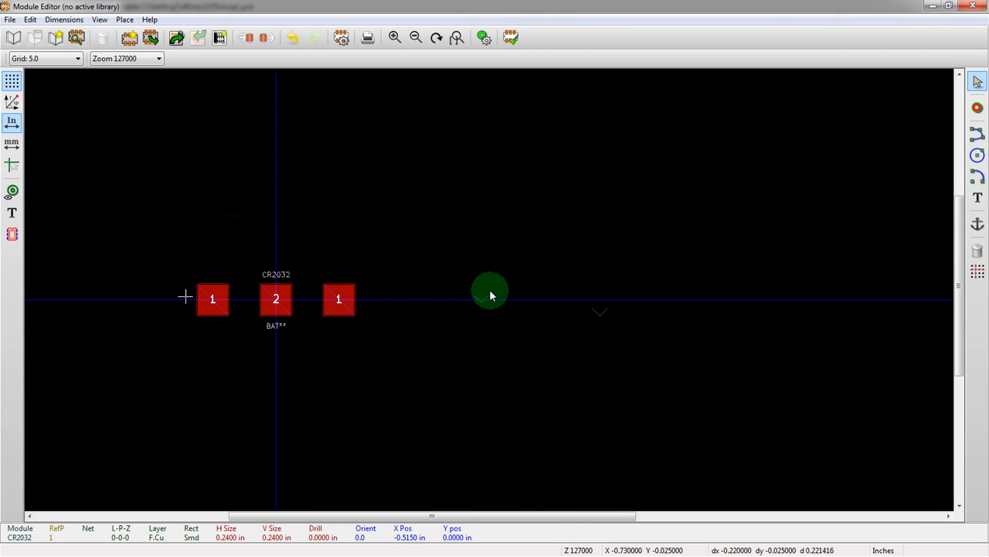
Zoom on a pad to compare its size with the datasheet layout, then zoom back
scroll(up, 3)
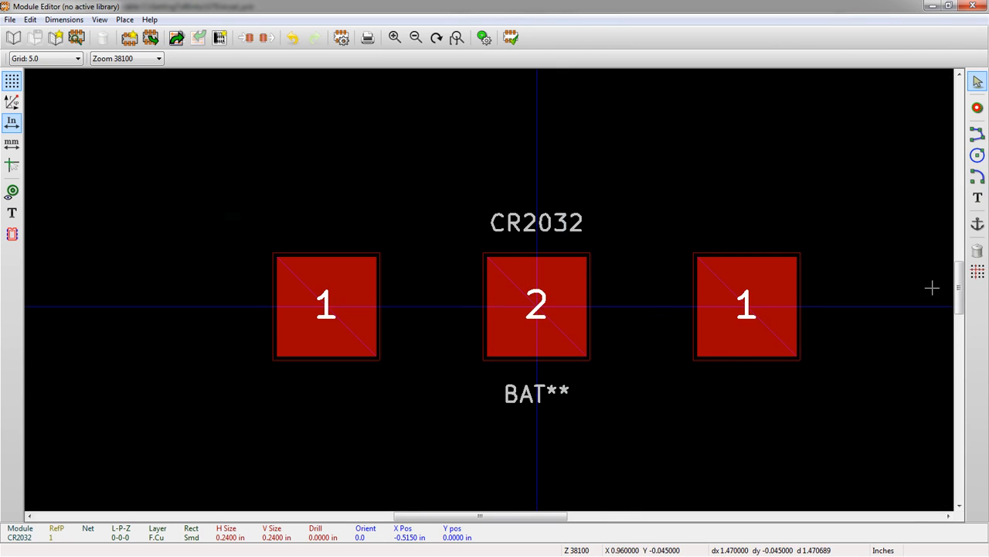
mouse_move(949, 306)
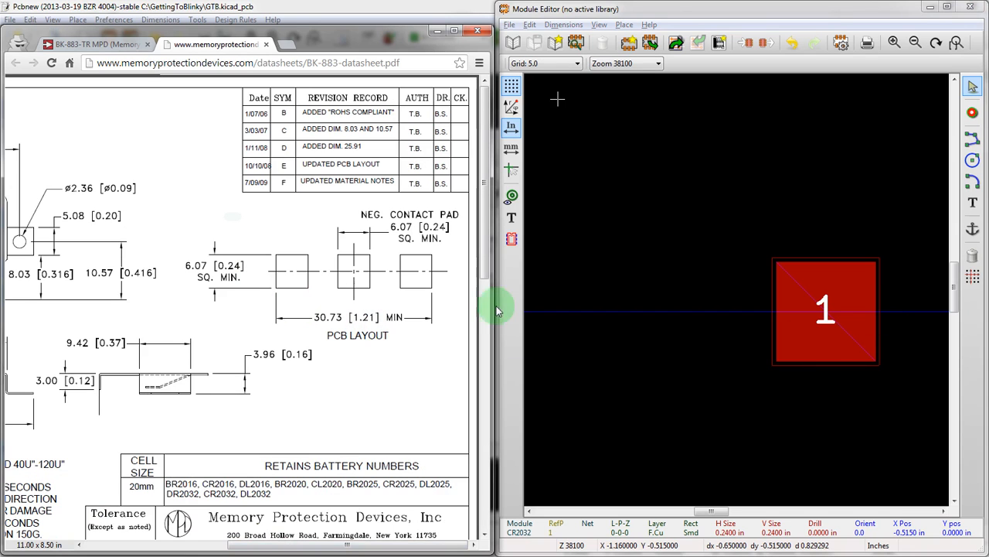
mouse_move(332, 309)
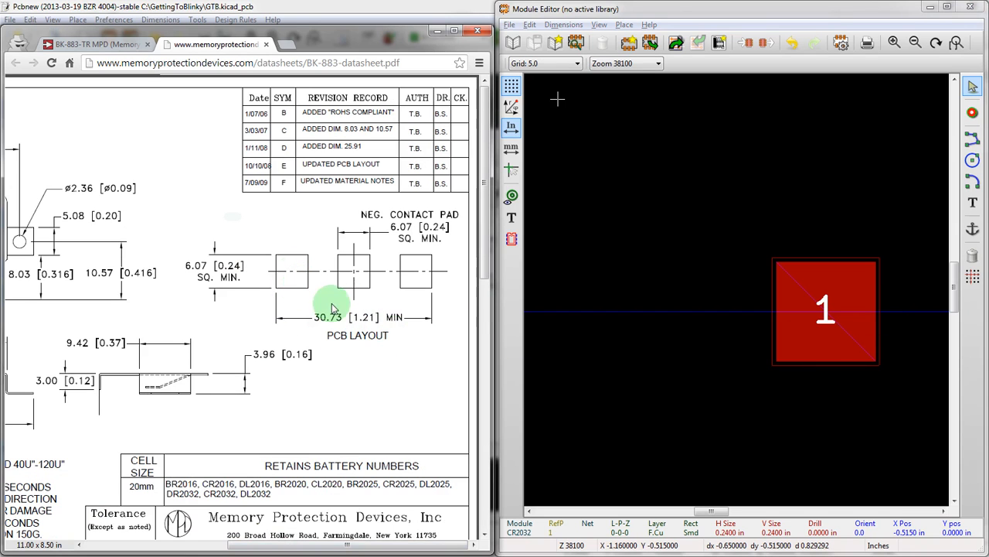
mouse_move(894, 313)
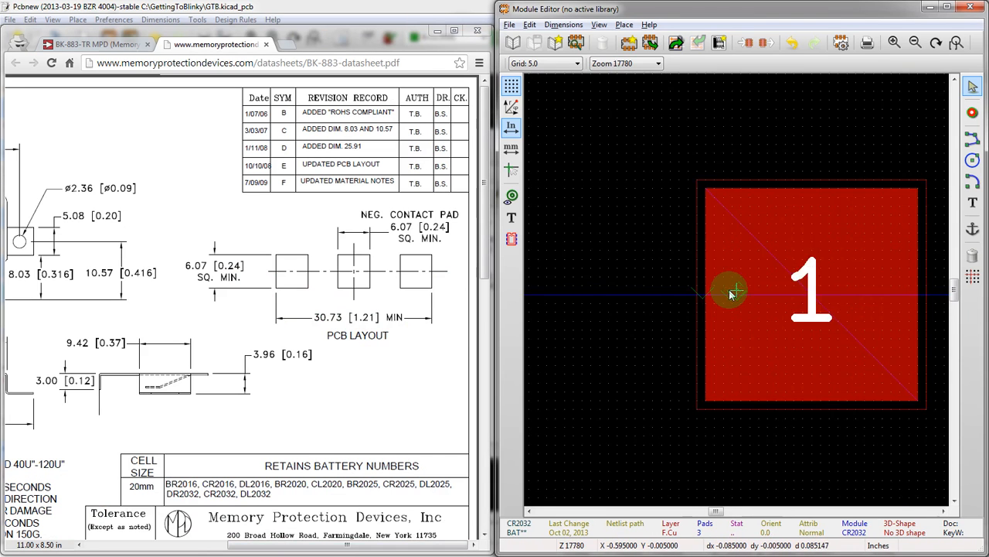
scroll(down, 3)
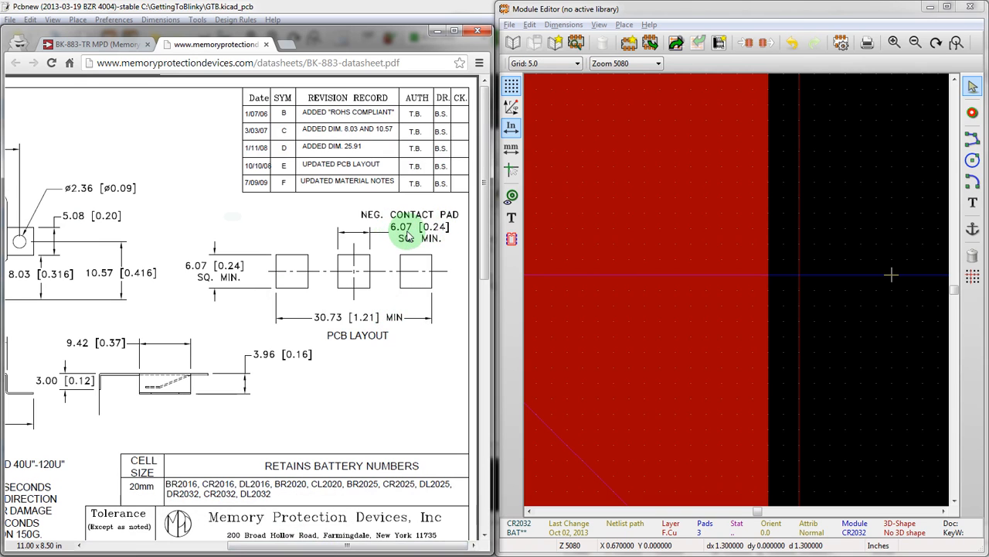
mouse_move(433, 232)
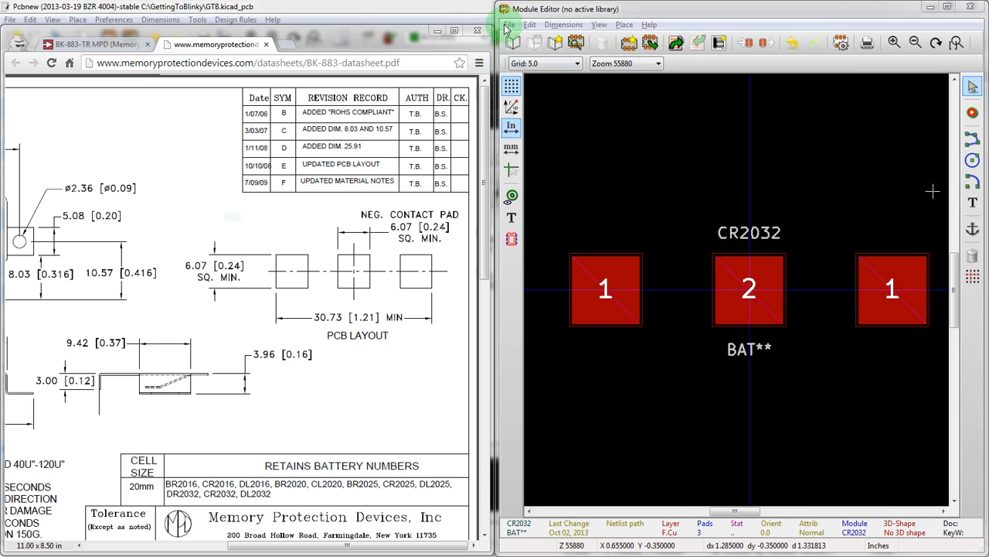
Attempt Save Module into a New Library named GTB, then cancel the library chooser
click(510, 24)
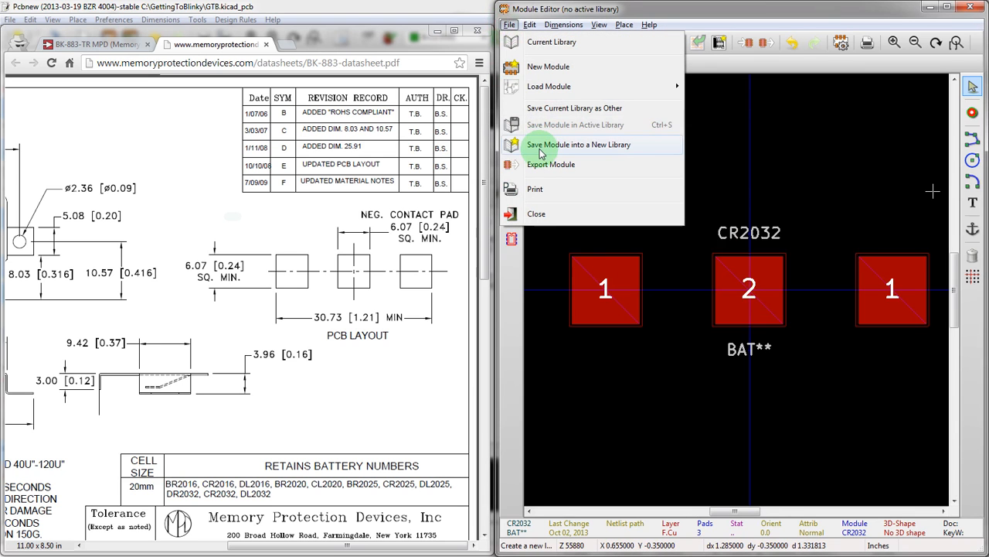
click(578, 146)
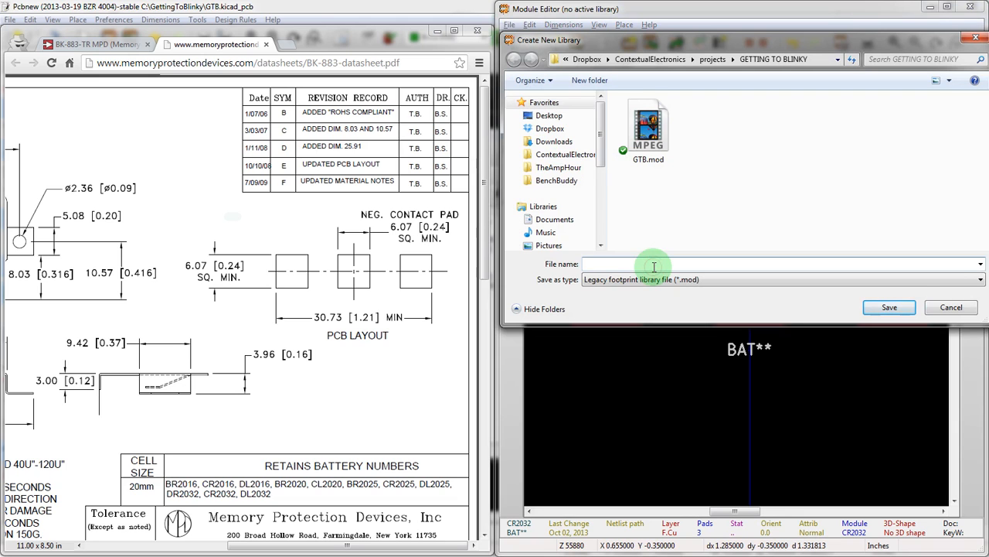
mouse_move(673, 240)
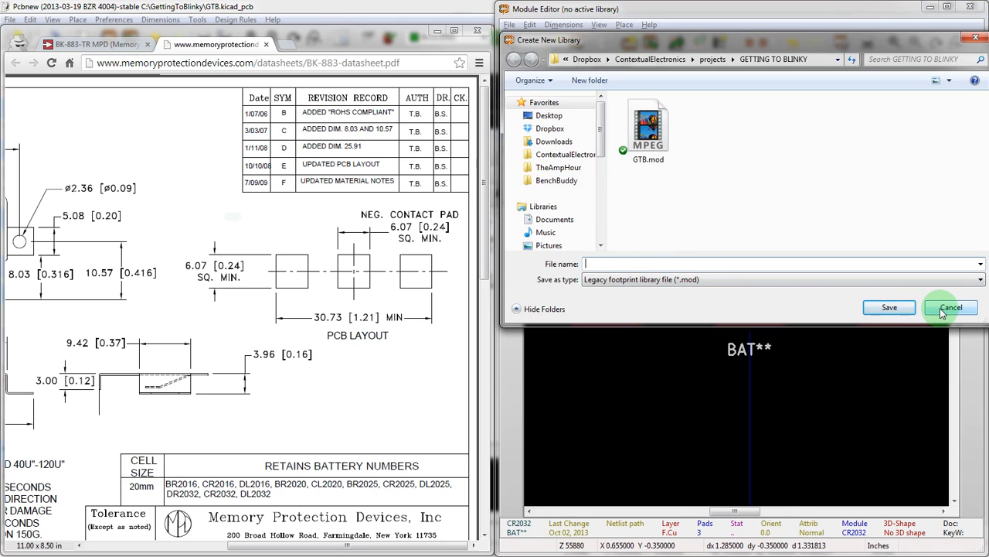
text(GTB)
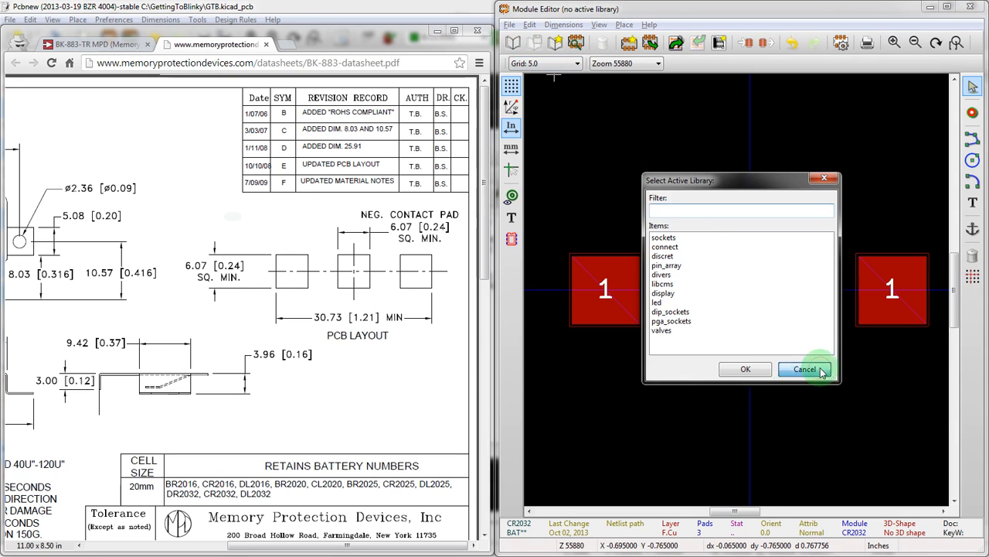
click(804, 368)
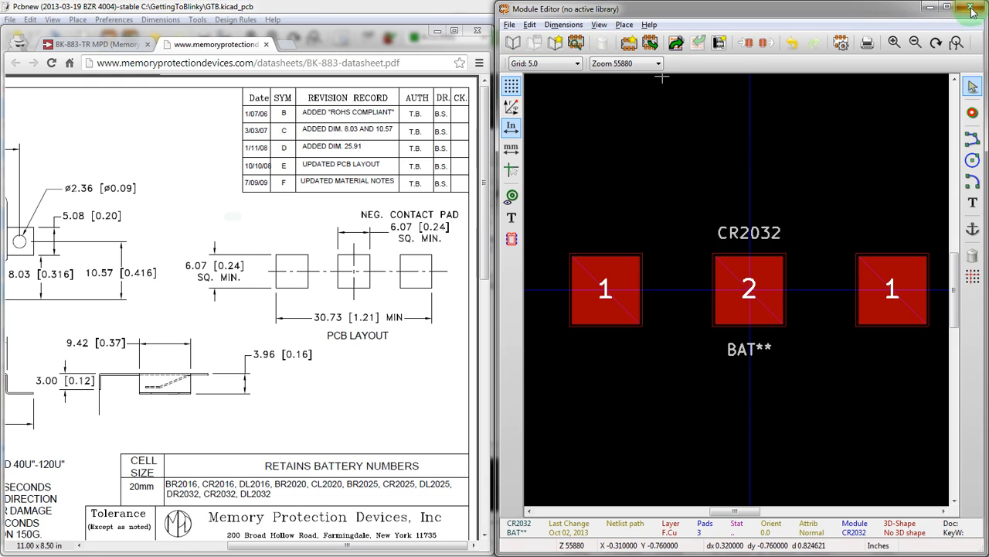
Close the editor with Save and Exit, acknowledge the library-not-set error, and reach Pcbnew's library settings
click(973, 9)
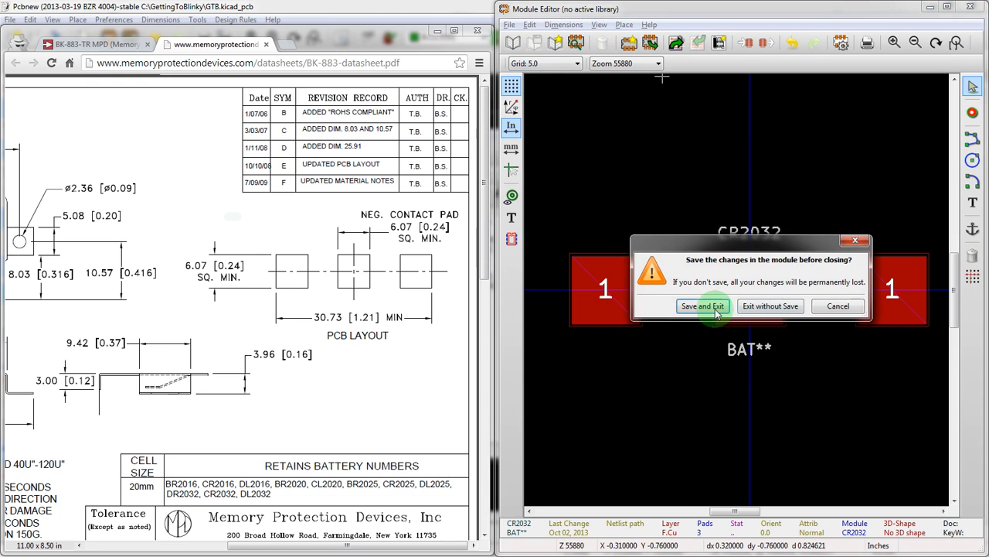
click(702, 306)
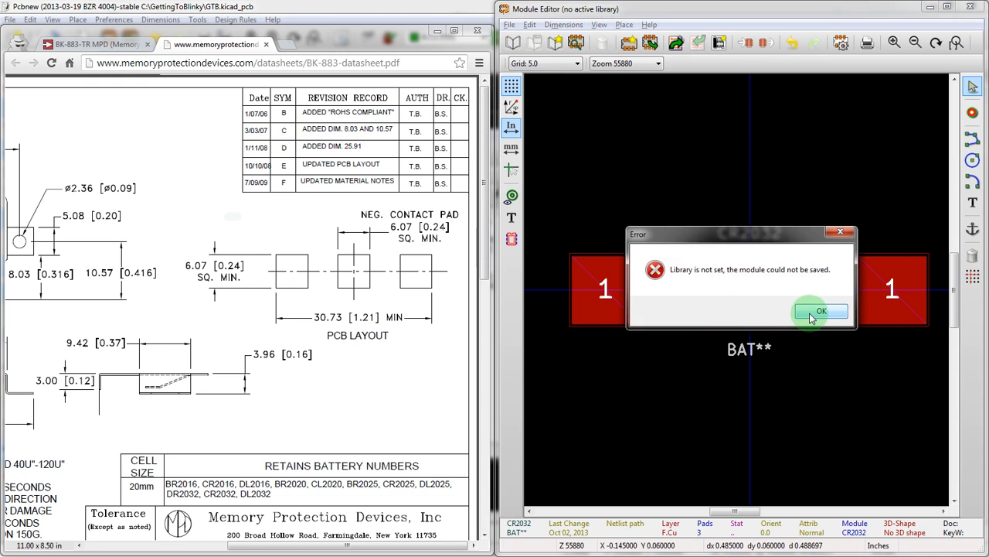
click(821, 311)
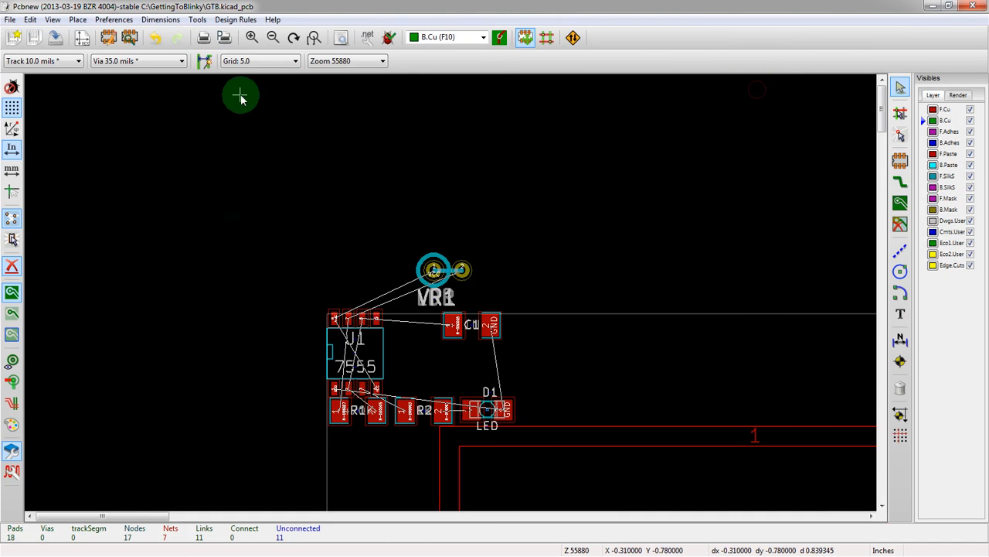
click(130, 37)
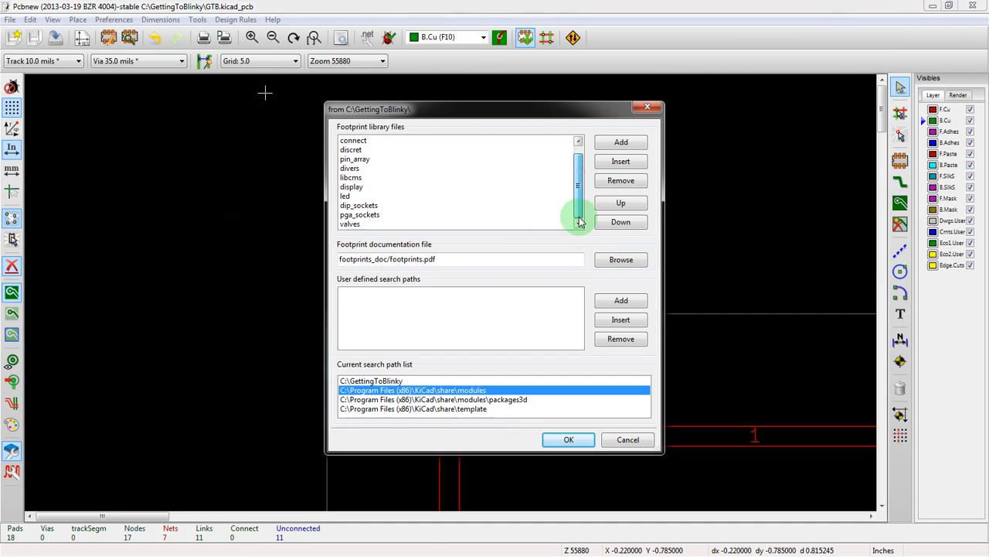
click(622, 143)
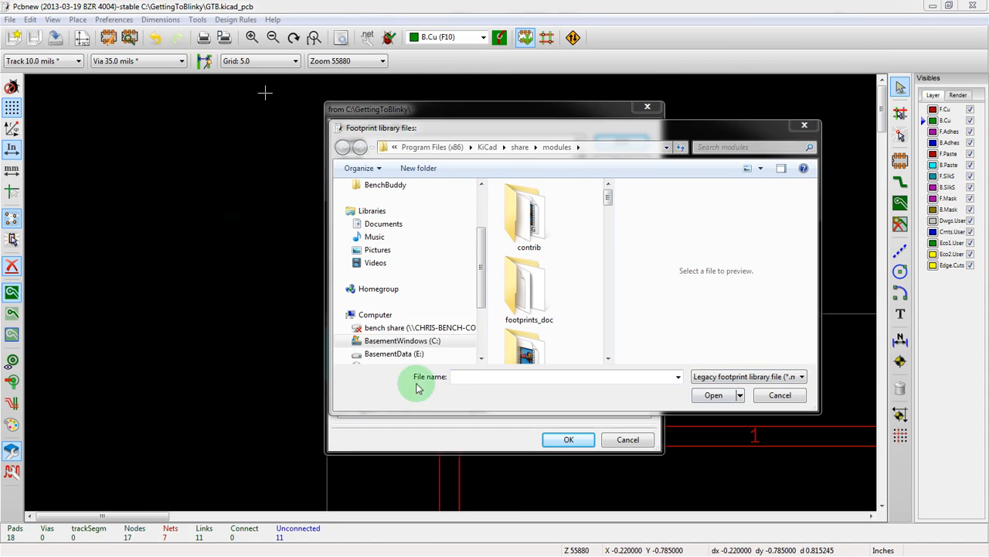
key(space)
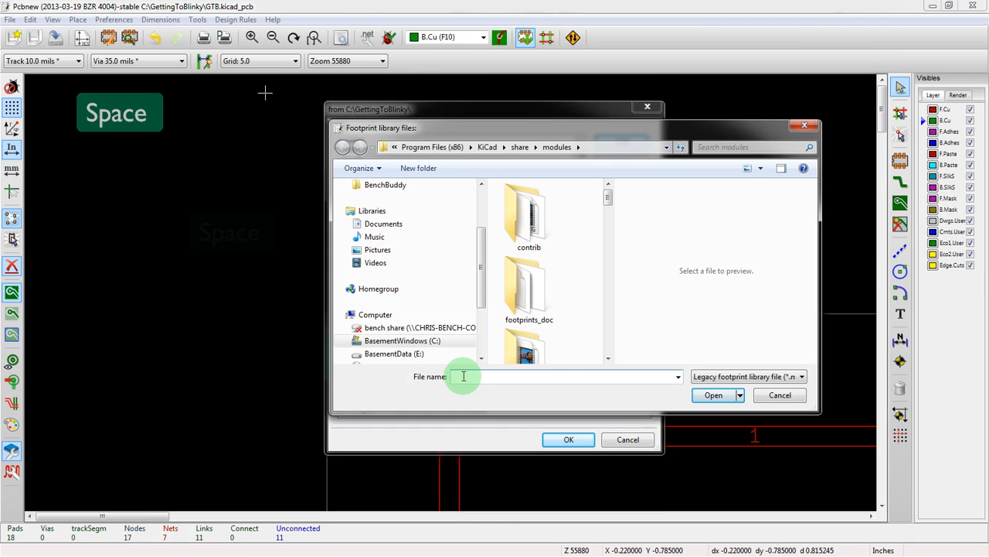
text(c:/)
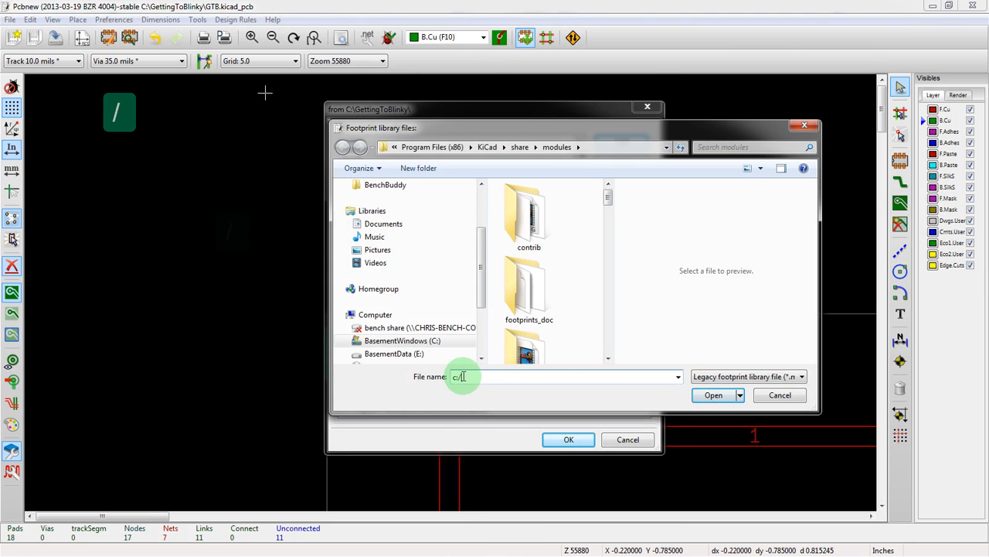
text(ge)
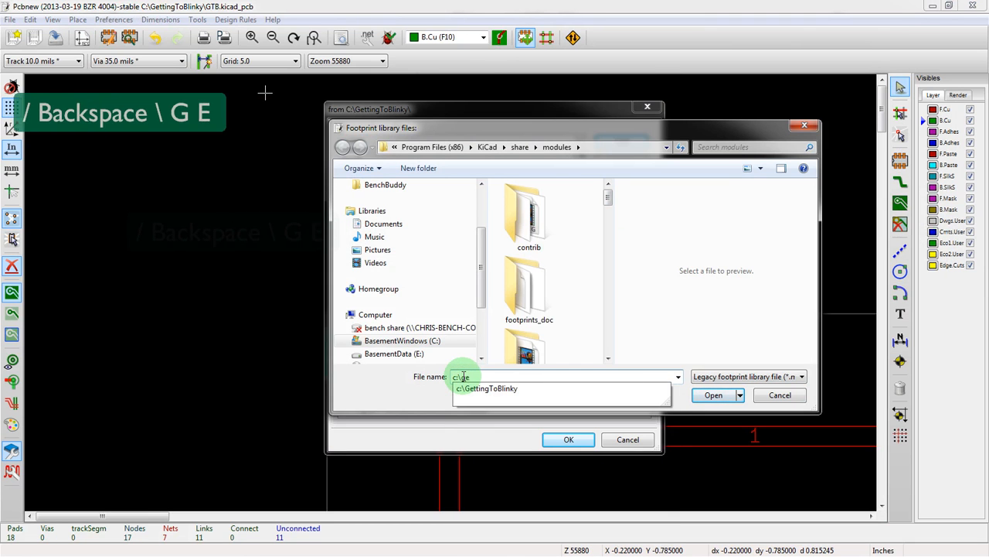
key(Enter)
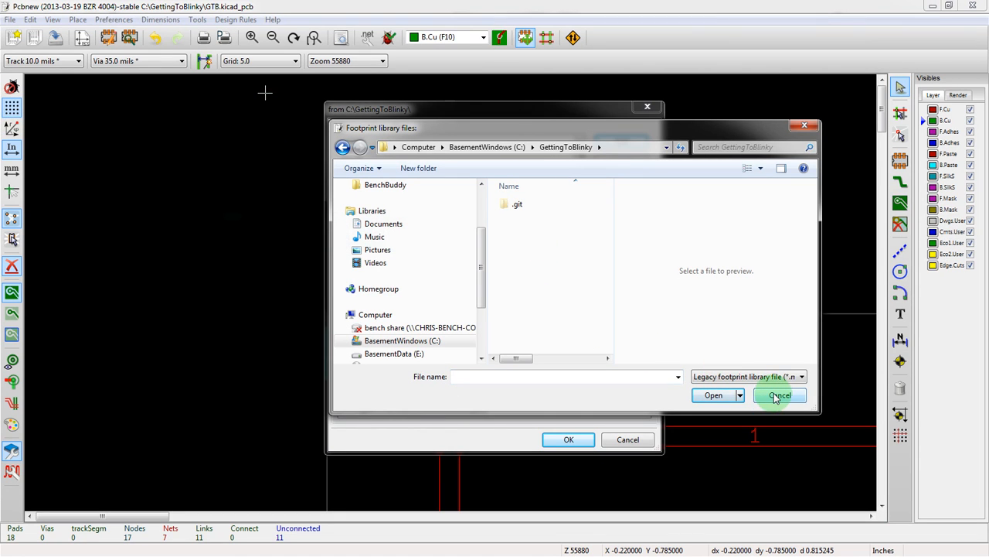
click(779, 396)
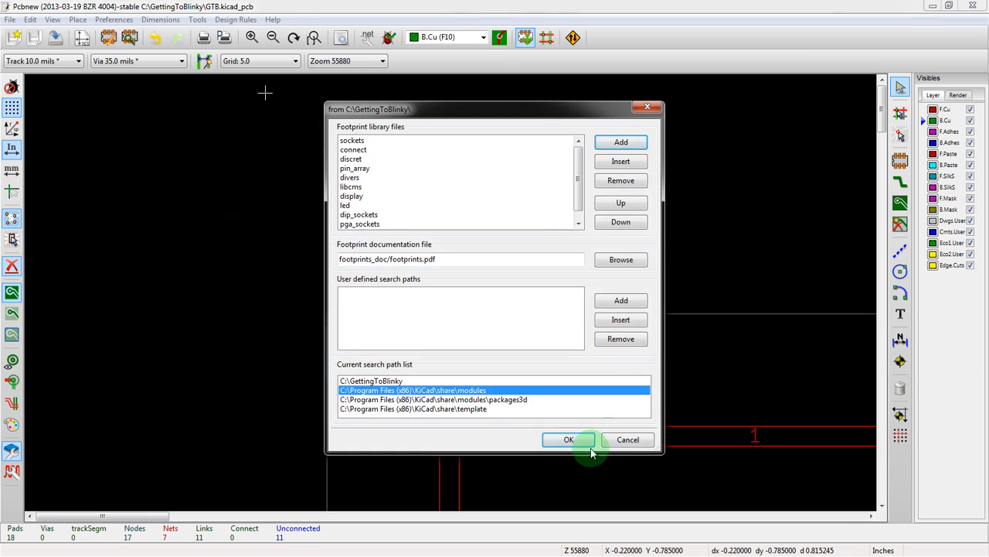
mouse_move(628, 439)
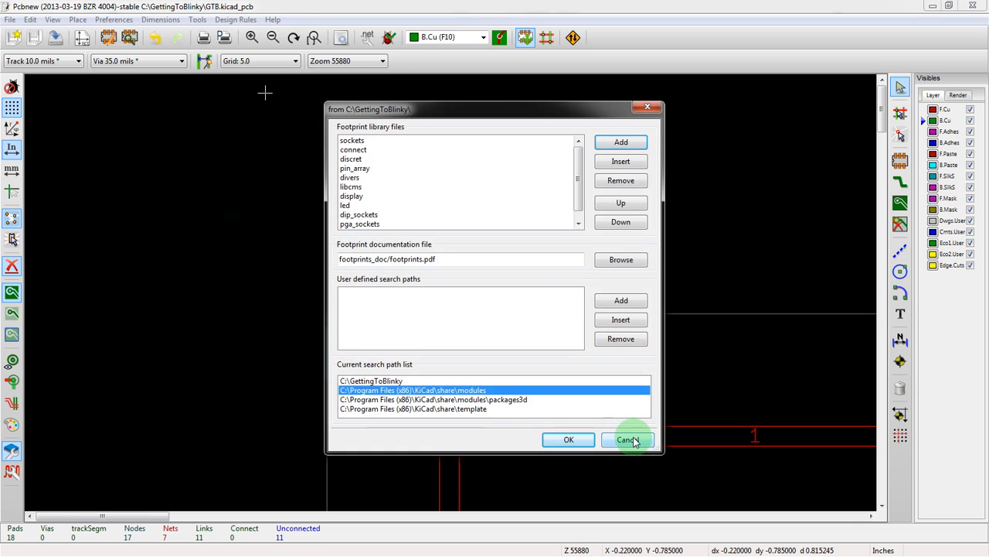
key(alt+tab)
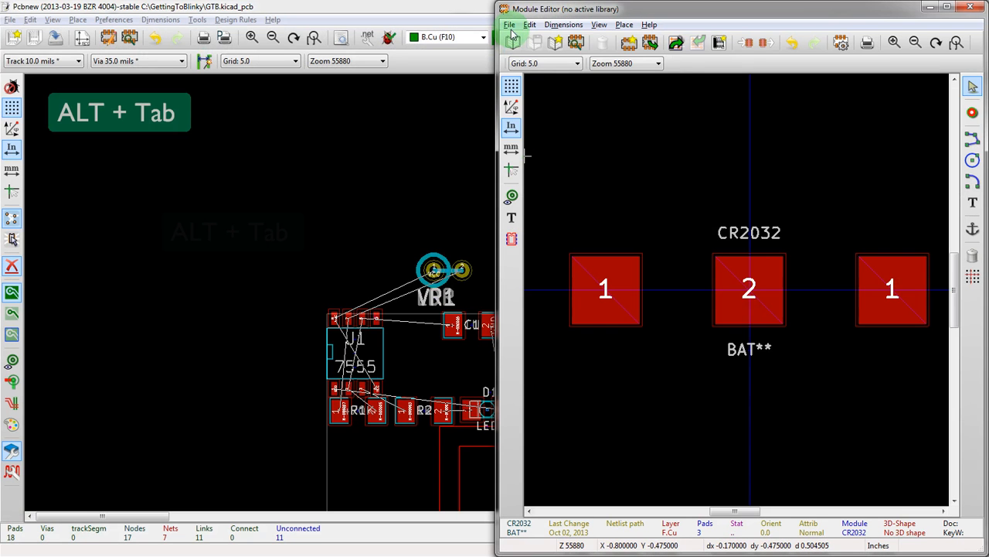
Save the footprint as a new library under C:\GettingToBlinky and insert it into the current board
click(510, 25)
text(c)
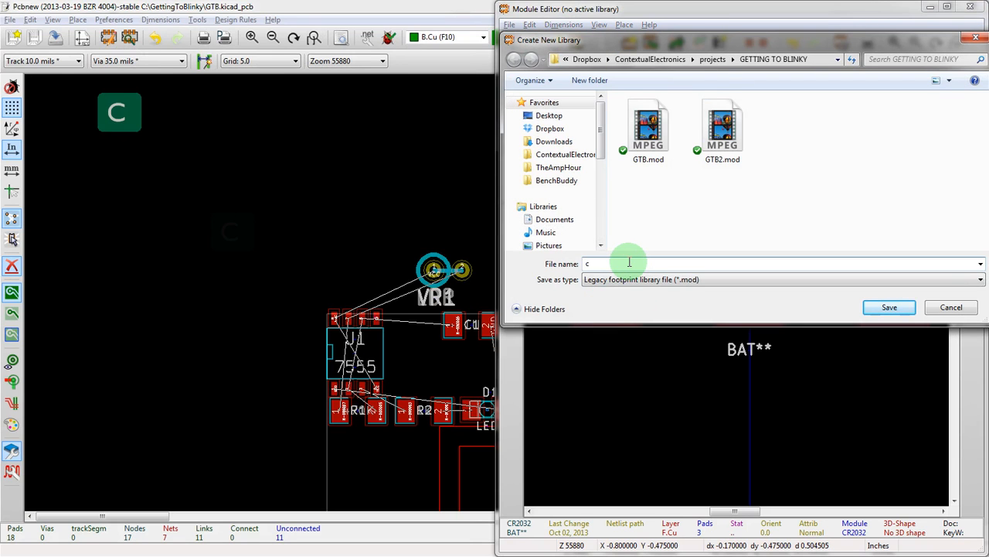
text(:\)
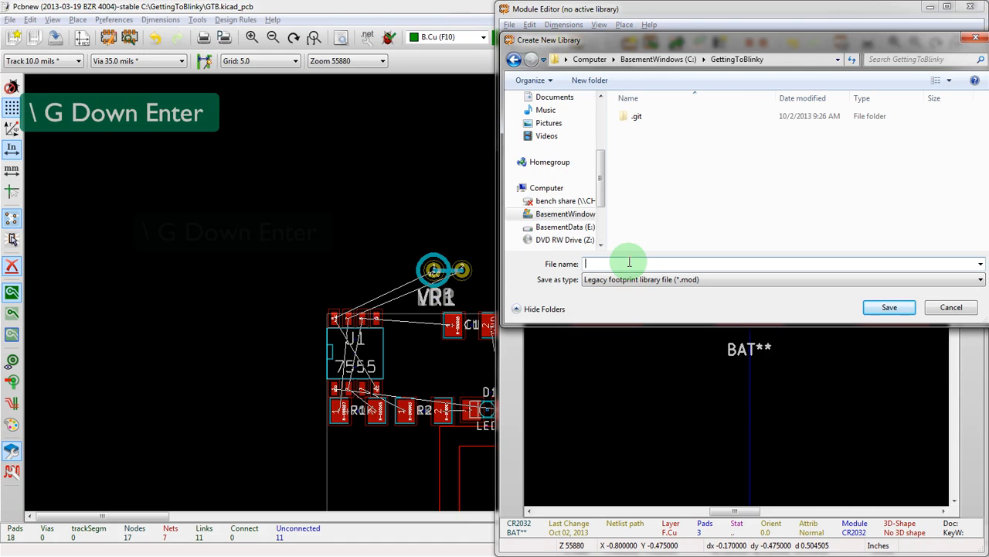
text(GT)
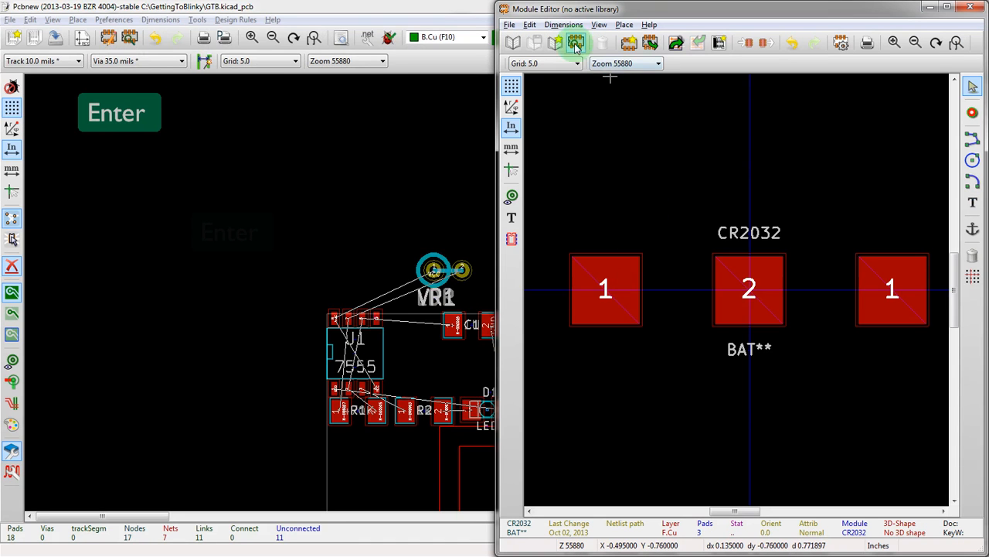
click(575, 43)
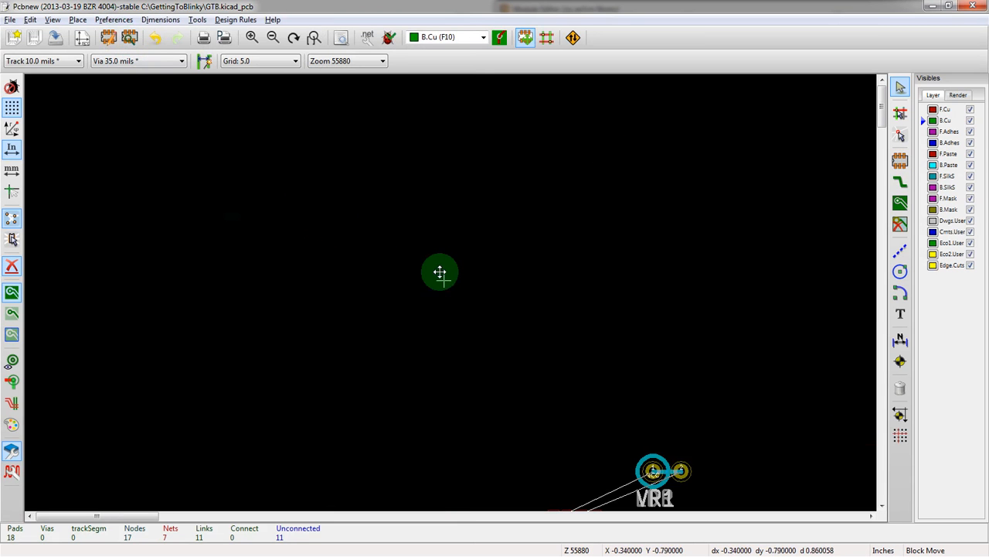
Add the GTB footprint library in Preferences > Library and save the GTB.pro project file
key(Escape)
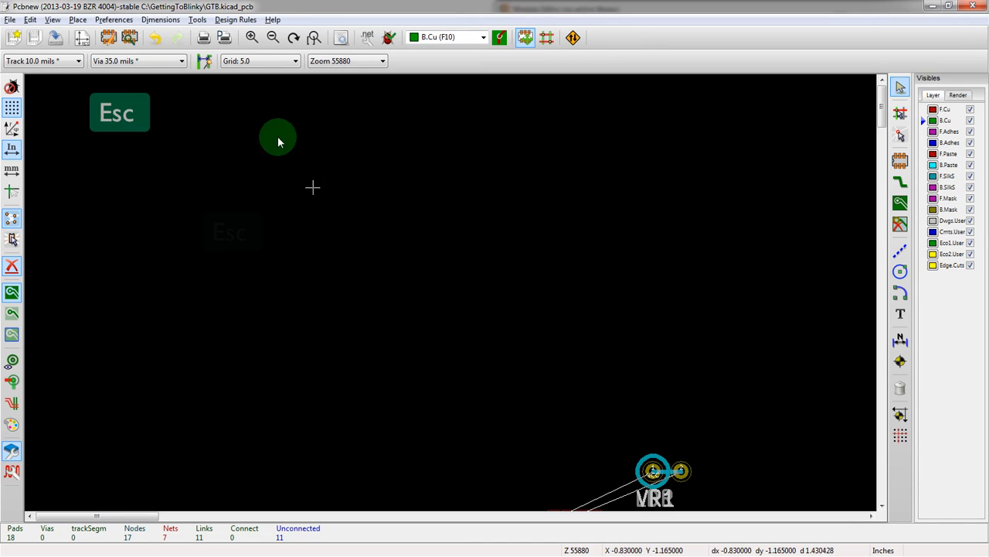
click(113, 18)
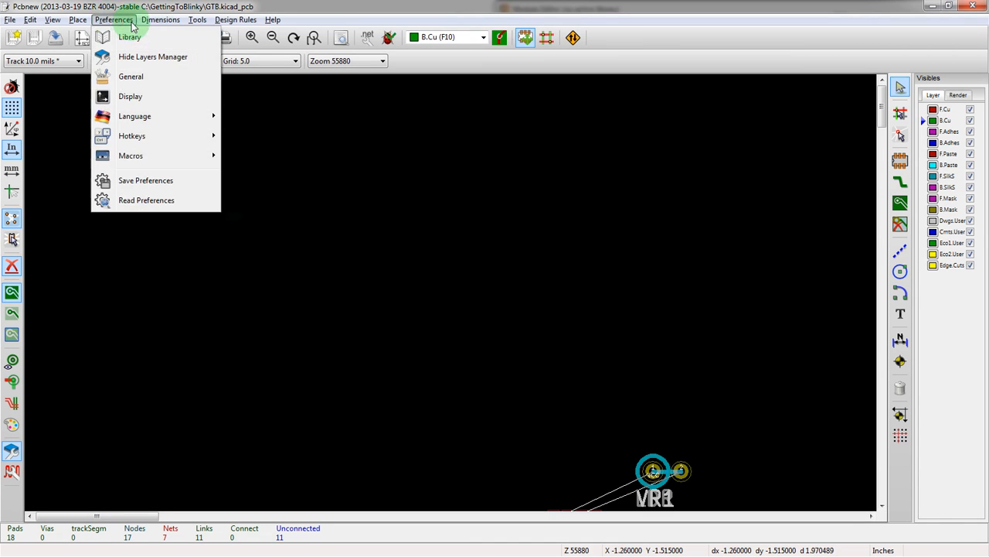
click(130, 37)
text(c:\)
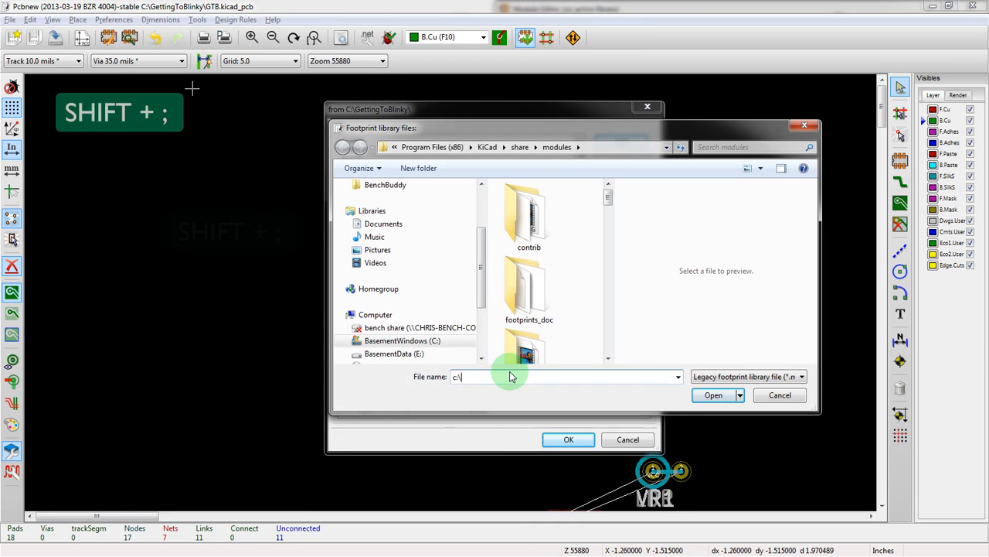
text(g)
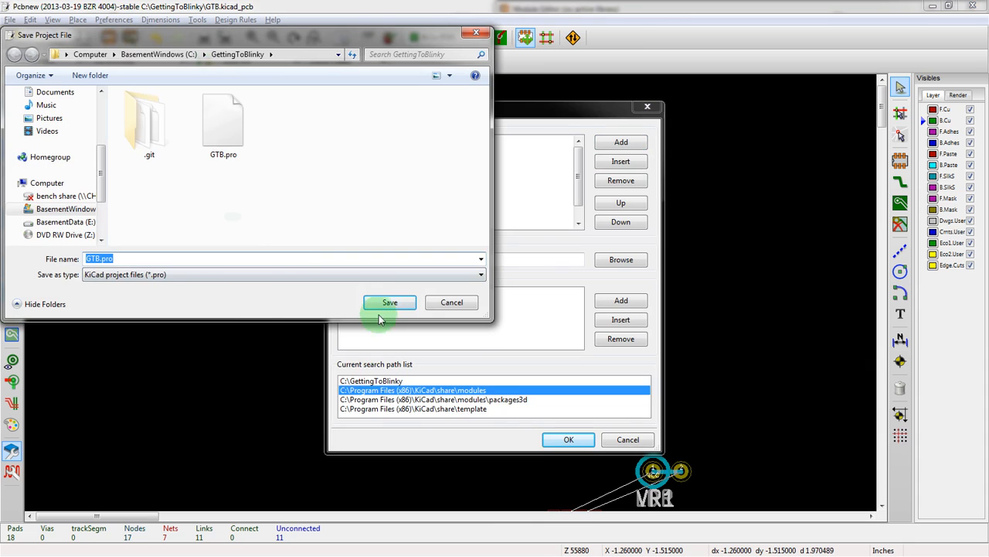
click(390, 301)
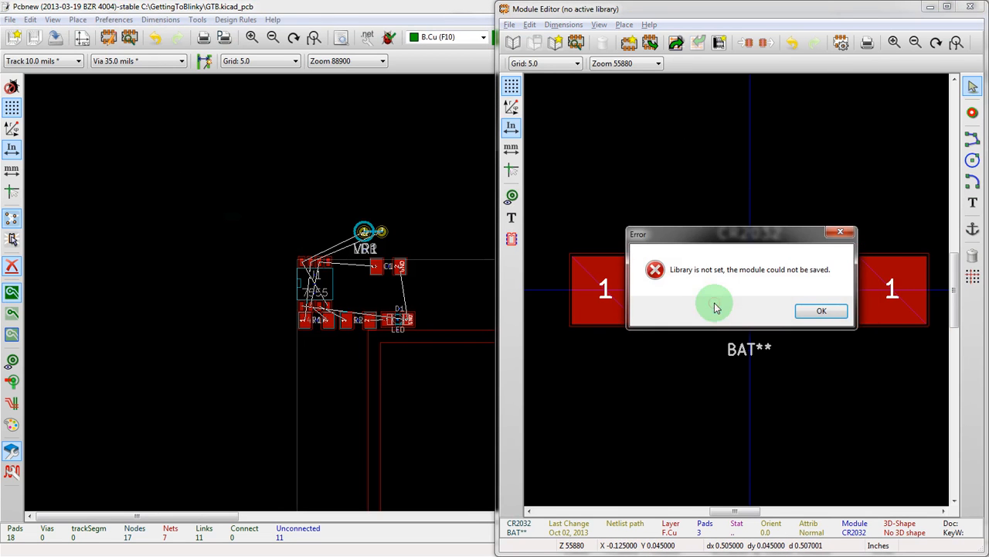
Make GTB the active library and save the footprint as CR2032
click(822, 310)
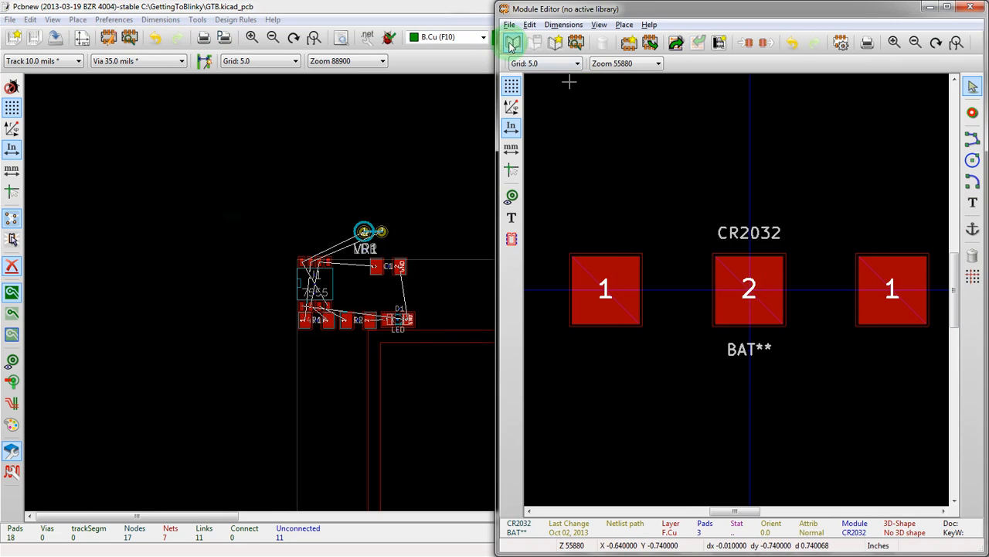
click(511, 43)
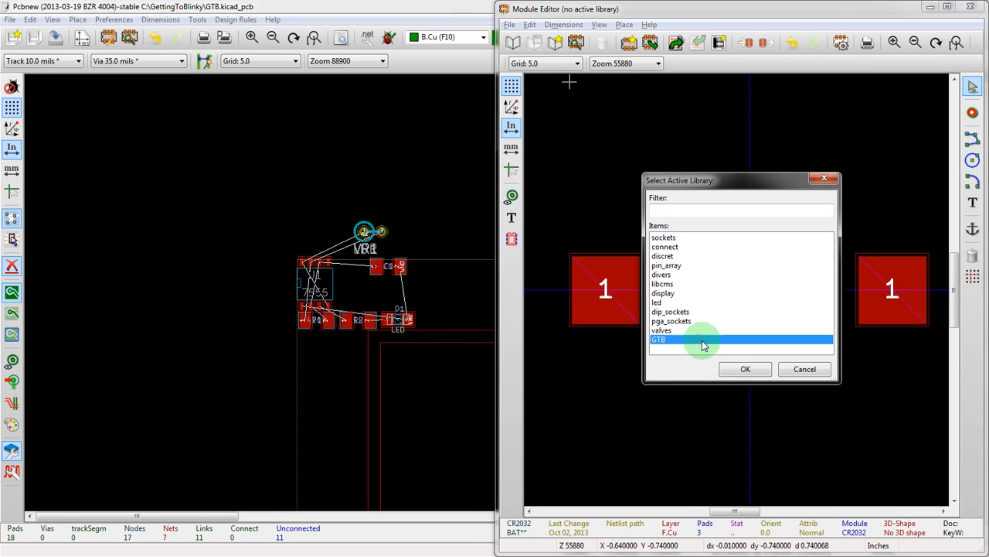
click(745, 368)
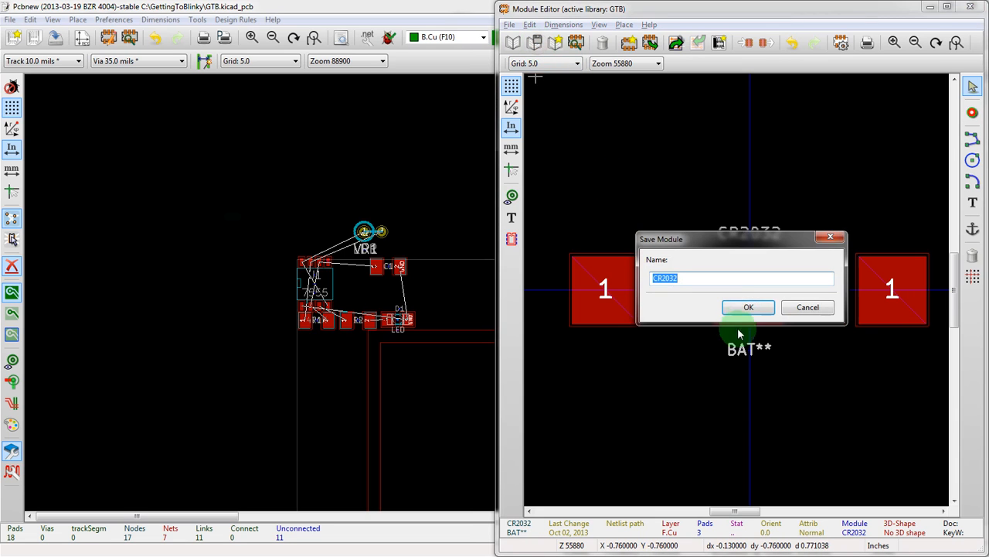
click(748, 306)
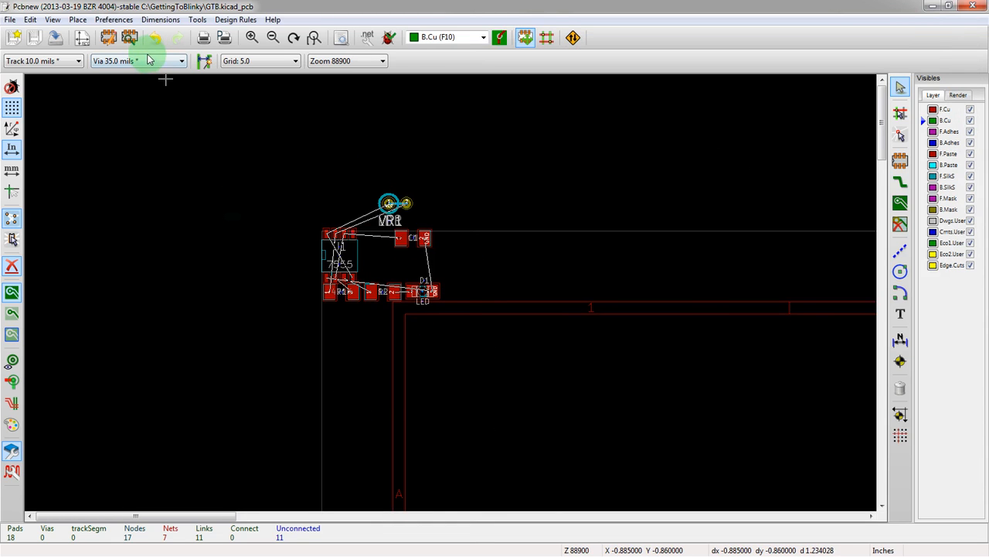
mouse_move(724, 275)
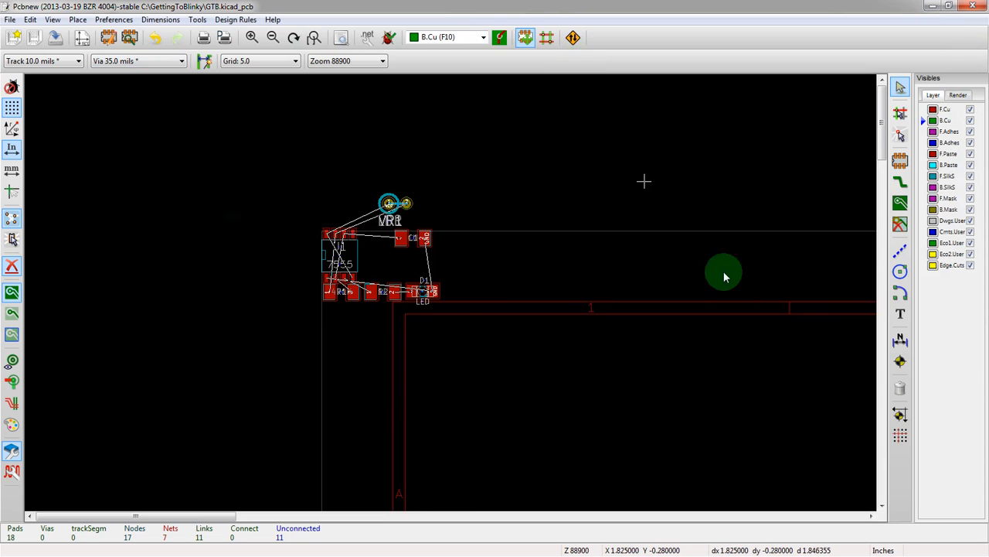
mouse_move(852, 335)
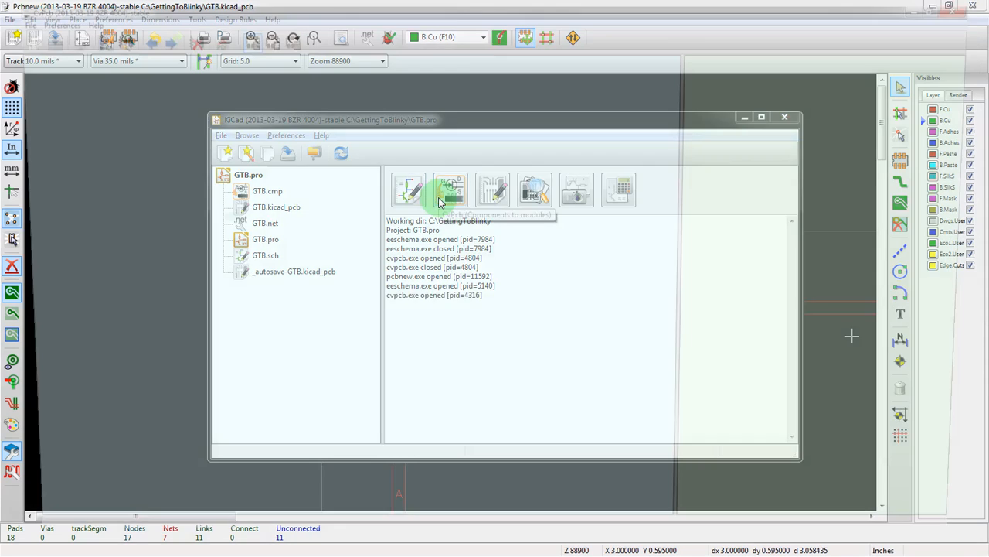
Launch CvPcb from the project manager and select battery BT1 for footprint assignment
click(451, 189)
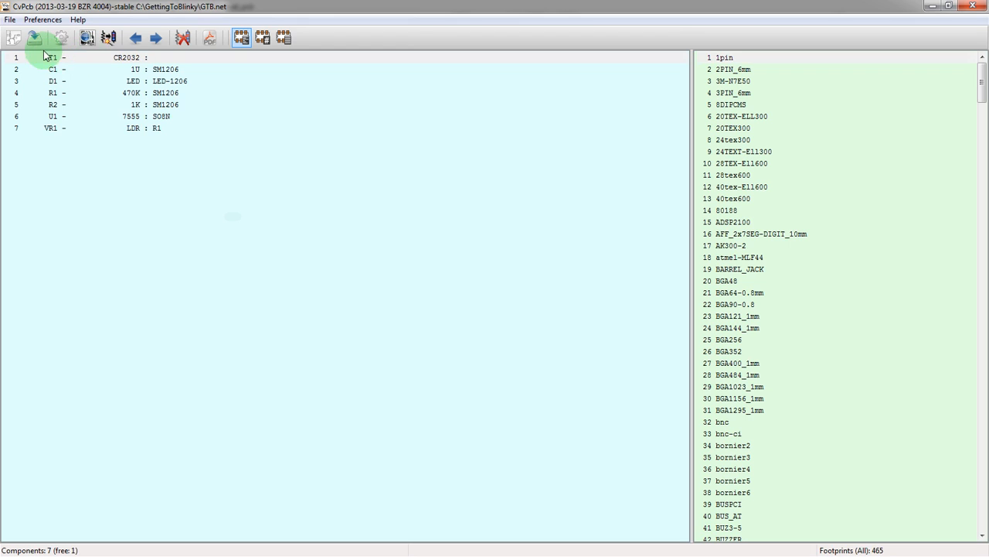
click(780, 105)
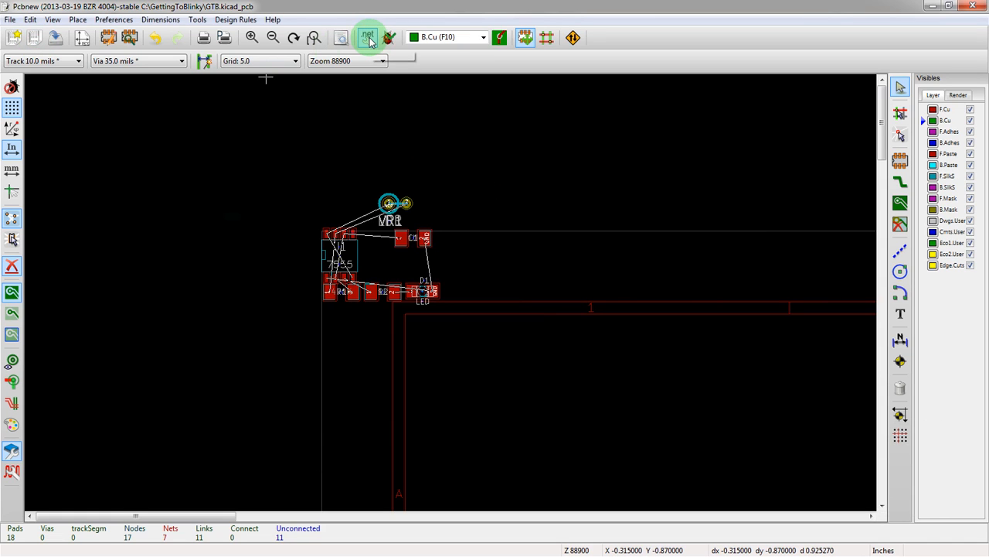
Reload the current netlist so BT1 appears on the board with its CR2032 footprint
click(369, 37)
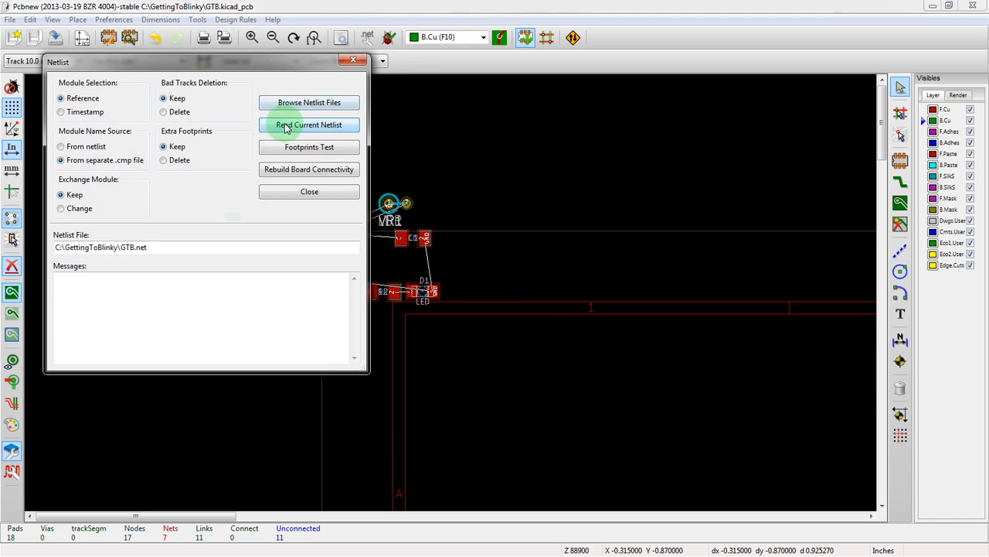
click(309, 123)
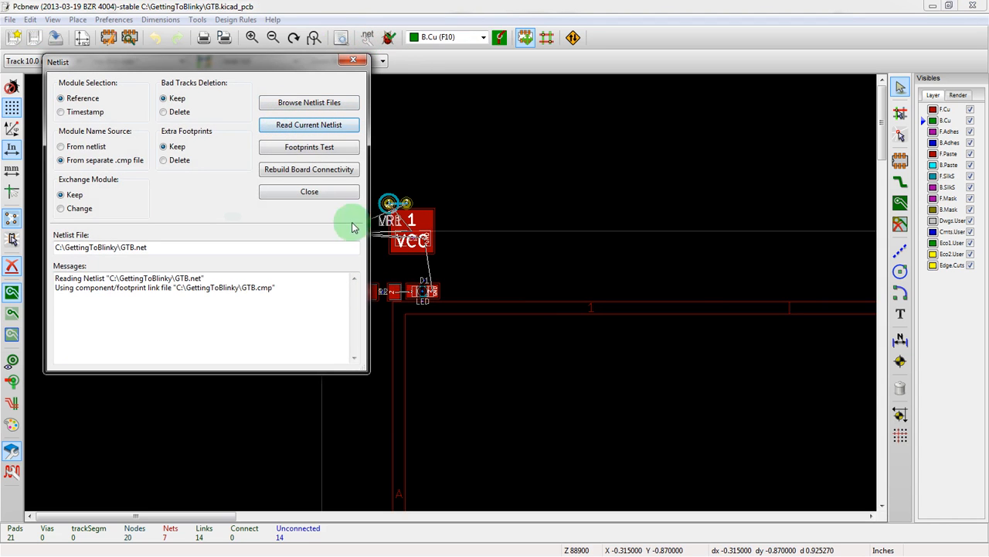
click(309, 192)
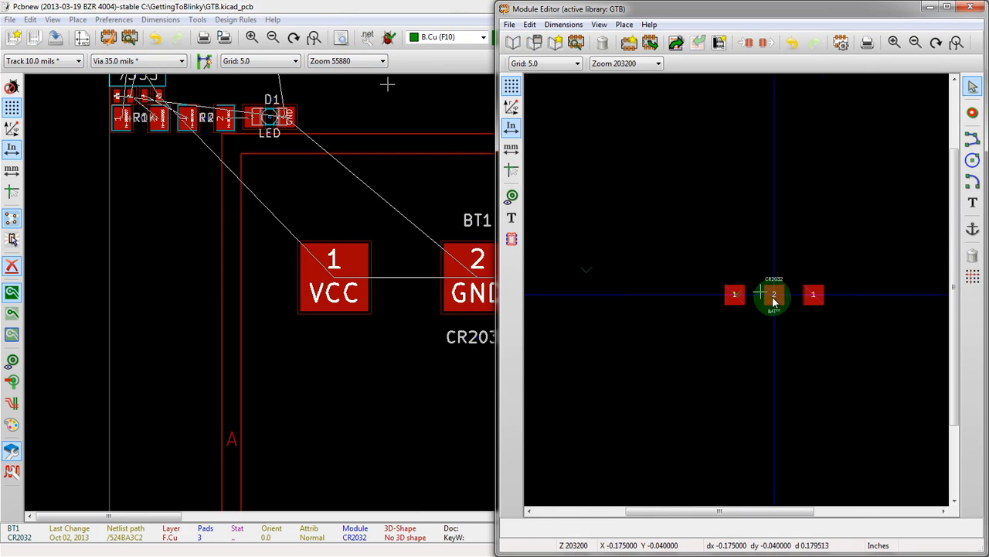
Draw the holder outline on F.SilkS around the battery pads and save the footprint as CR2032
scroll(down, 3)
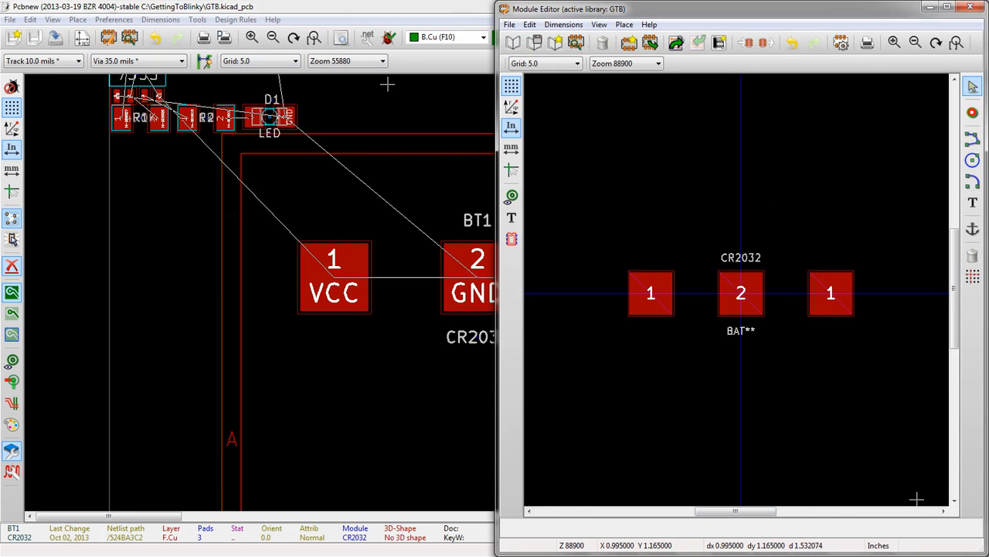
mouse_move(930, 316)
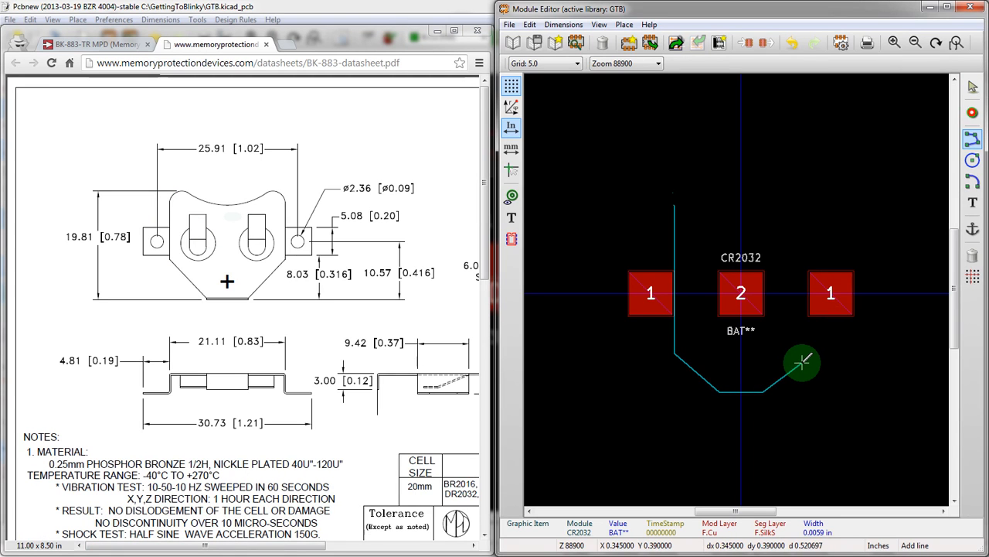
mouse_move(803, 226)
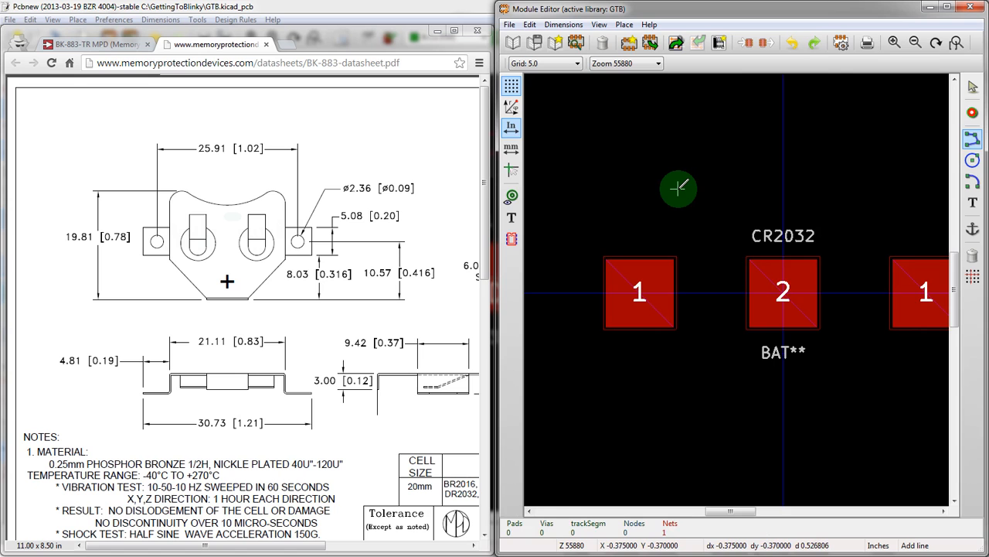
drag(677, 189, 677, 442)
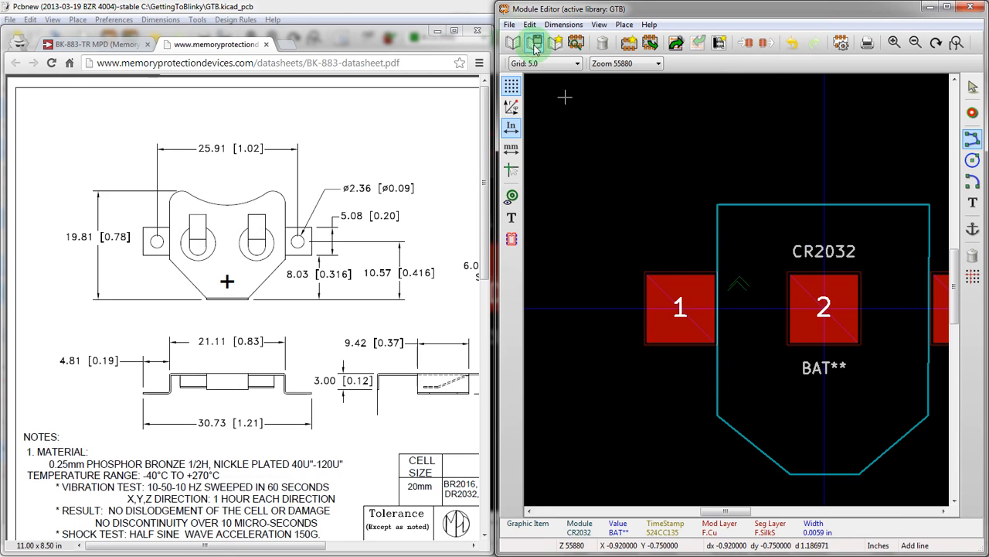
click(535, 43)
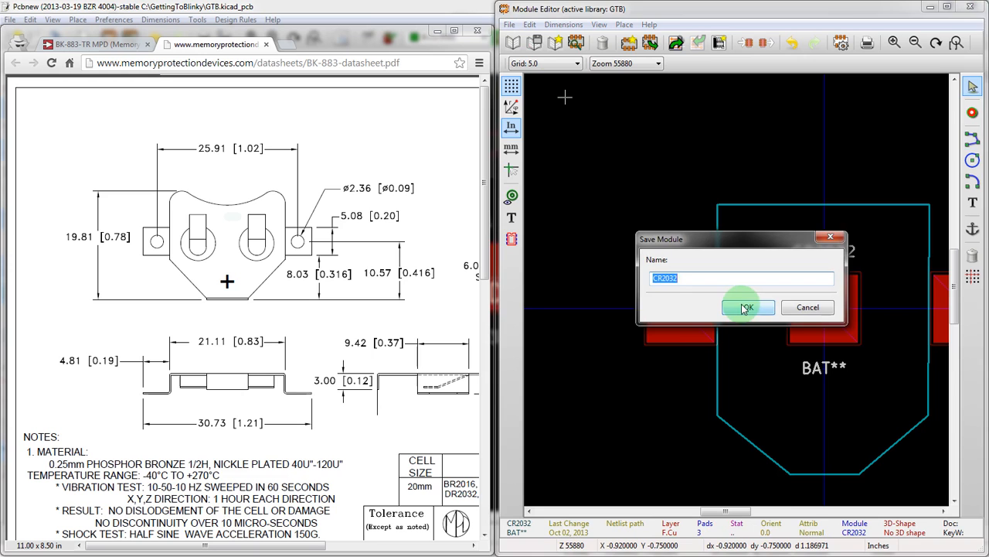
click(745, 306)
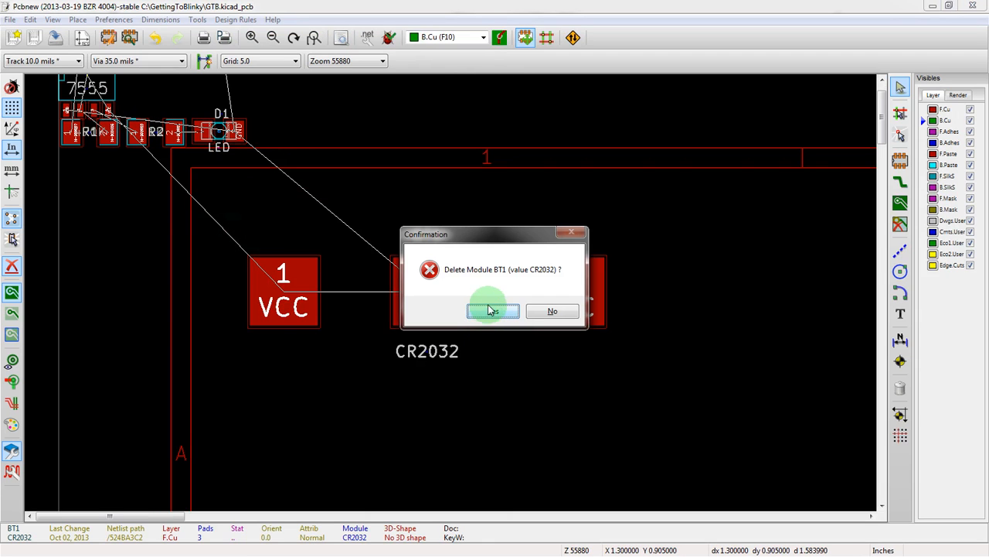
Delete old BT1, re-read the netlist to bring back the outlined CR2032, and save the board
click(493, 309)
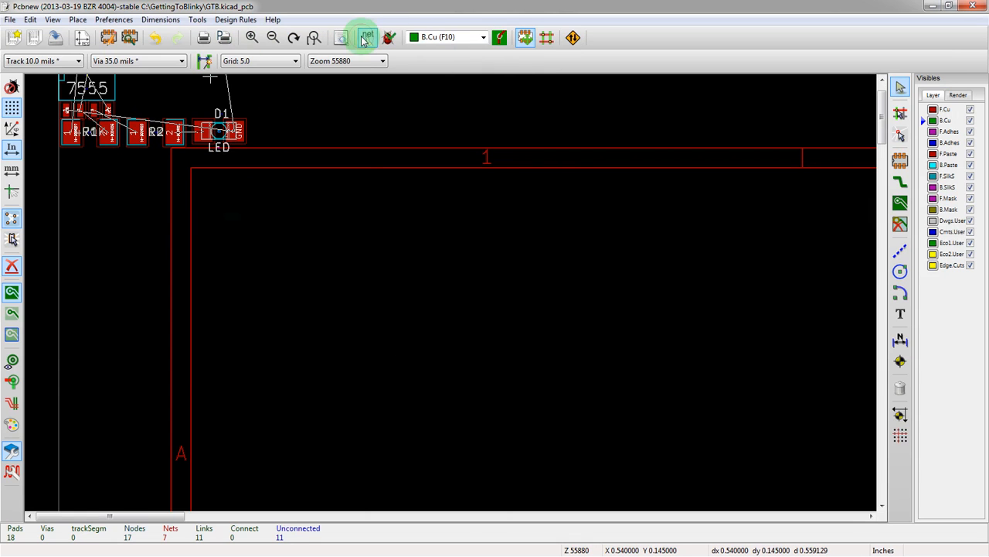
click(366, 37)
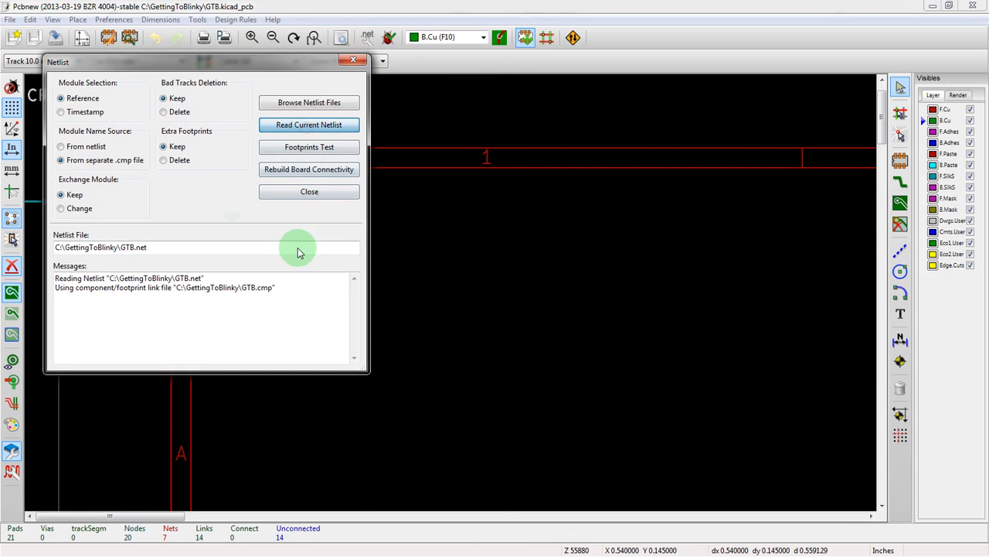
click(309, 192)
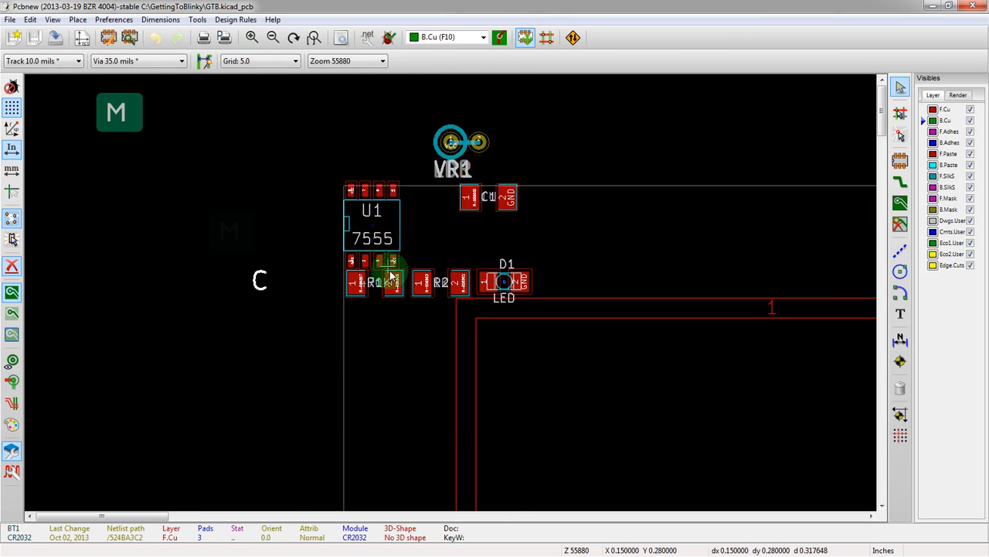
scroll(down, 3)
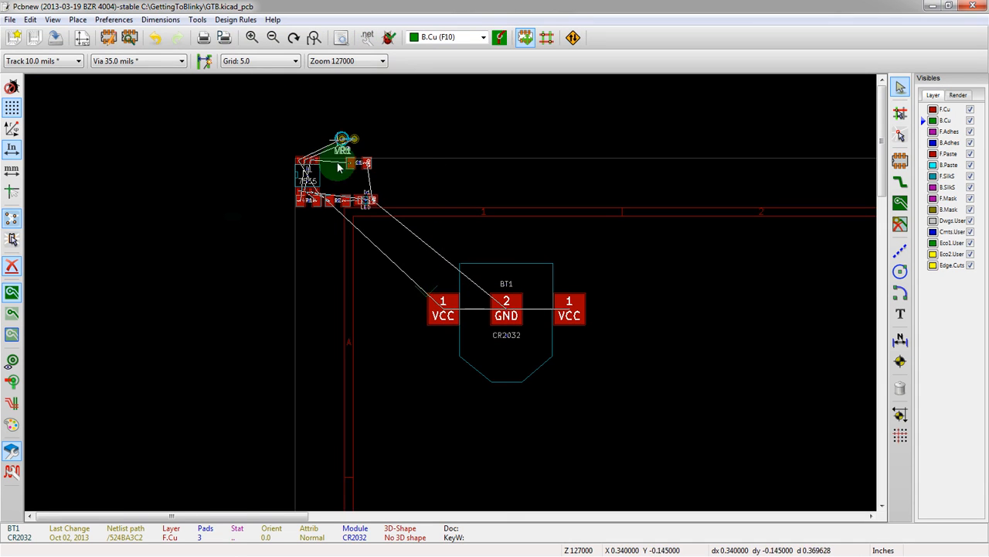
mouse_move(292, 223)
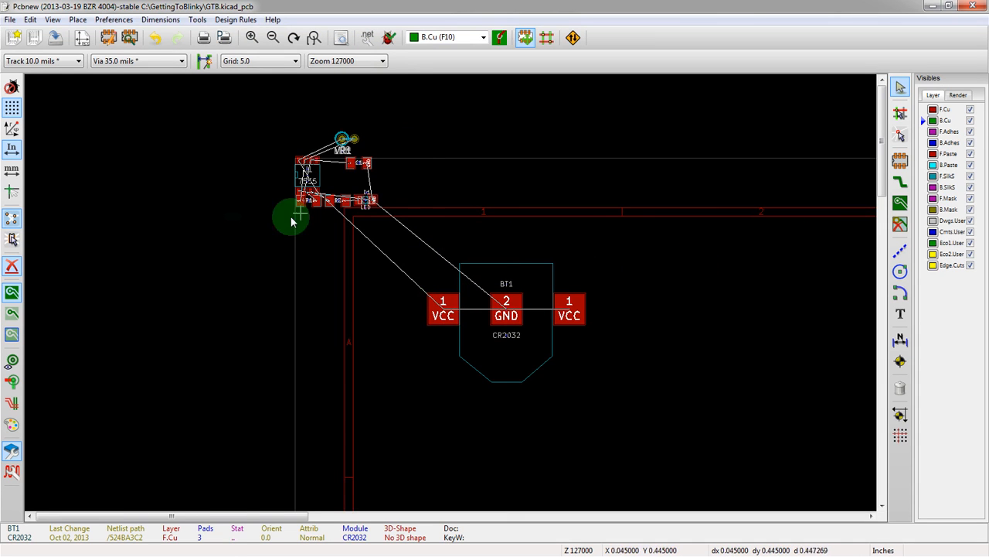
click(54, 37)
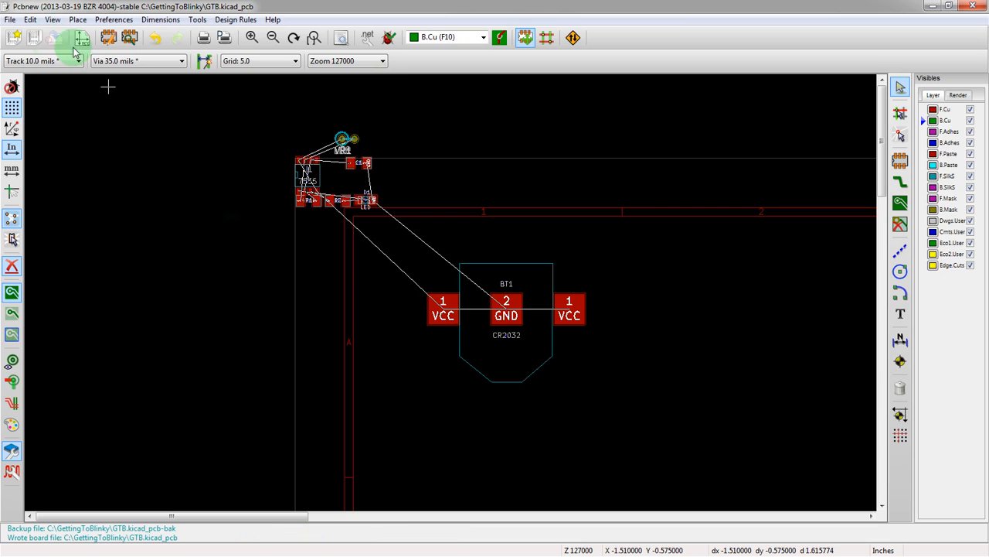